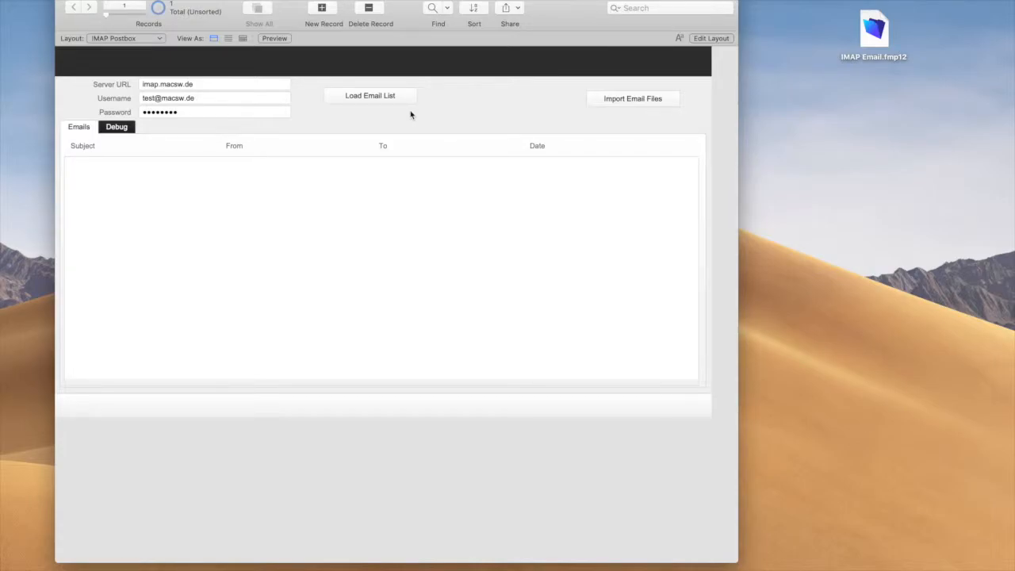
{"action": "mouse_move", "coordinate": [308, 139]}
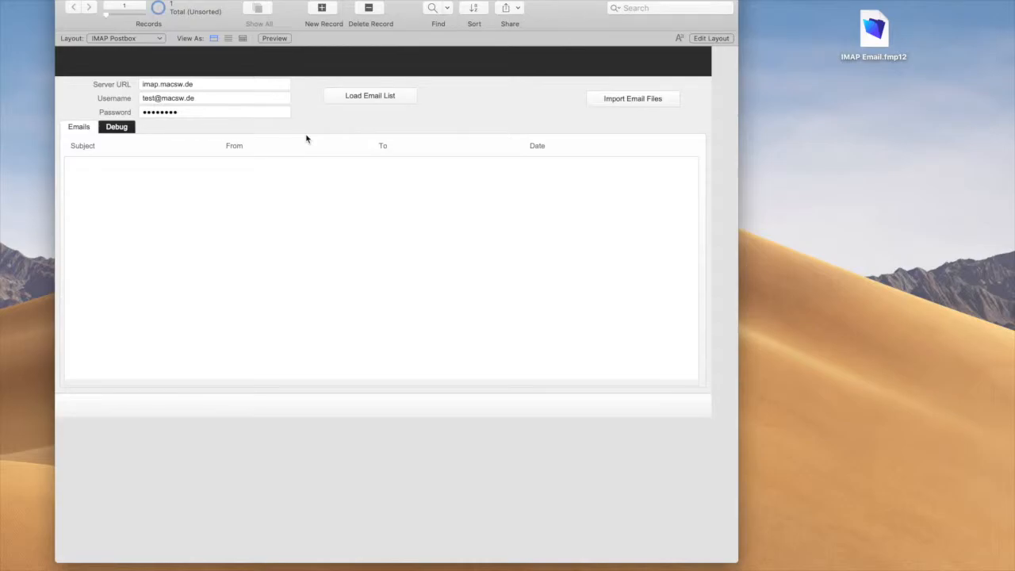
{"action": "mouse_move", "coordinate": [214, 85]}
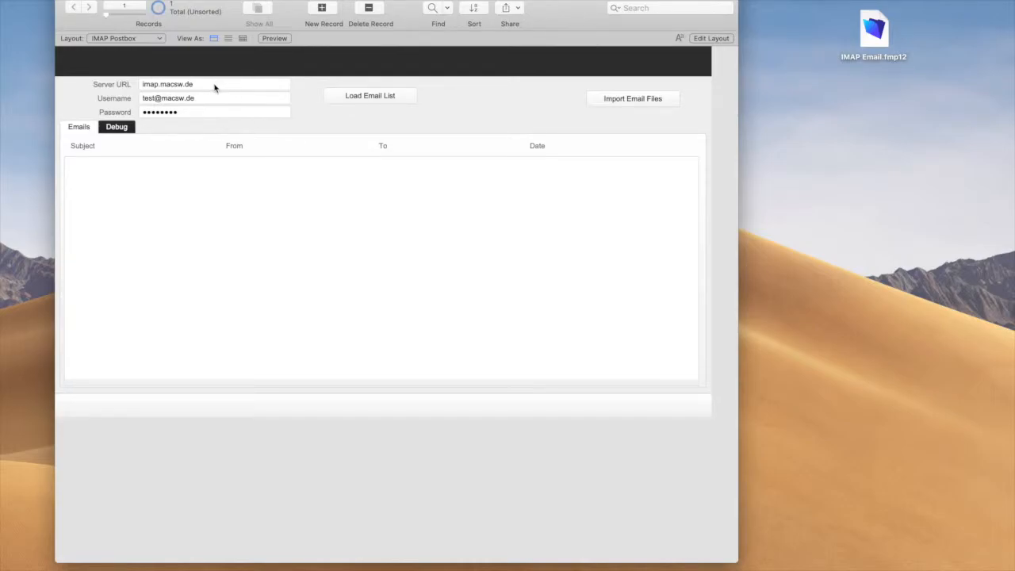
Leave the mail server address unchanged, load the email list and permit the server connection
{"action": "left_click", "coordinate": [214, 85]}
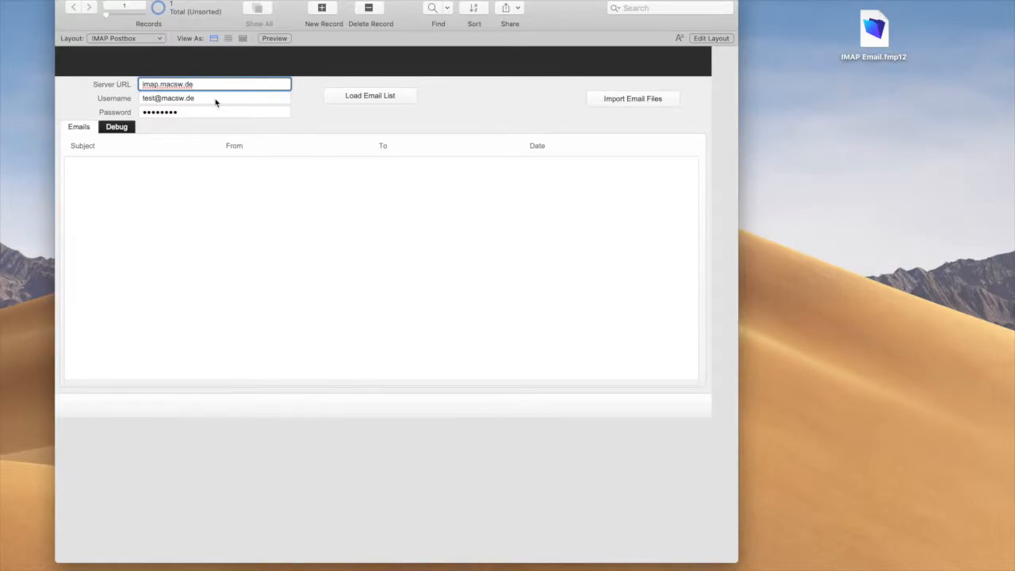
{"action": "left_click", "coordinate": [214, 111]}
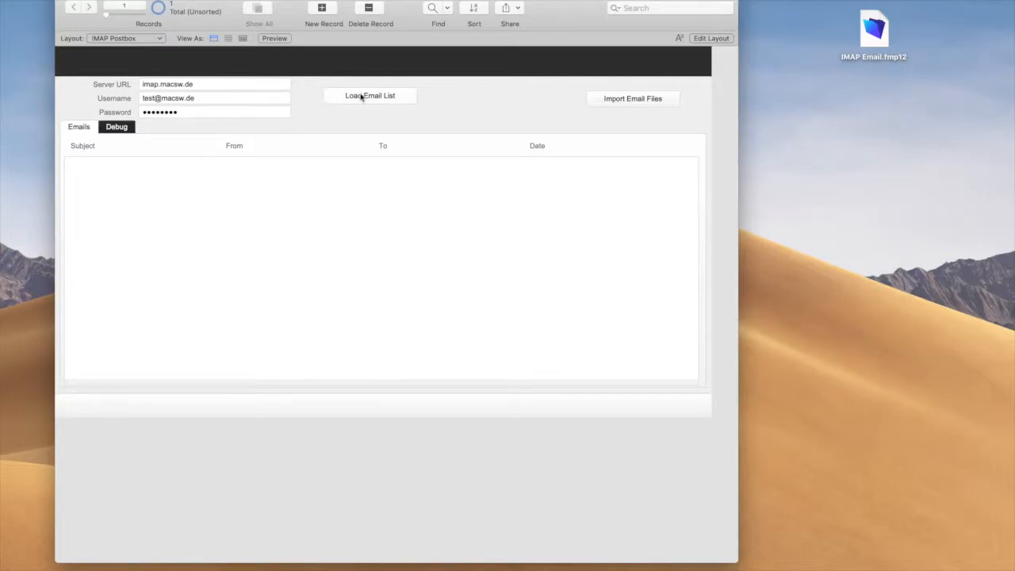
{"action": "left_click", "coordinate": [370, 95]}
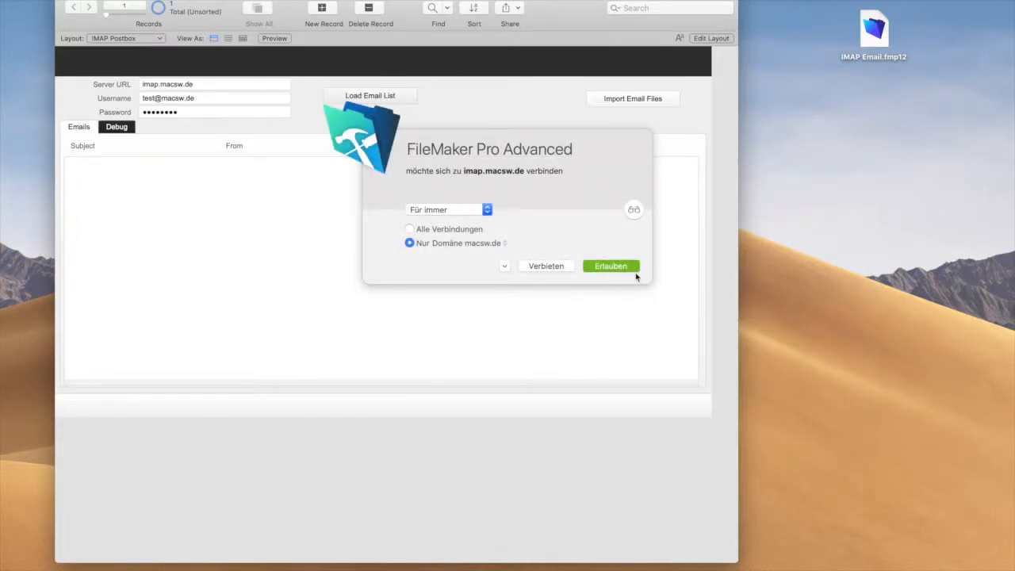
{"action": "left_click", "coordinate": [609, 267]}
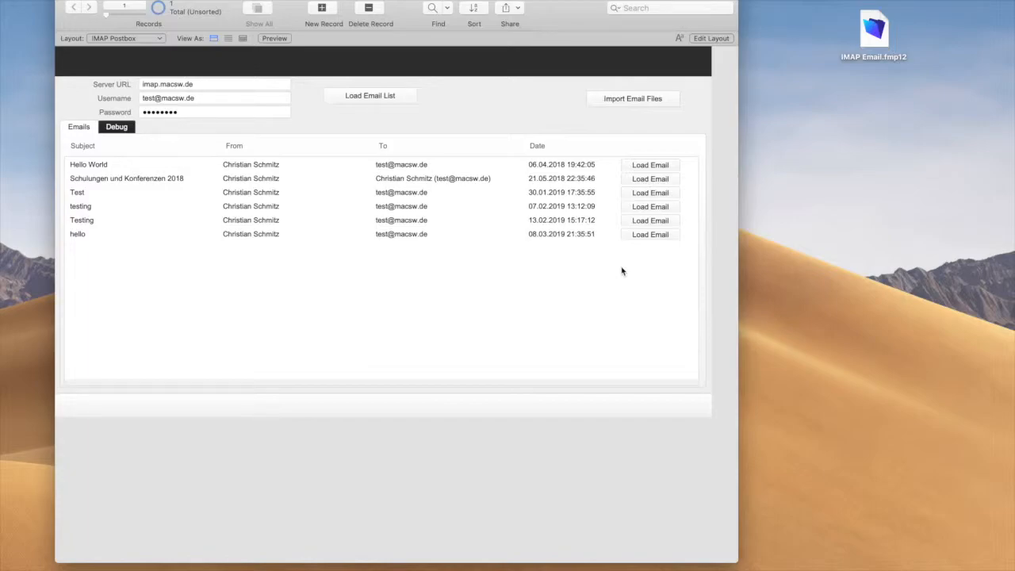
{"action": "mouse_move", "coordinate": [210, 262]}
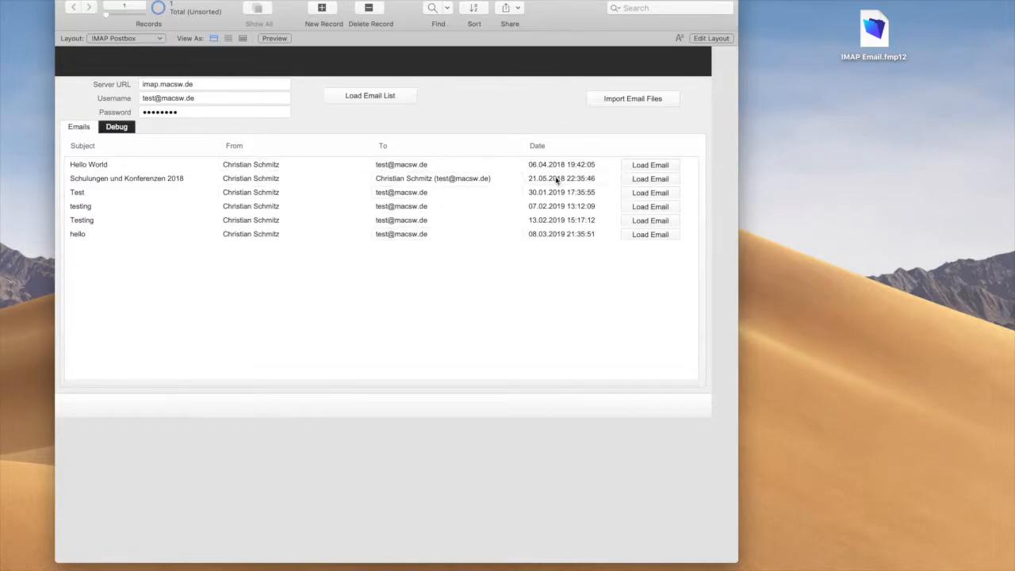
{"action": "left_click", "coordinate": [561, 178]}
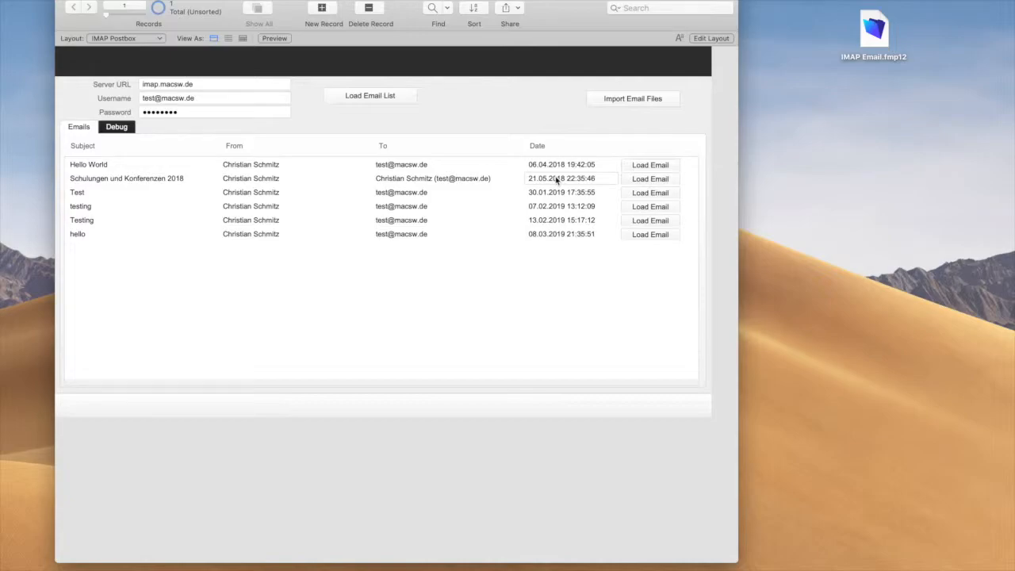
{"action": "left_click", "coordinate": [116, 127]}
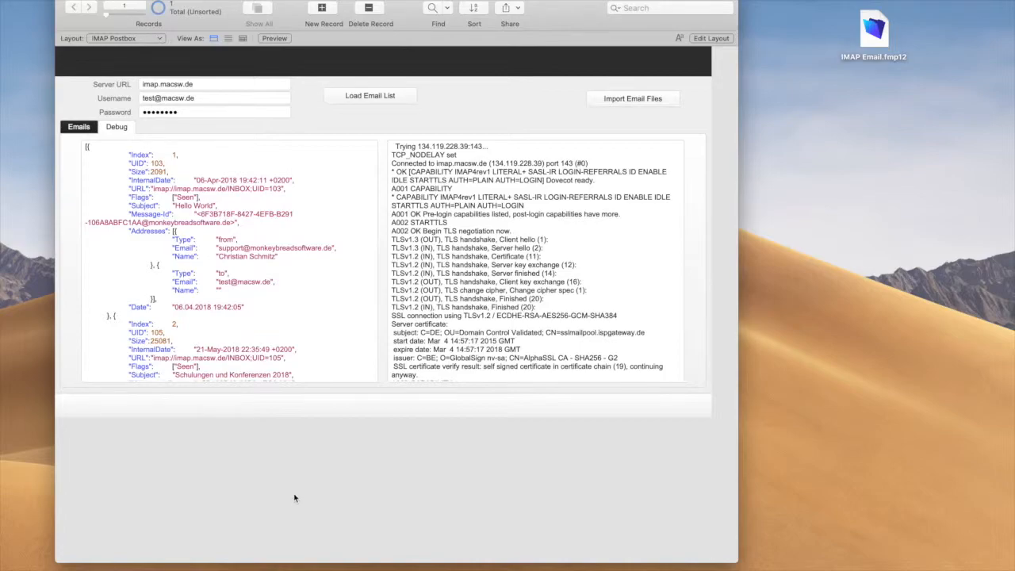
{"action": "mouse_move", "coordinate": [472, 286]}
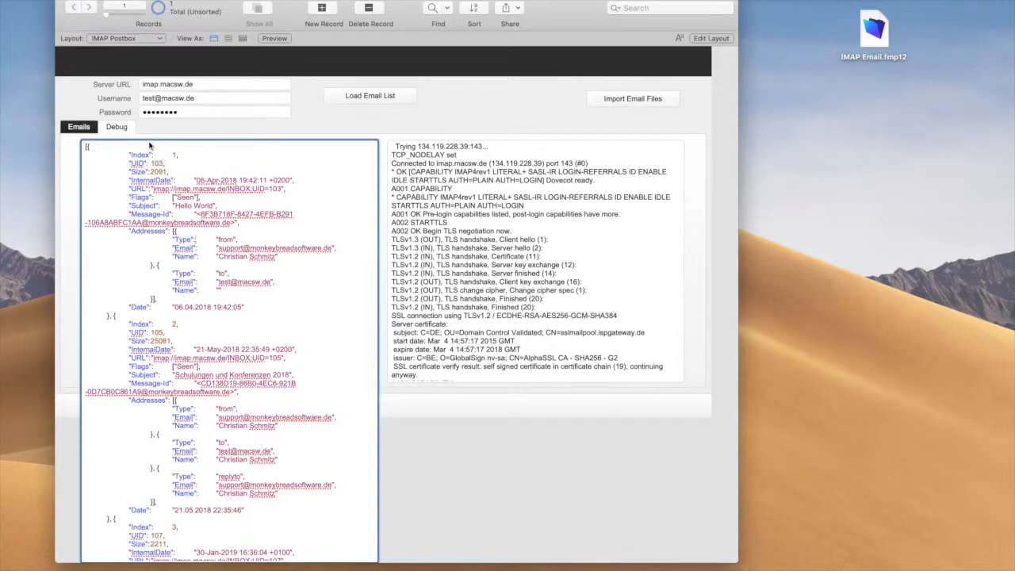
{"action": "left_click", "coordinate": [77, 127]}
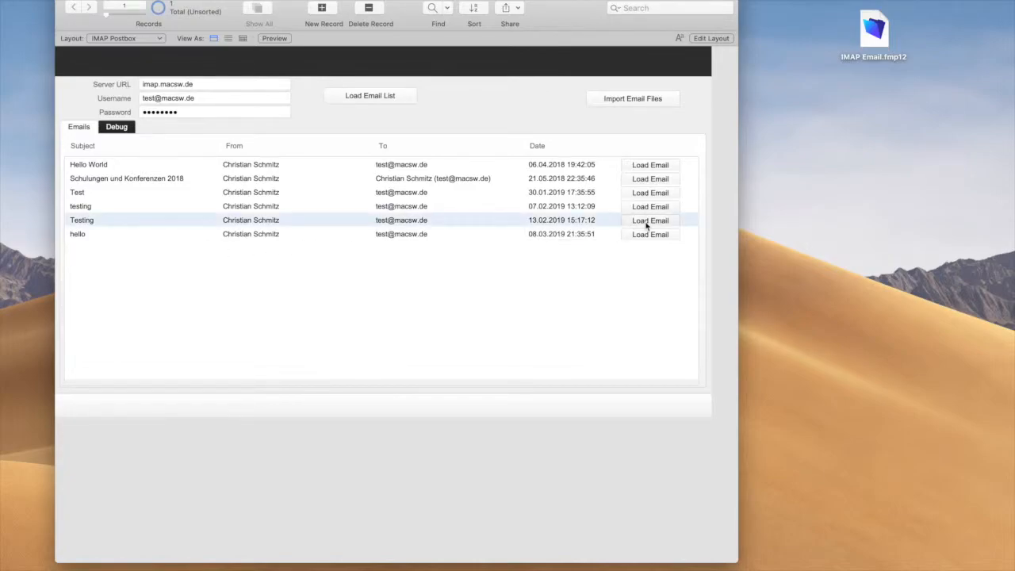
Load the Testing email from its row to show its full record
{"action": "left_click", "coordinate": [650, 220]}
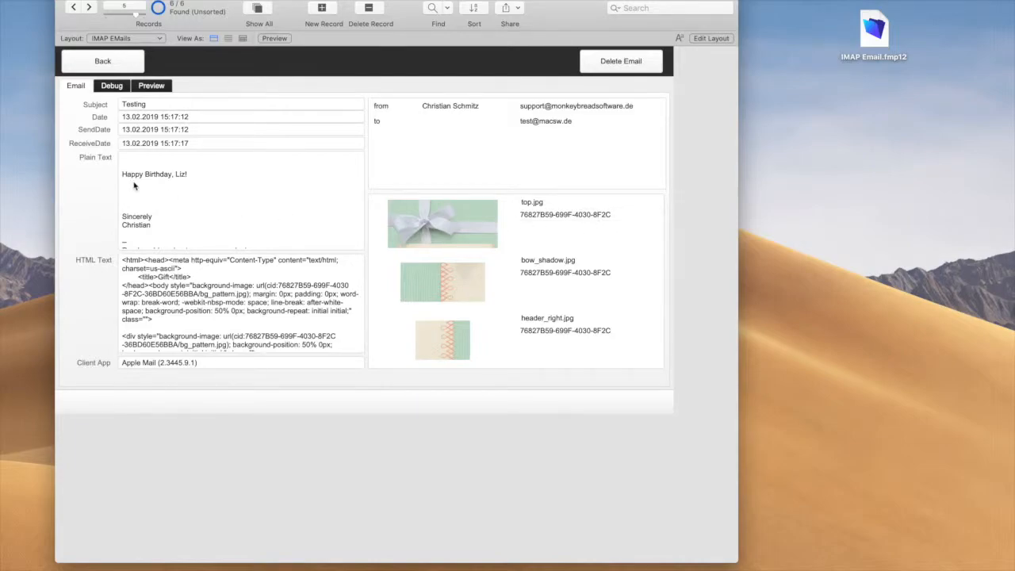
{"action": "mouse_move", "coordinate": [132, 184]}
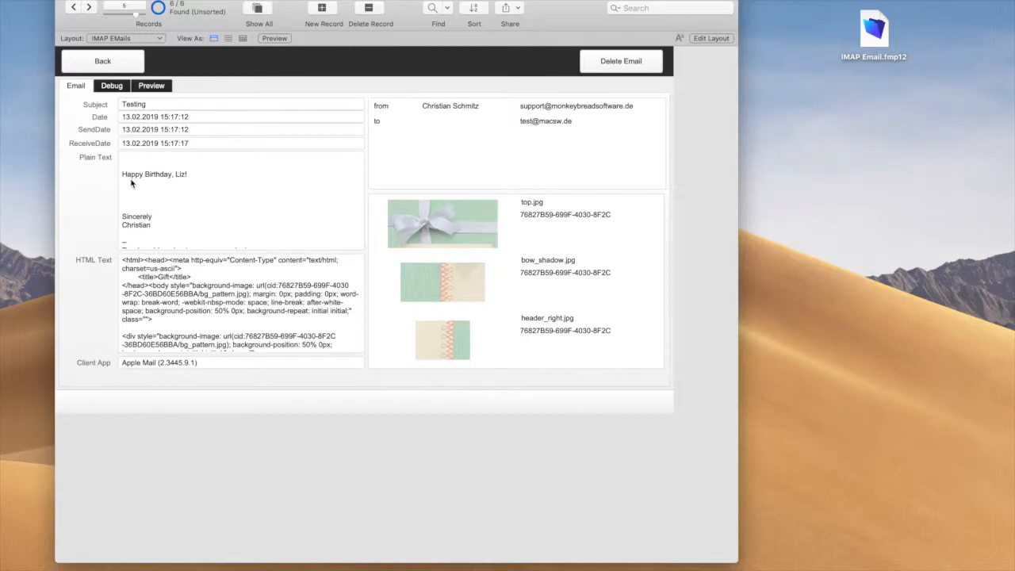
{"action": "mouse_move", "coordinate": [114, 112]}
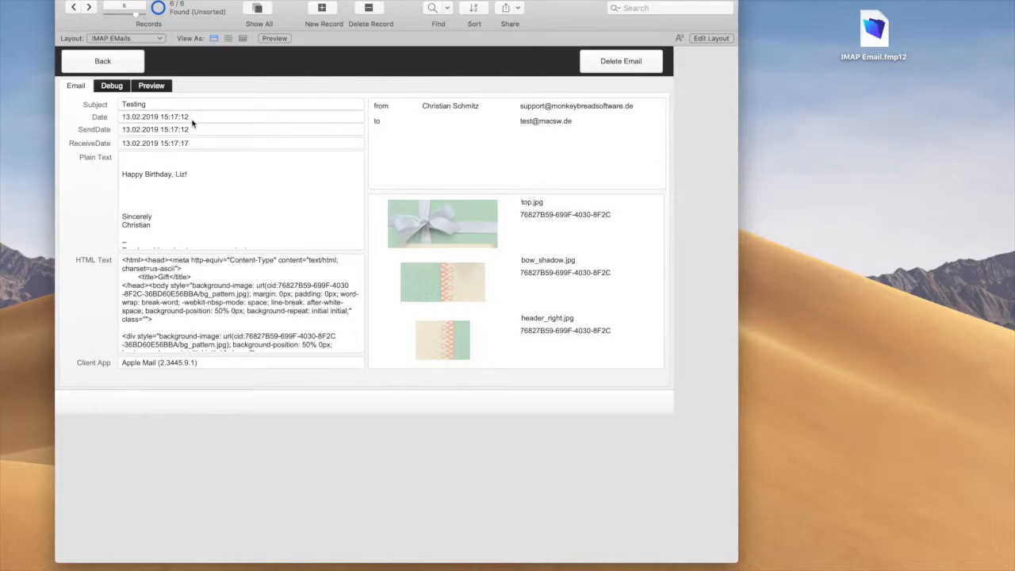
{"action": "mouse_move", "coordinate": [197, 119]}
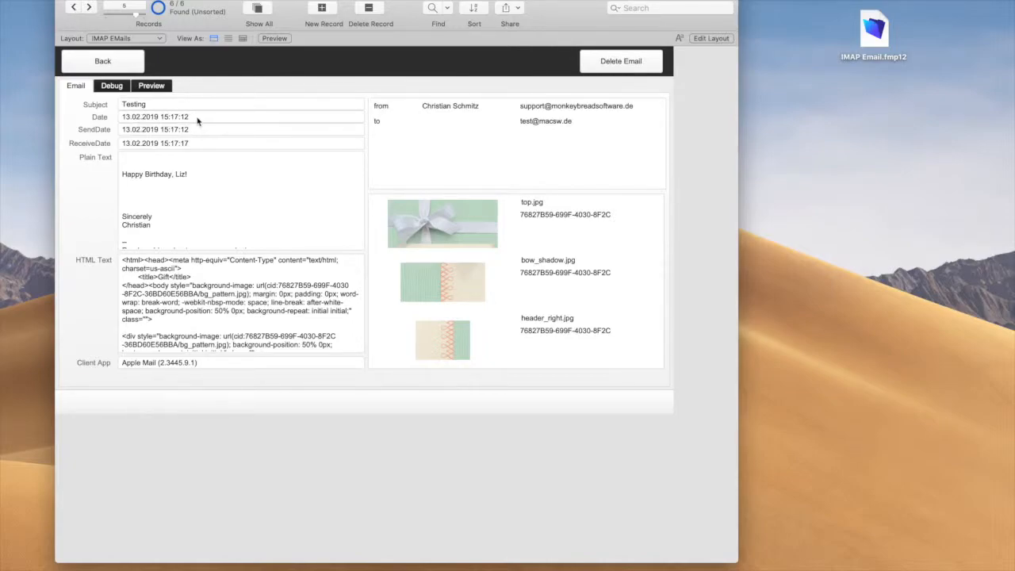
{"action": "mouse_move", "coordinate": [198, 134]}
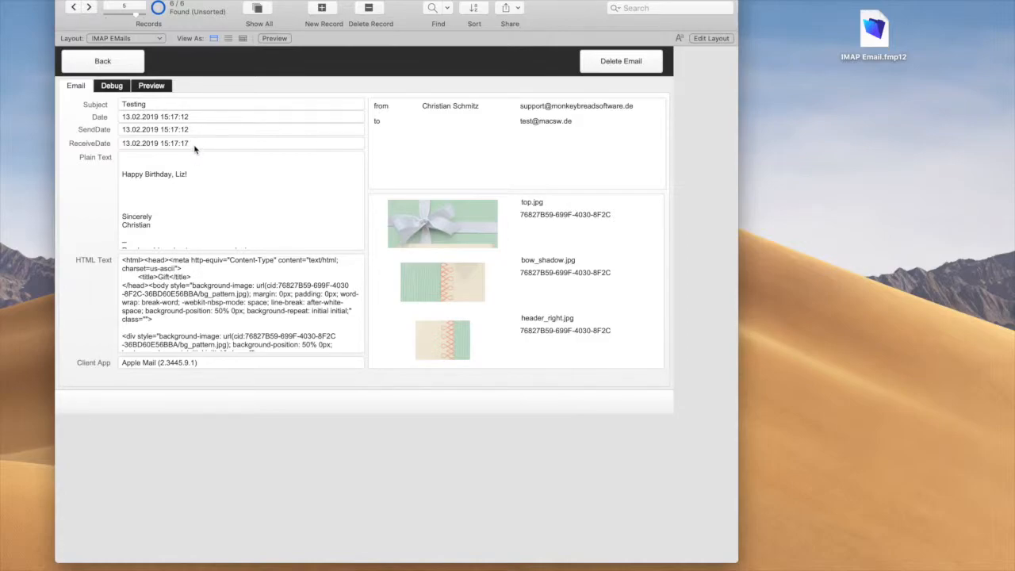
{"action": "mouse_move", "coordinate": [195, 145]}
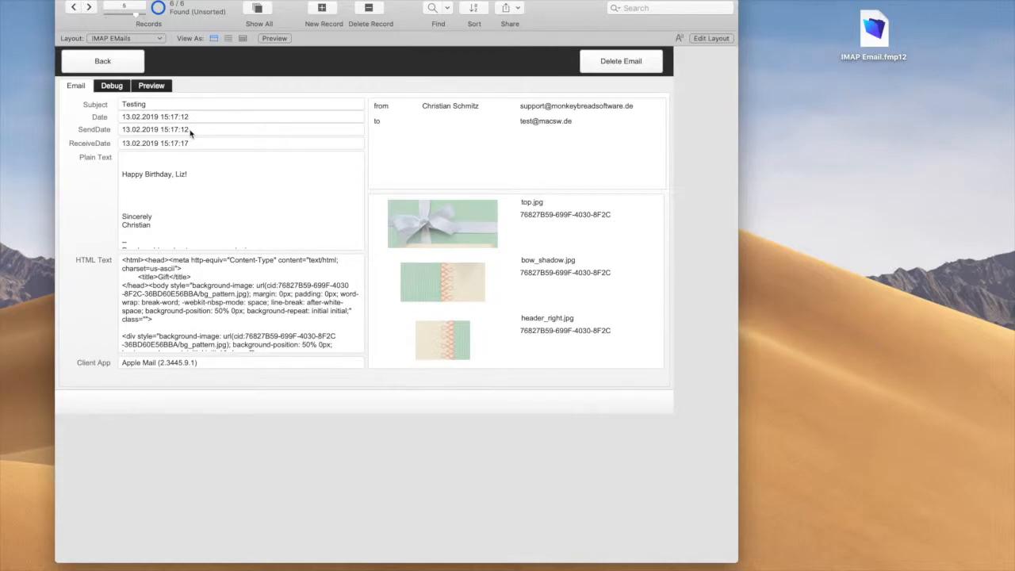
{"action": "mouse_move", "coordinate": [194, 148]}
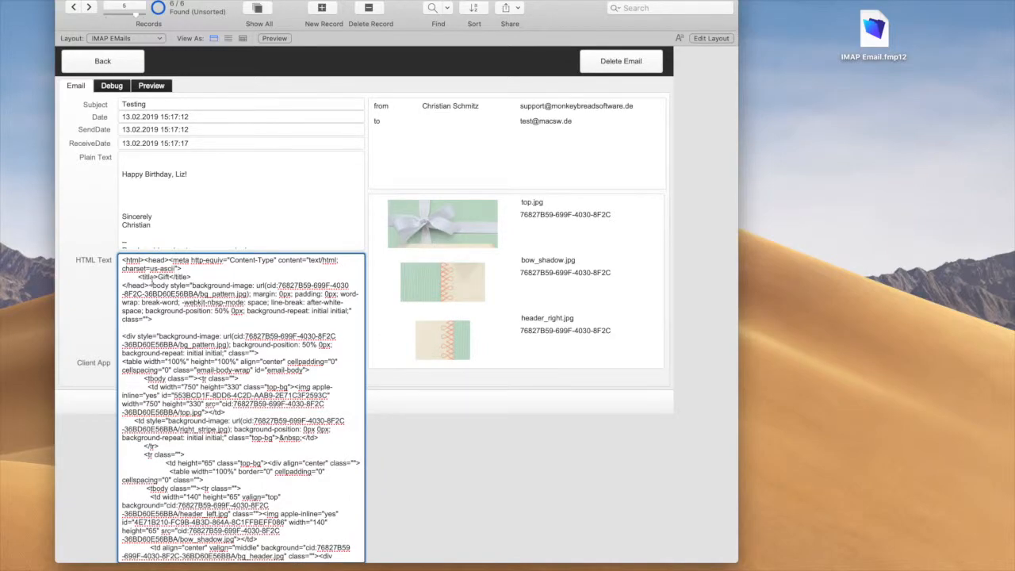
{"action": "mouse_move", "coordinate": [89, 278]}
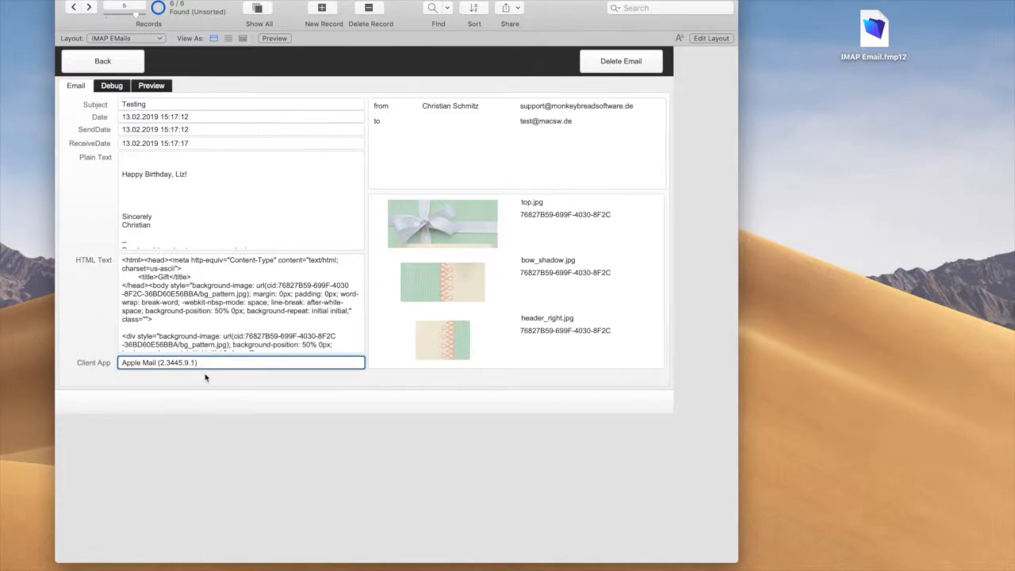
{"action": "left_click", "coordinate": [478, 160]}
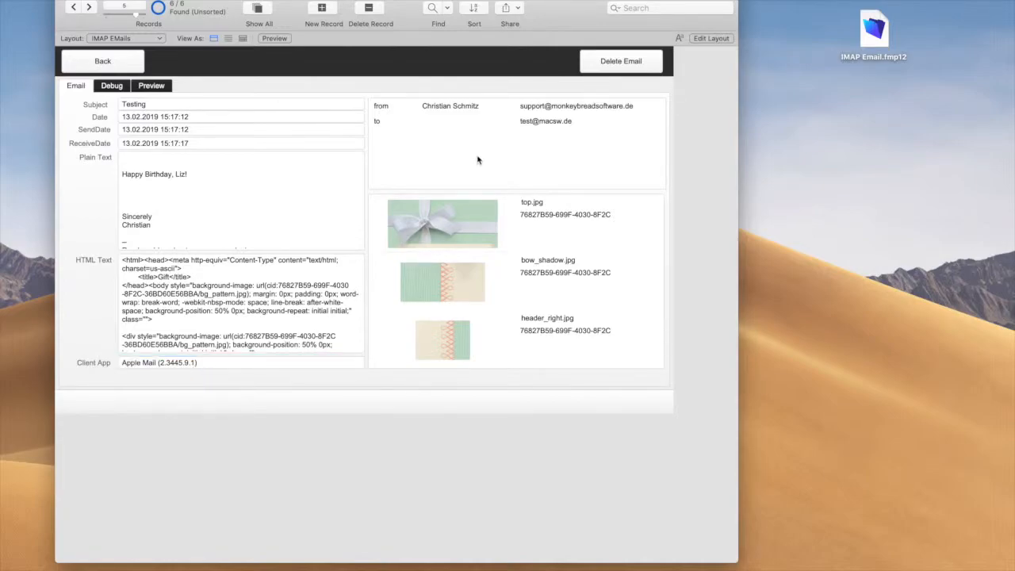
{"action": "left_click", "coordinate": [389, 121]}
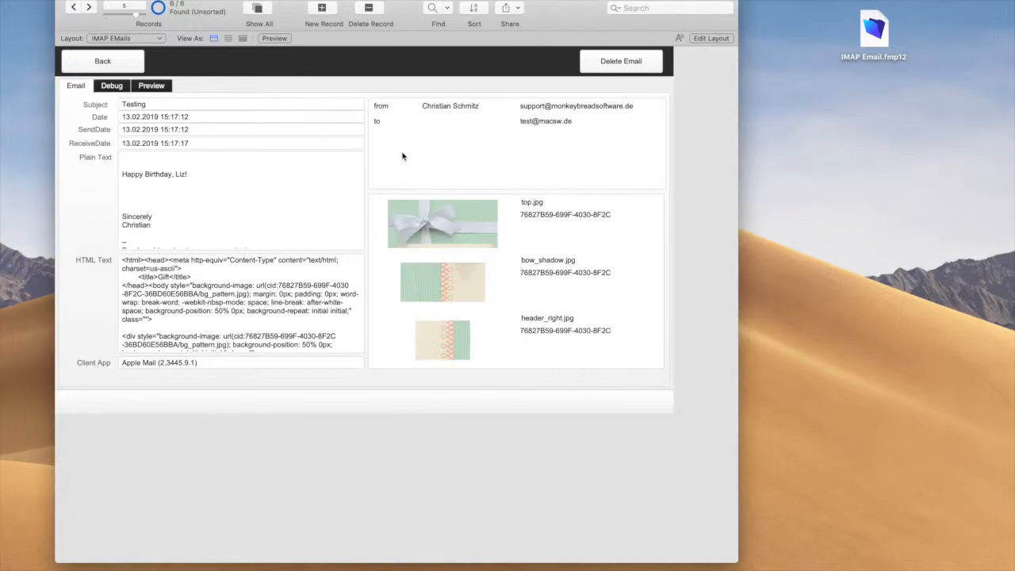
{"action": "mouse_move", "coordinate": [529, 238]}
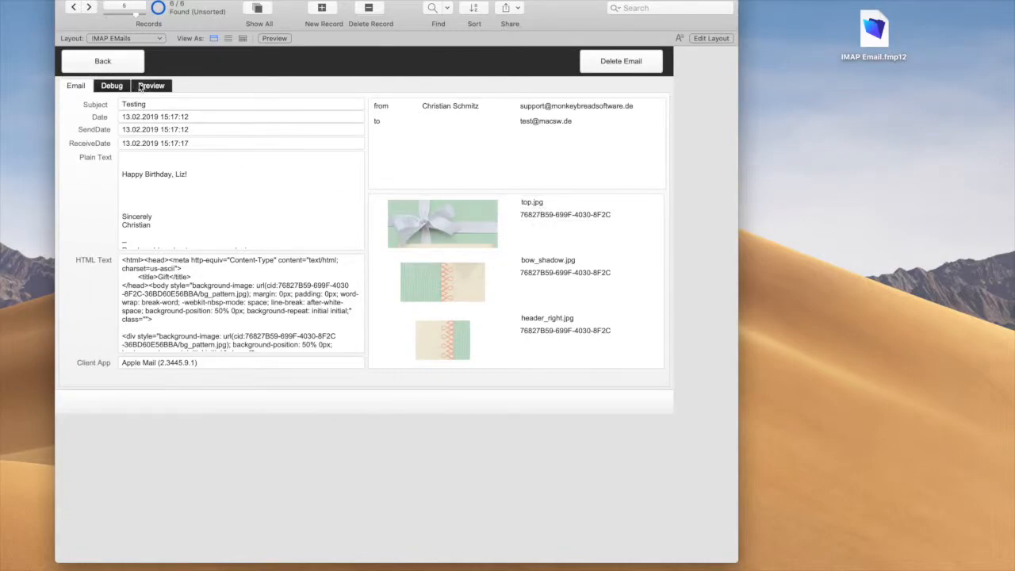
Switch to the Preview view to see the Happy Birthday card rendered from the HTML
{"action": "left_click", "coordinate": [151, 86]}
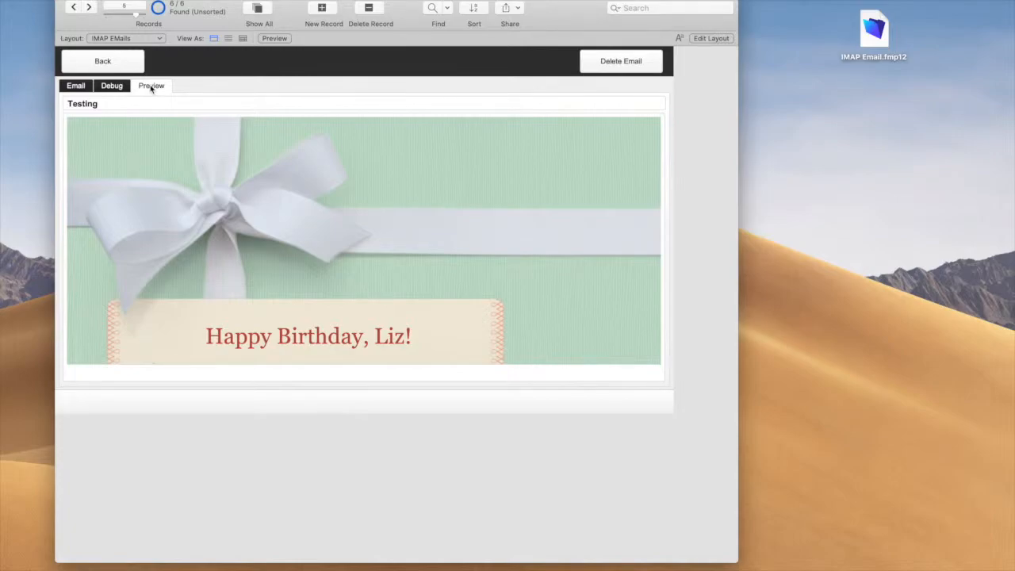
{"action": "mouse_move", "coordinate": [272, 303]}
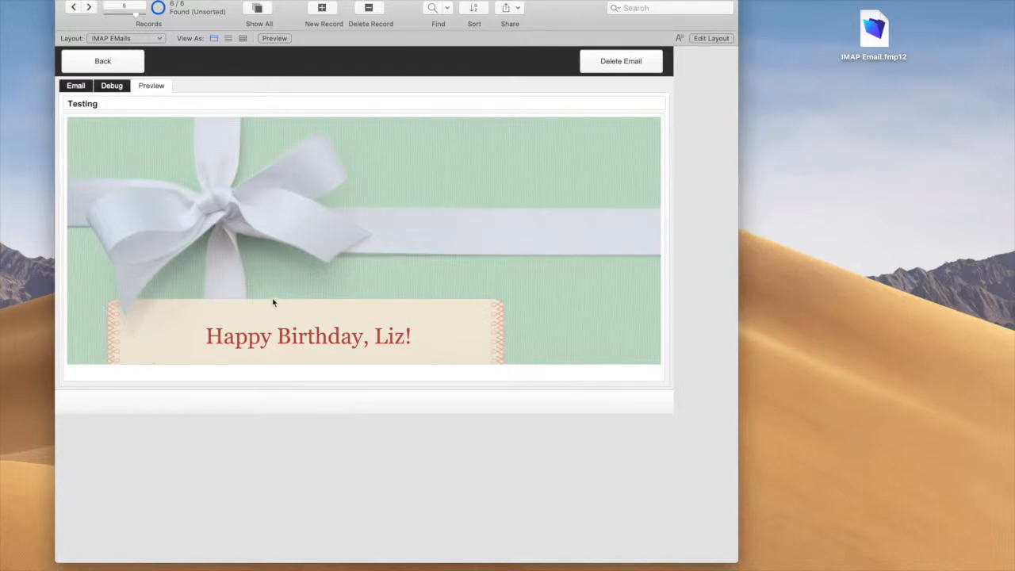
{"action": "scroll", "scroll_direction": "down", "scroll_amount": 3}
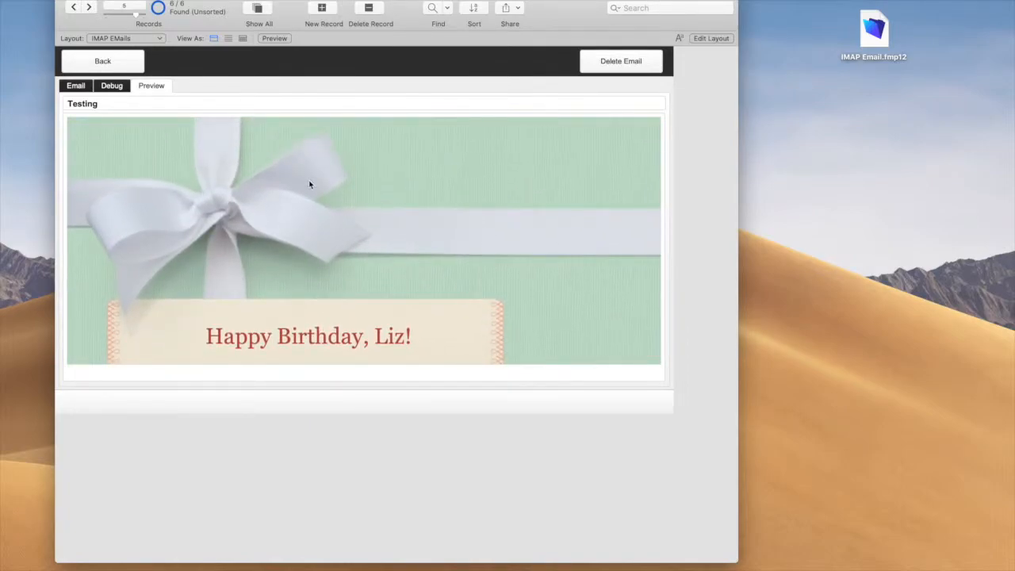
{"action": "mouse_move", "coordinate": [212, 183]}
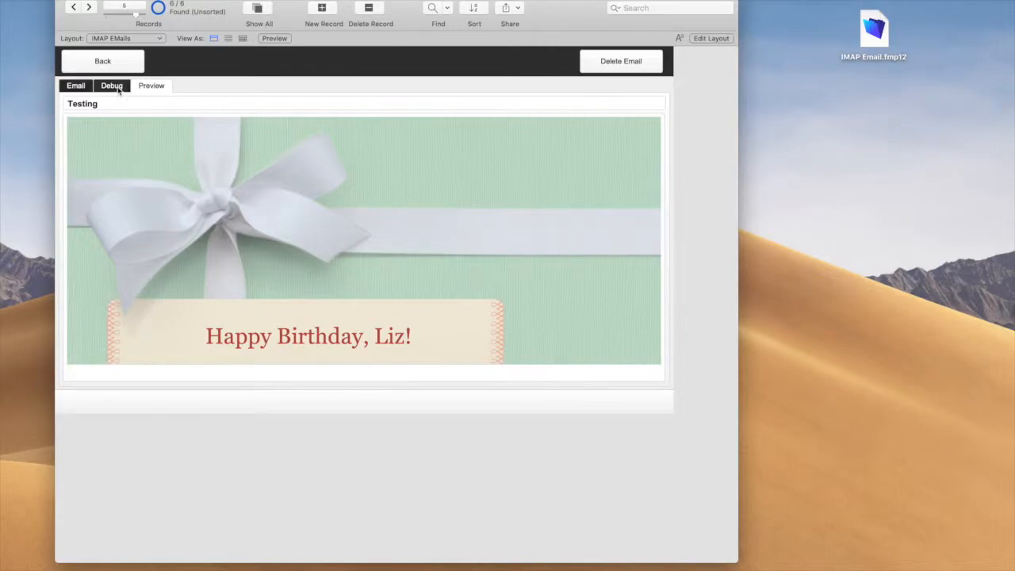
{"action": "left_click", "coordinate": [111, 86]}
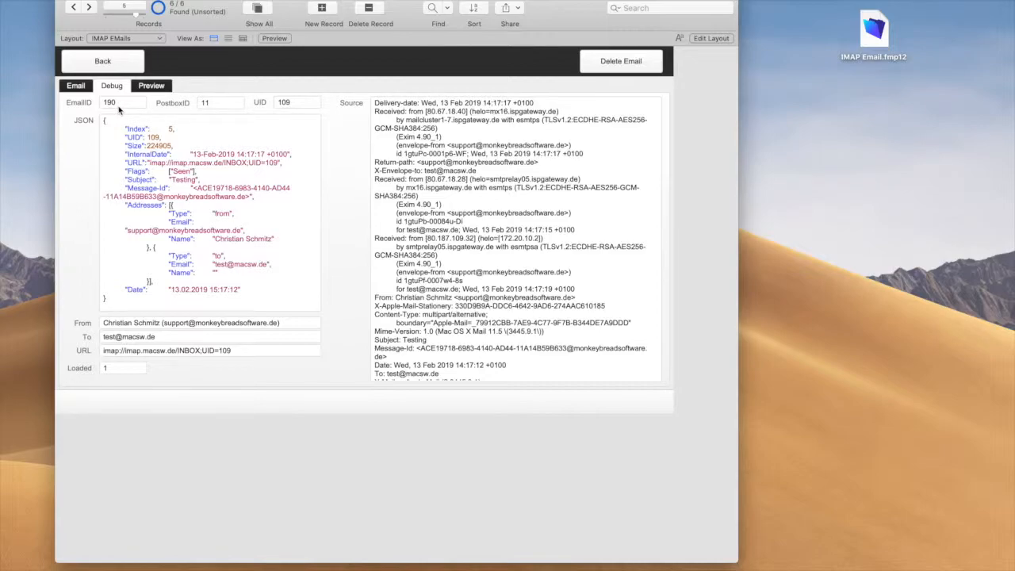
{"action": "mouse_move", "coordinate": [198, 111]}
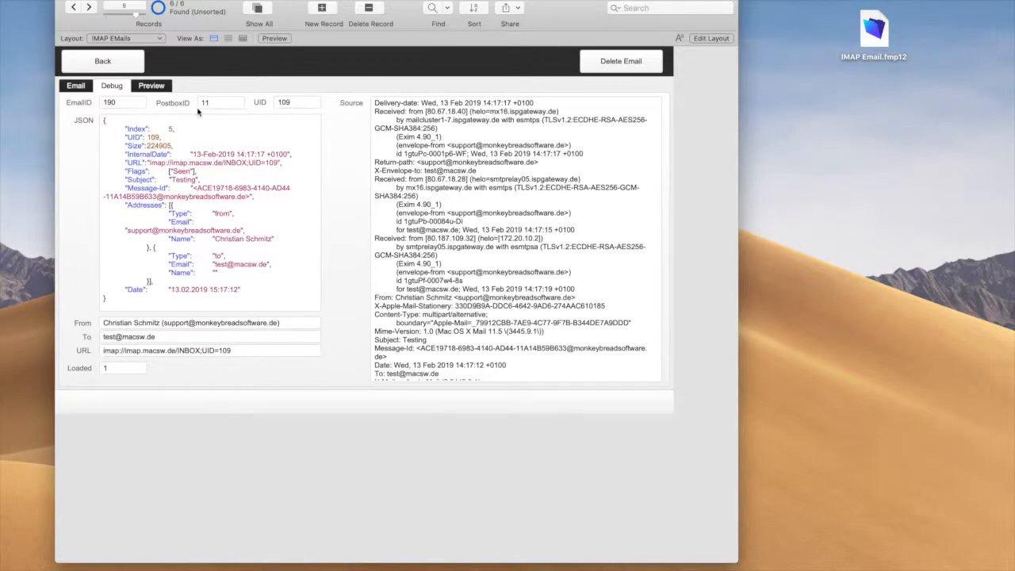
{"action": "mouse_move", "coordinate": [205, 111]}
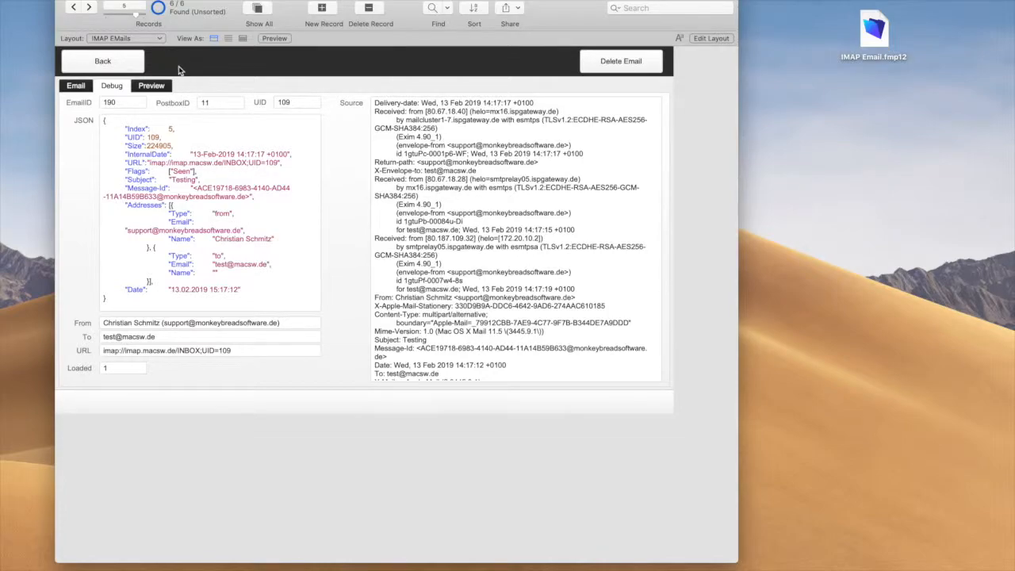
{"action": "mouse_move", "coordinate": [299, 108]}
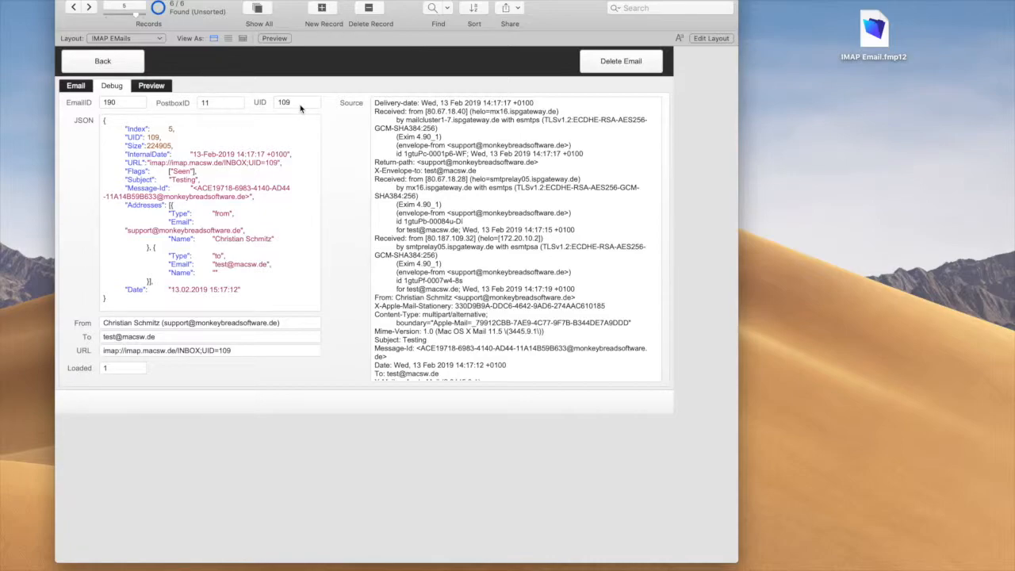
{"action": "mouse_move", "coordinate": [190, 192]}
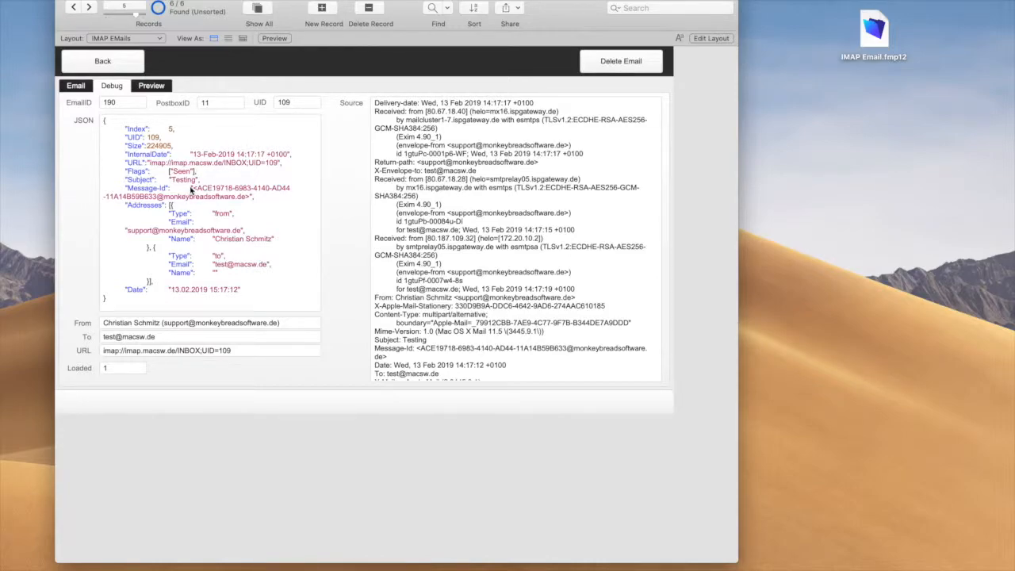
{"action": "mouse_move", "coordinate": [173, 287]}
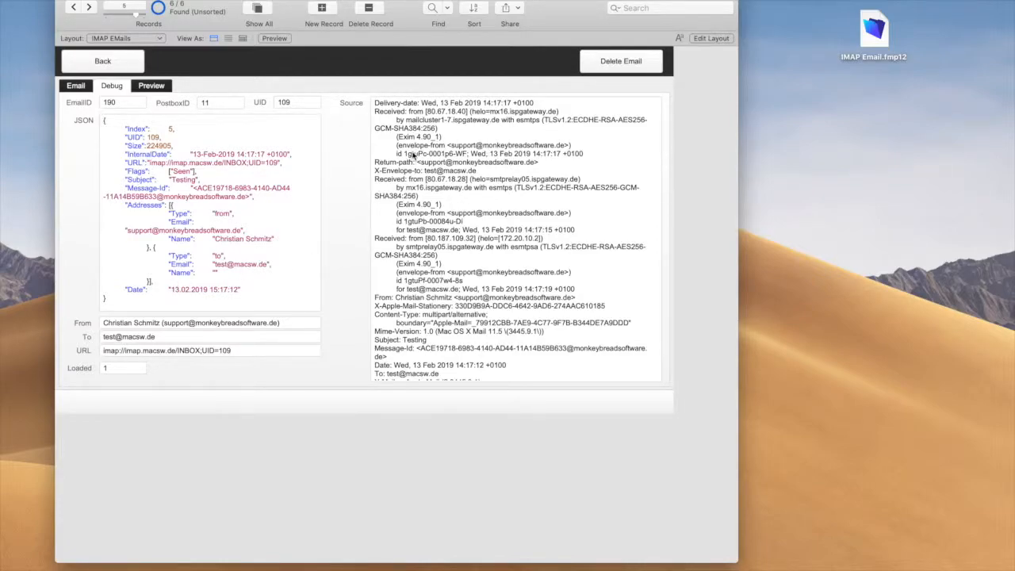
{"action": "mouse_move", "coordinate": [428, 215]}
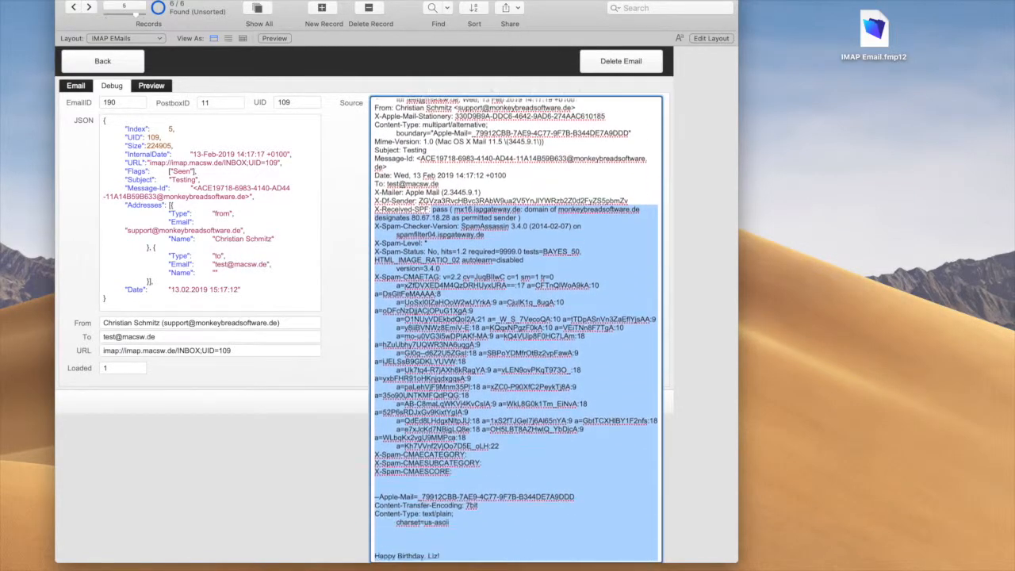
Read through the raw source down to the HTML body and base64 image, then deselect the JSON text
{"action": "scroll", "scroll_direction": "down", "scroll_amount": 3}
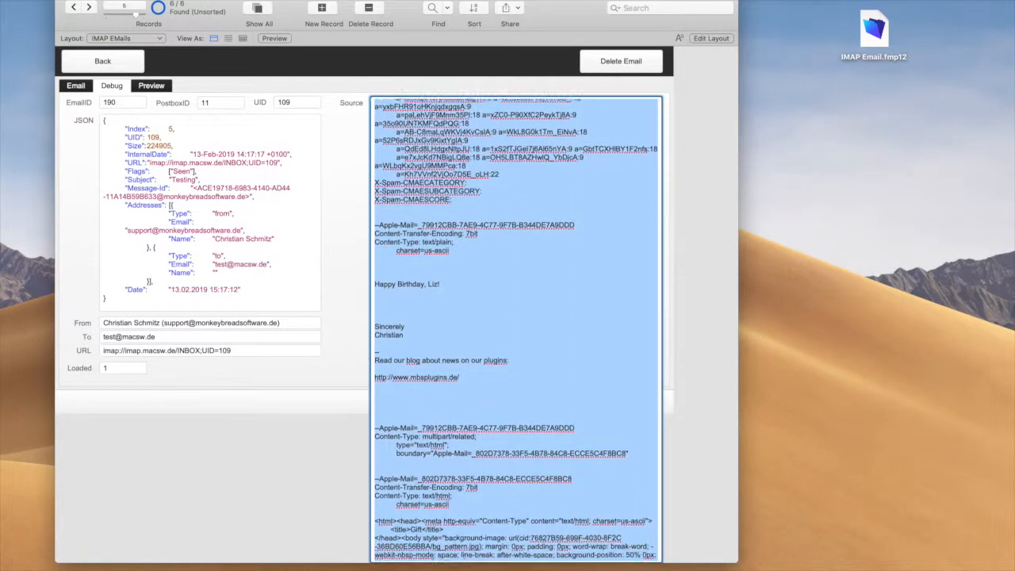
{"action": "scroll", "scroll_direction": "down", "scroll_amount": 3}
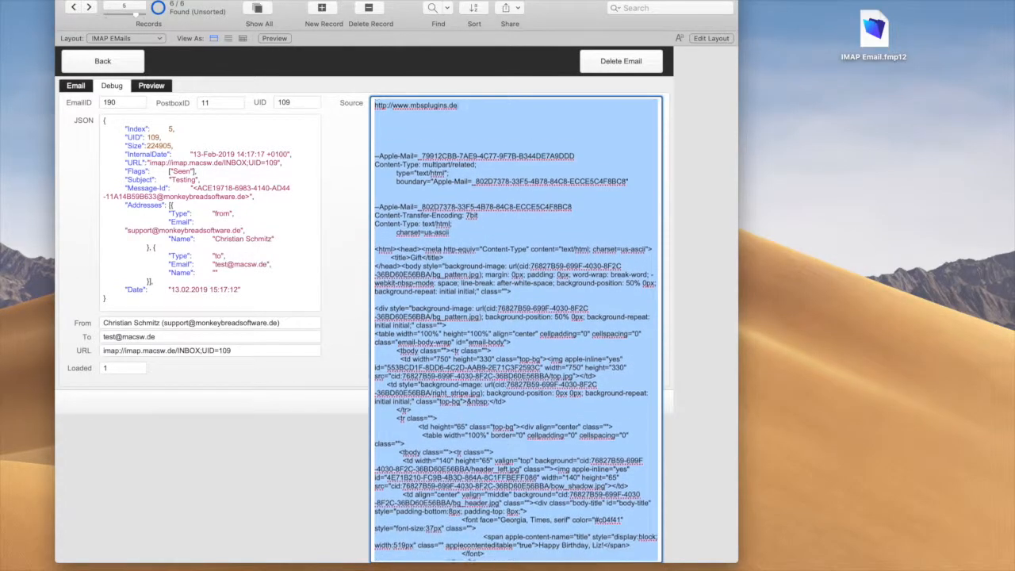
{"action": "scroll", "scroll_direction": "down", "scroll_amount": 3}
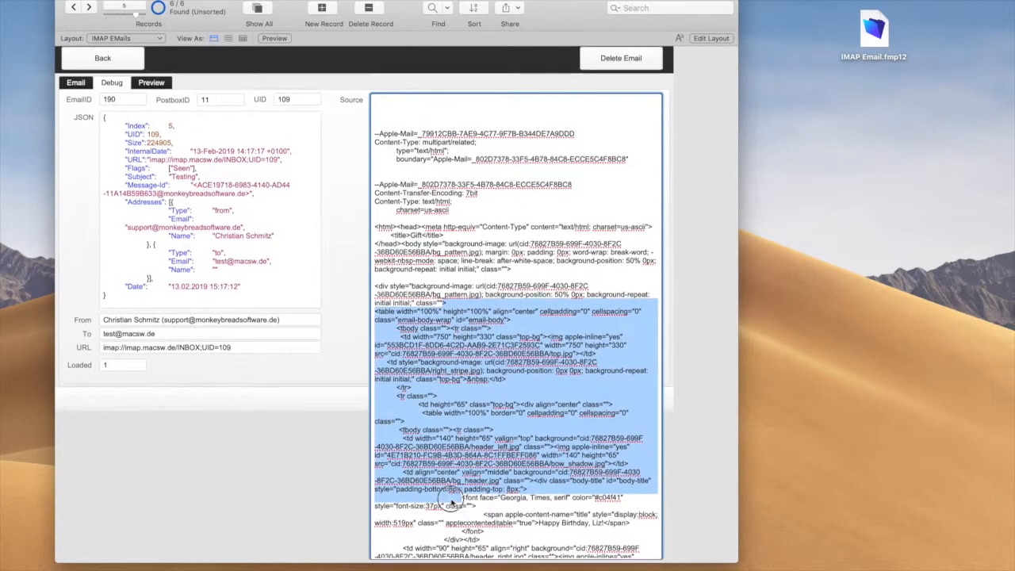
{"action": "scroll", "scroll_direction": "down", "scroll_amount": 3}
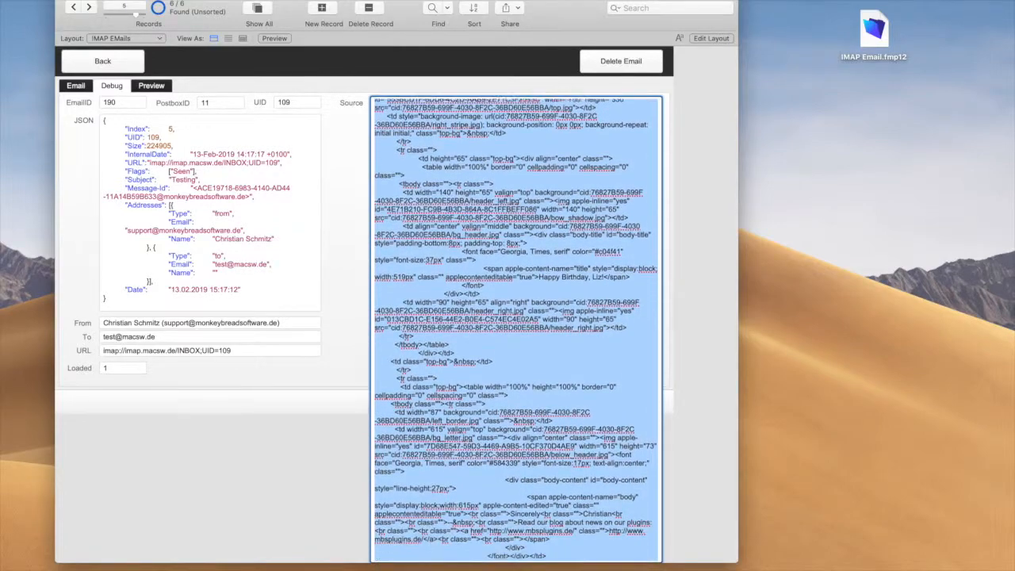
{"action": "scroll", "scroll_direction": "down", "scroll_amount": 3}
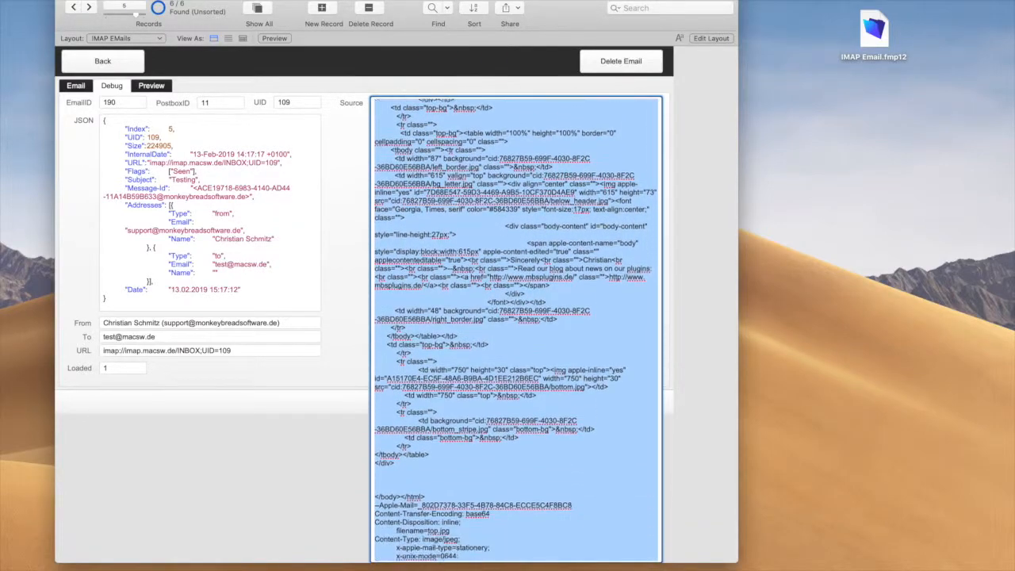
{"action": "scroll", "scroll_direction": "down", "scroll_amount": 3}
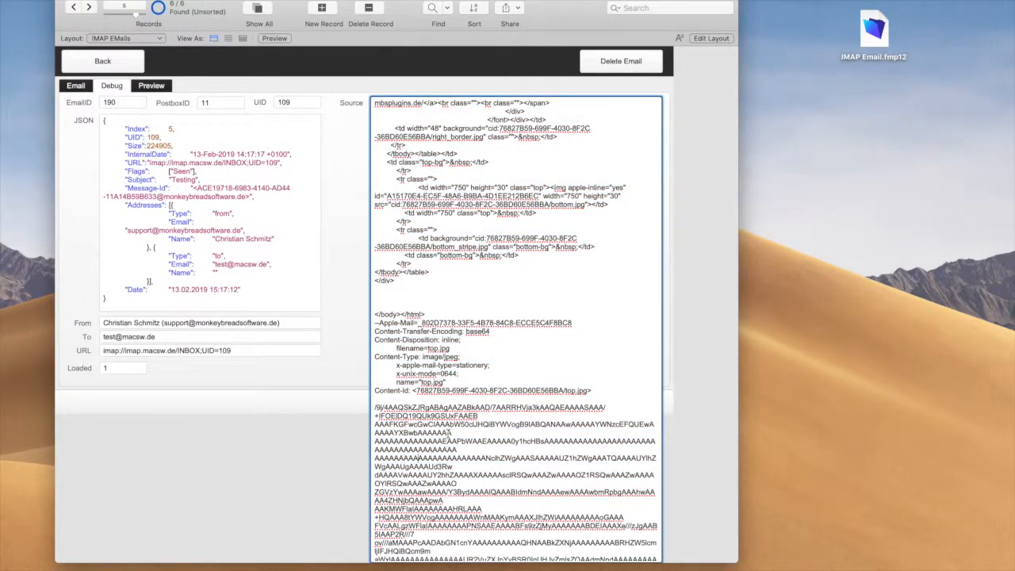
{"action": "mouse_move", "coordinate": [231, 448]}
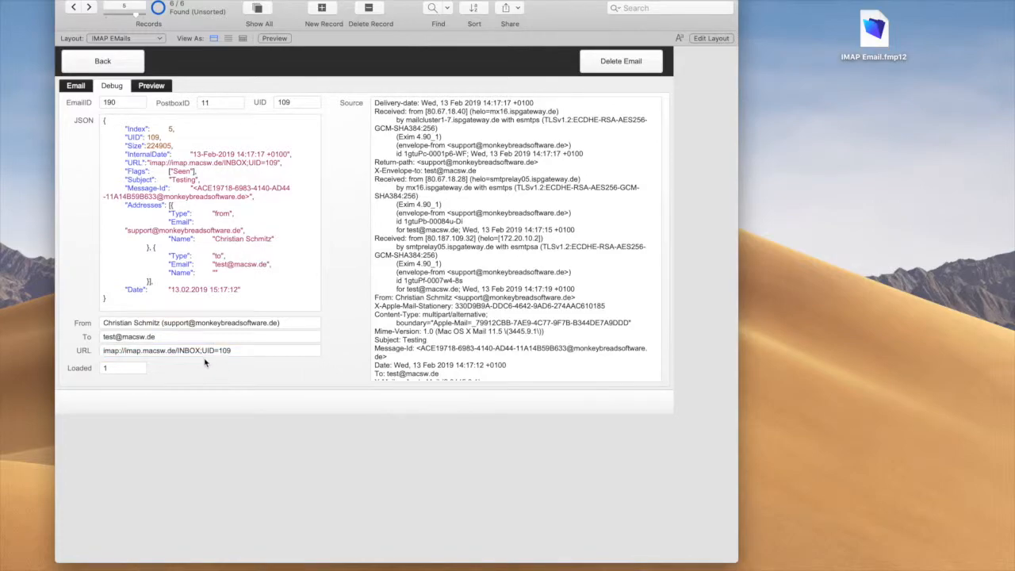
{"action": "mouse_move", "coordinate": [154, 355]}
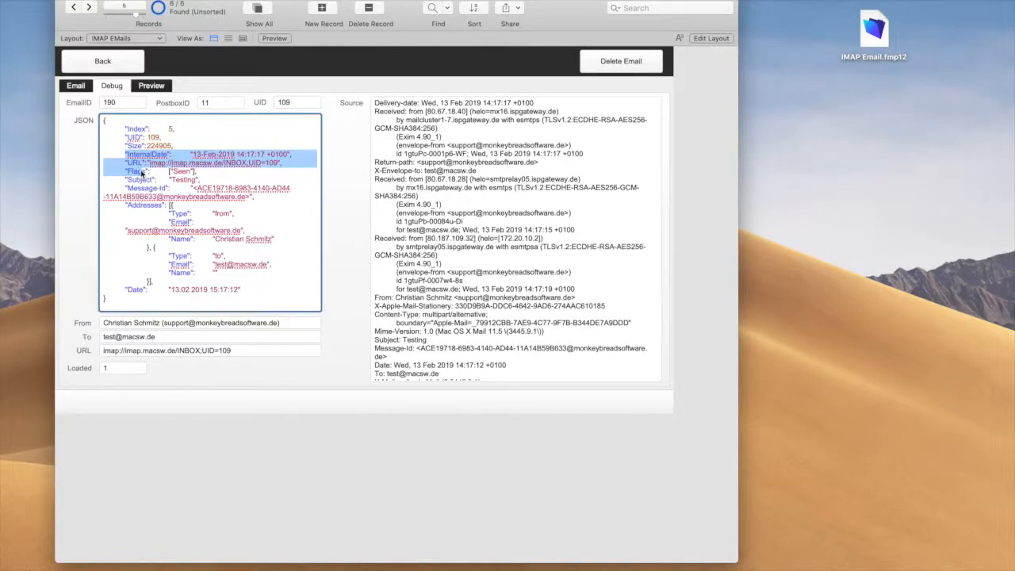
{"action": "left_click", "coordinate": [139, 162]}
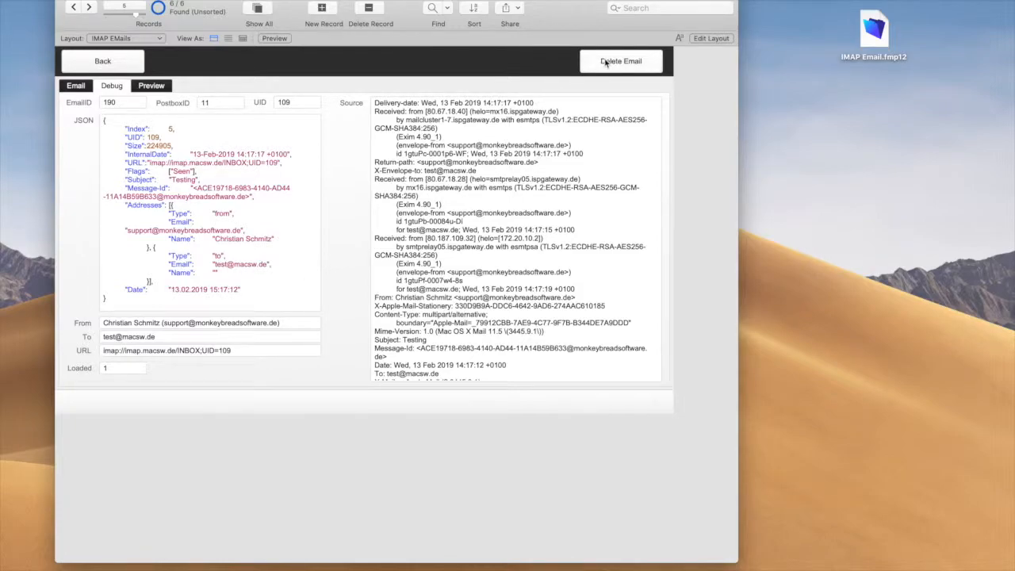
{"action": "mouse_move", "coordinate": [622, 60]}
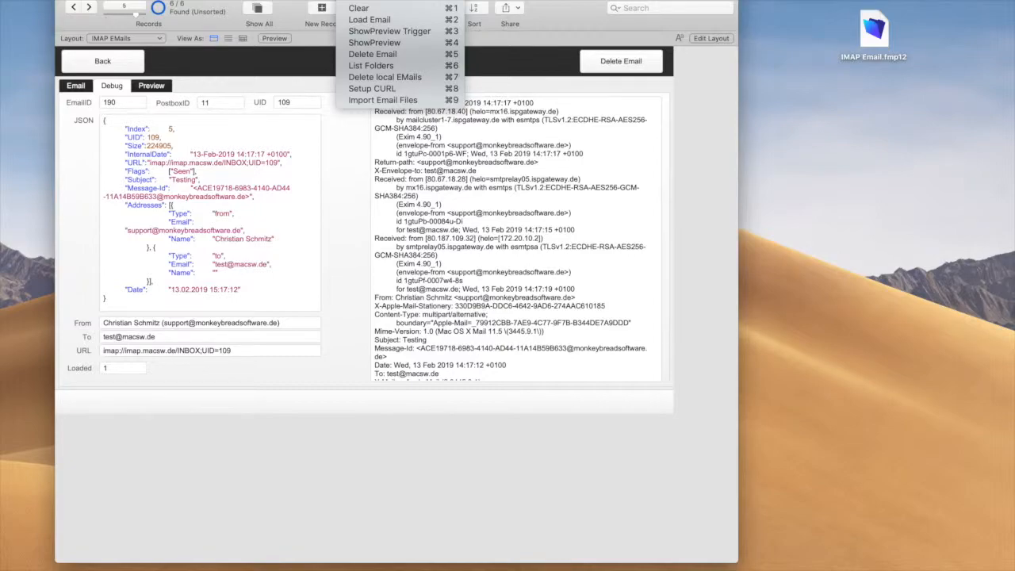
Bring up the scripts and show the options of Load List's query Set Variable [$r] step
{"action": "left_click", "coordinate": [359, 7]}
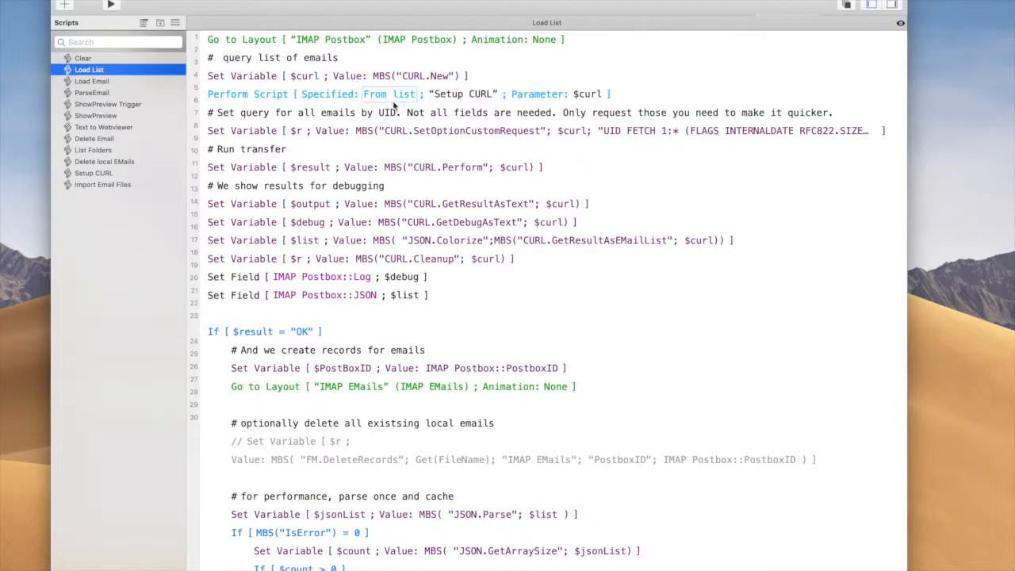
{"action": "left_click", "coordinate": [547, 130]}
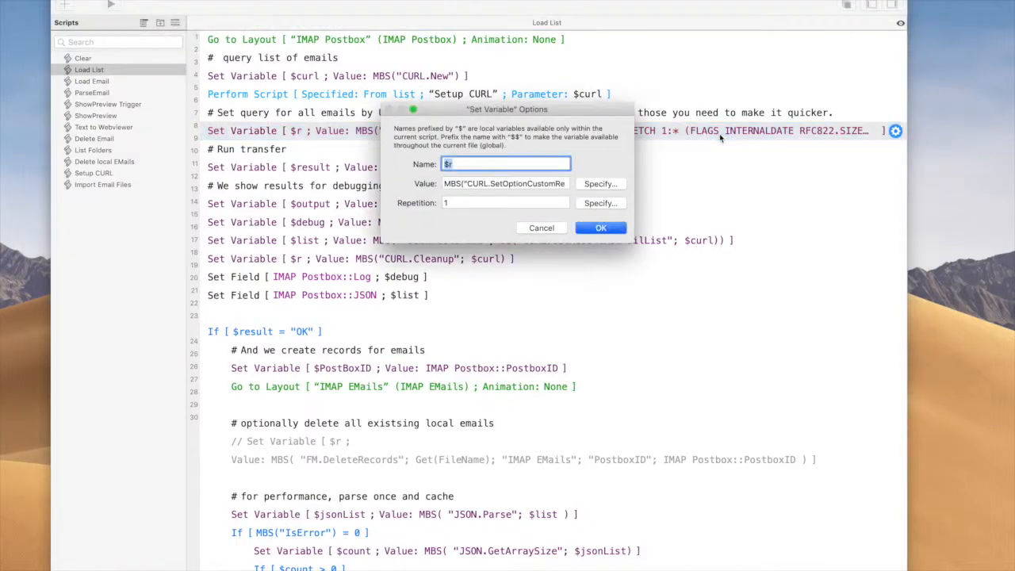
Review the UID FETCH calculation, highlighting the INTERNALDATE term, and cancel without changes
{"action": "left_click", "coordinate": [599, 184]}
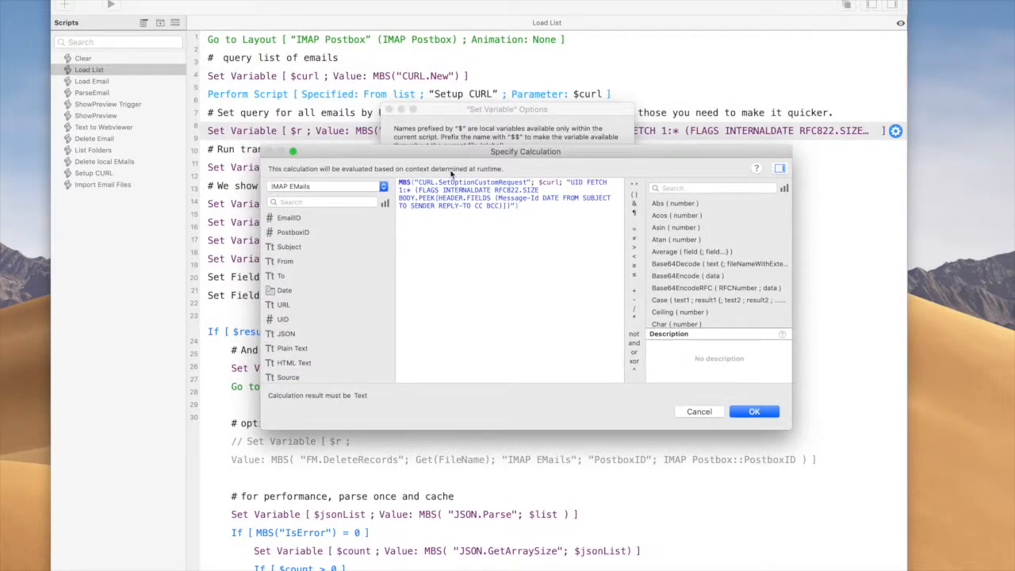
{"action": "double_click", "coordinate": [463, 190]}
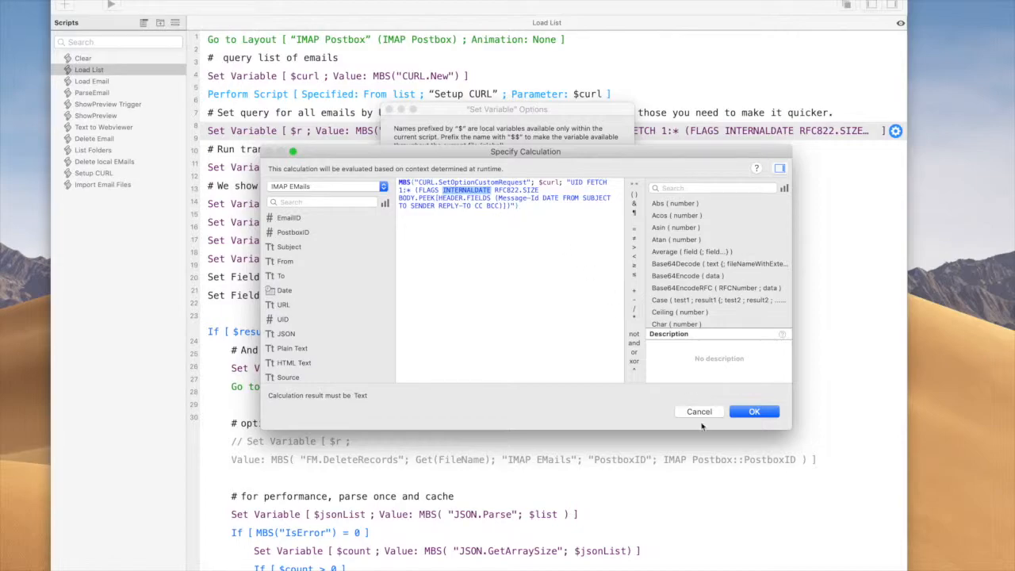
{"action": "left_click", "coordinate": [753, 411]}
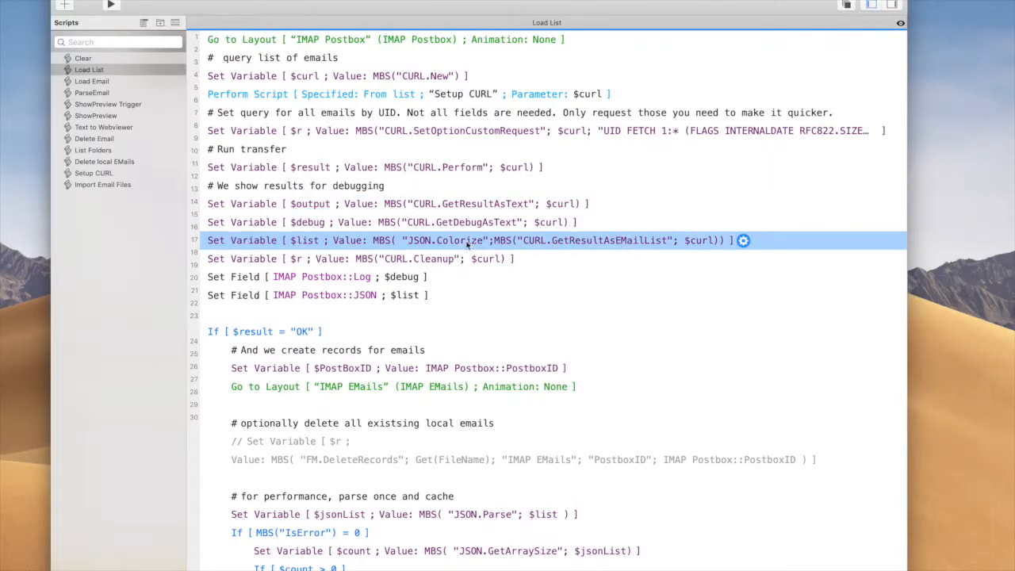
{"action": "left_click", "coordinate": [321, 294]}
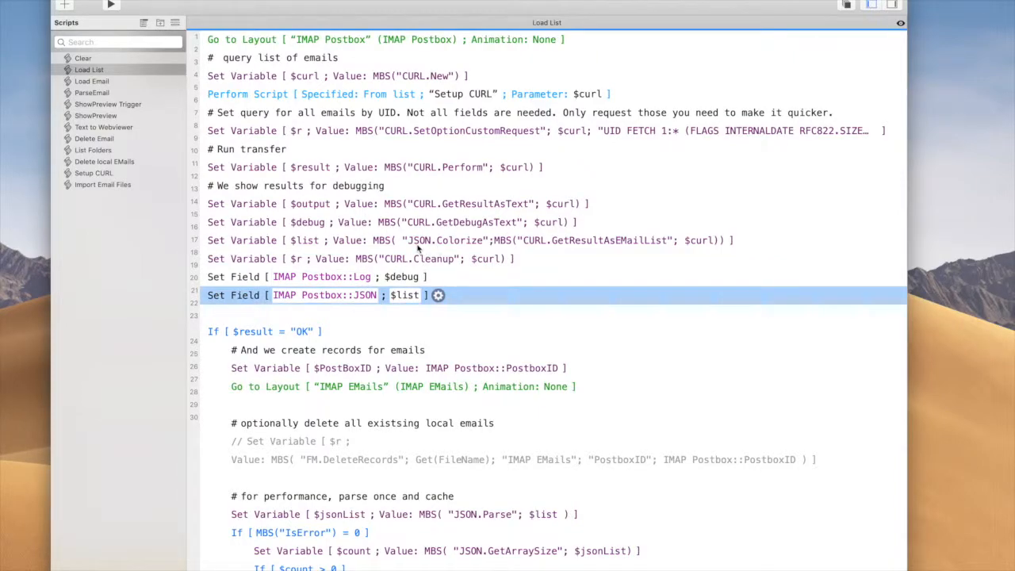
{"action": "mouse_move", "coordinate": [451, 250]}
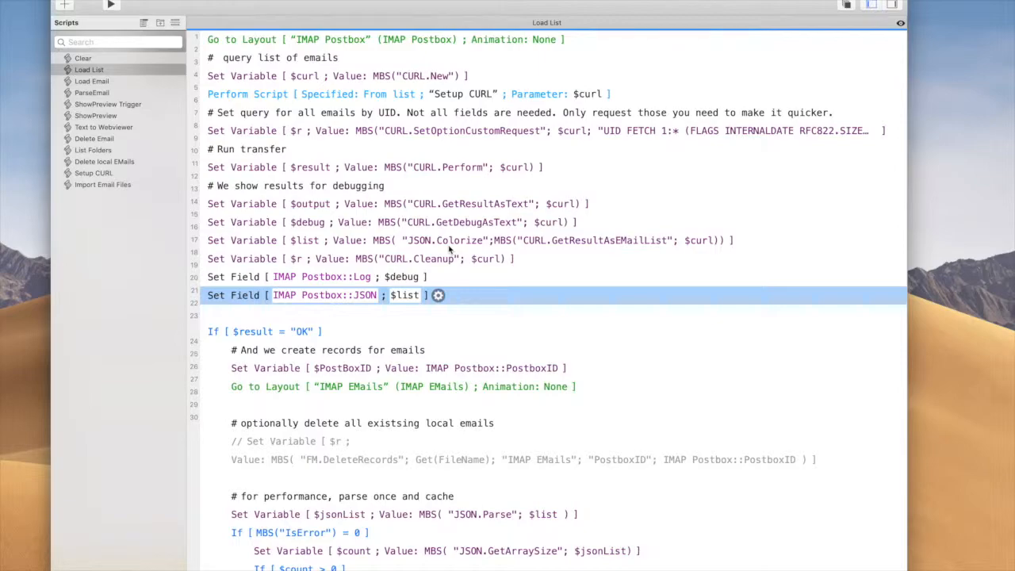
{"action": "mouse_move", "coordinate": [467, 251]}
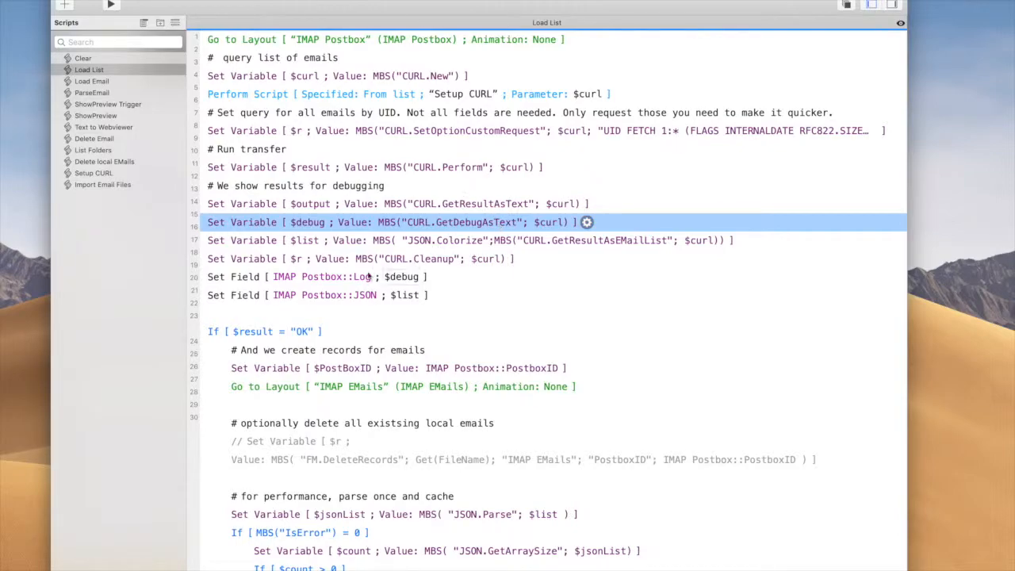
{"action": "scroll", "scroll_direction": "down", "scroll_amount": 3}
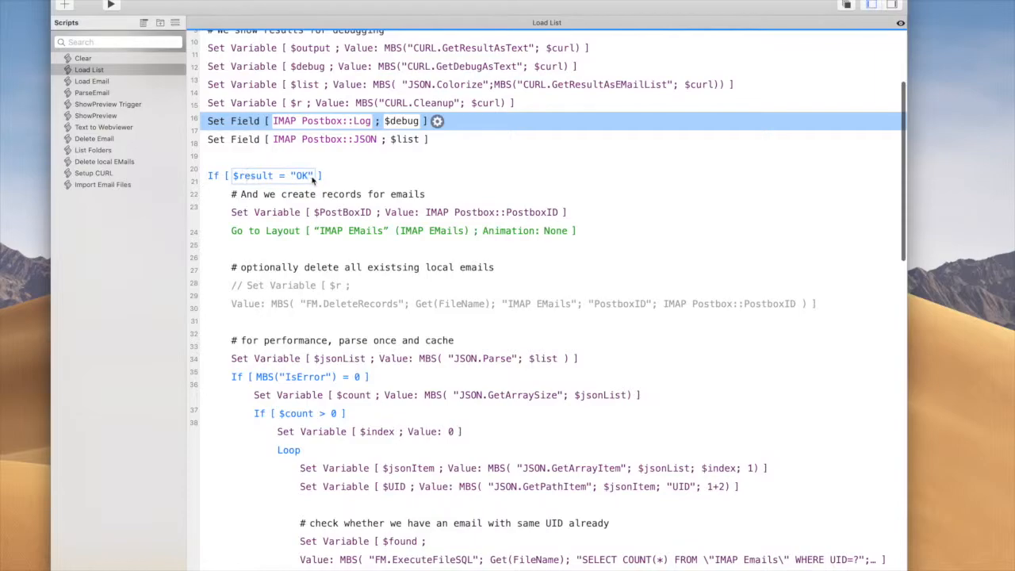
{"action": "left_click", "coordinate": [262, 175]}
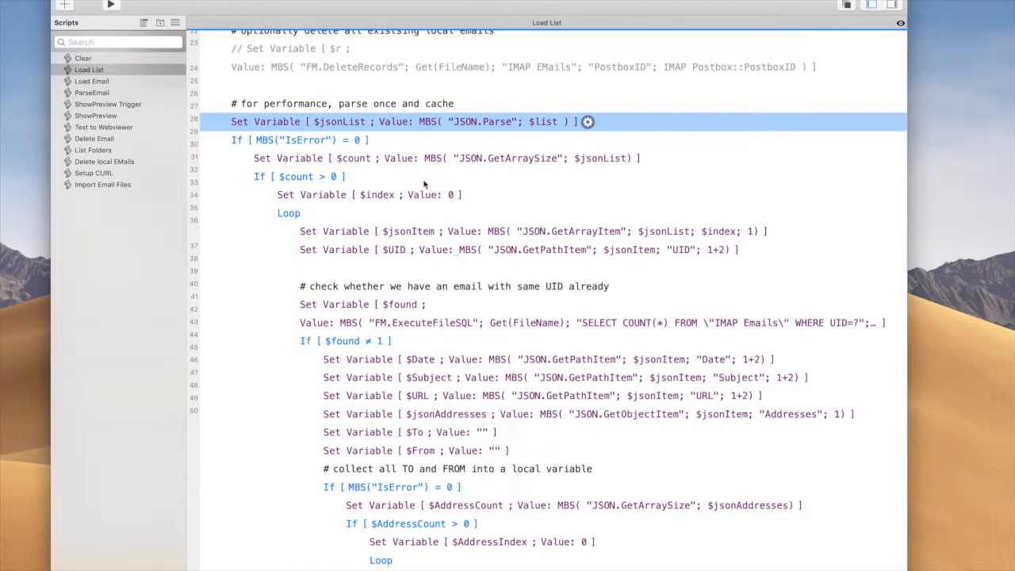
{"action": "mouse_move", "coordinate": [501, 134]}
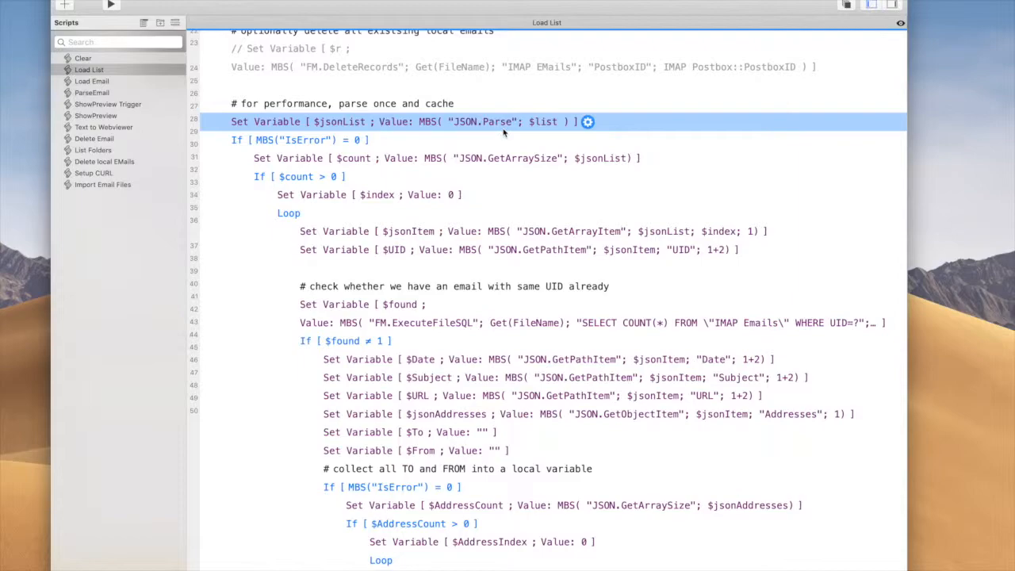
{"action": "mouse_move", "coordinate": [377, 133]}
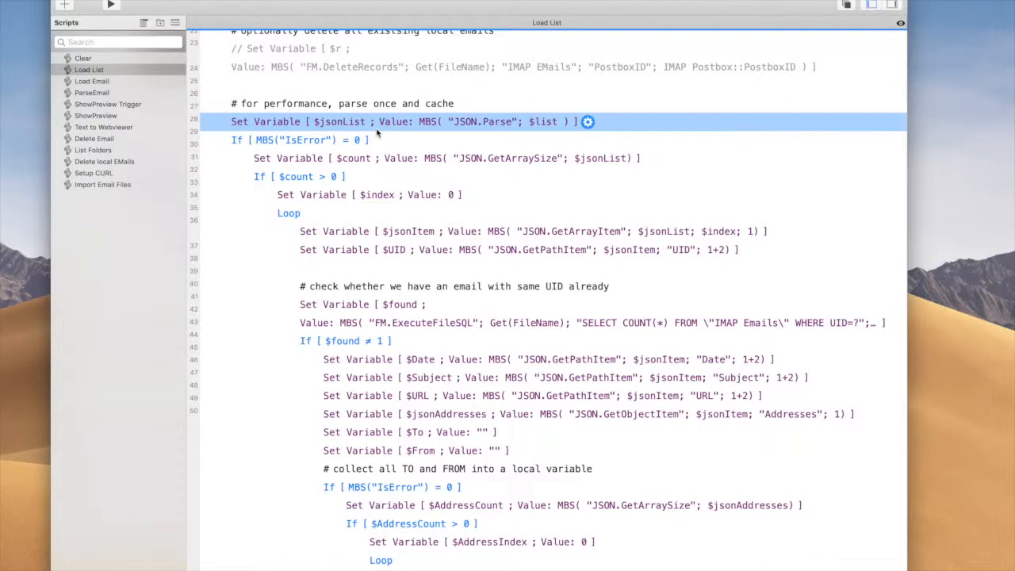
{"action": "mouse_move", "coordinate": [427, 172]}
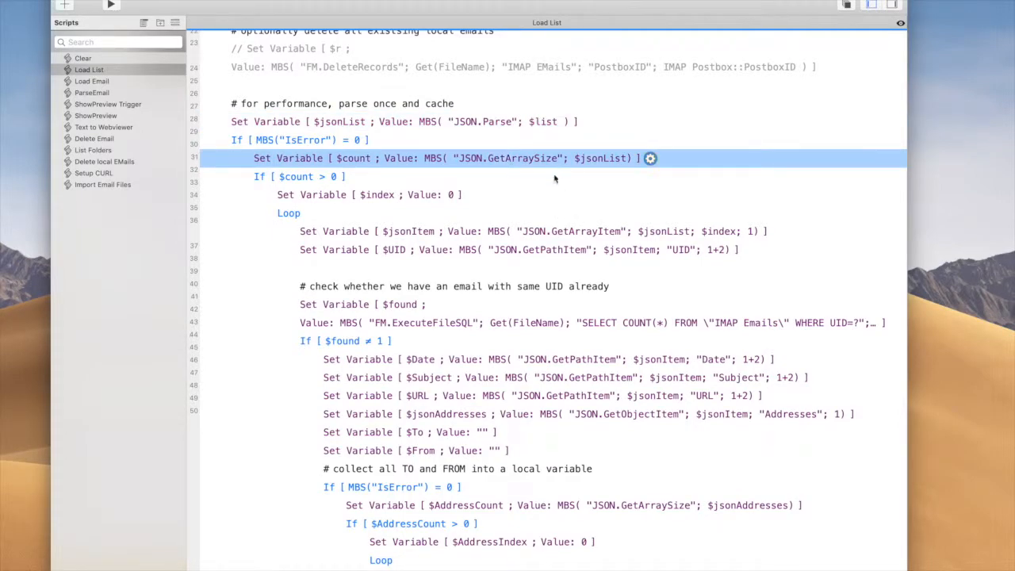
{"action": "scroll", "scroll_direction": "down", "scroll_amount": 3}
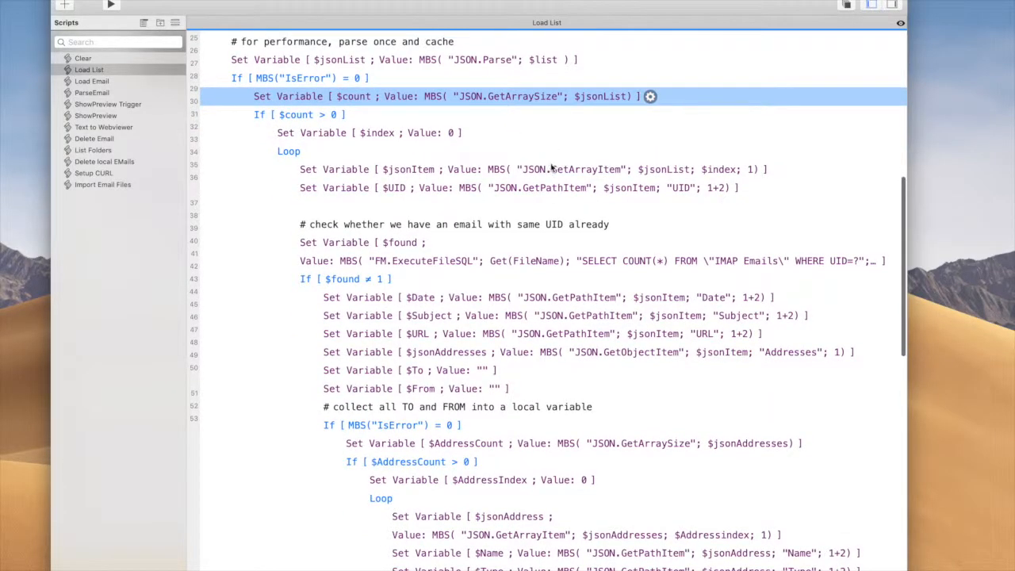
{"action": "left_click", "coordinate": [523, 187]}
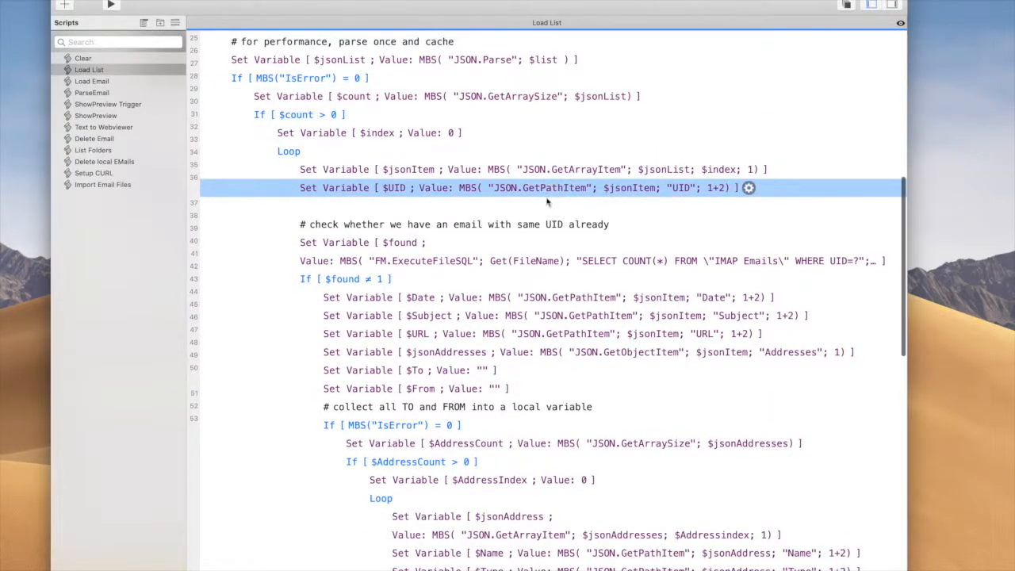
{"action": "scroll", "scroll_direction": "down", "scroll_amount": 3}
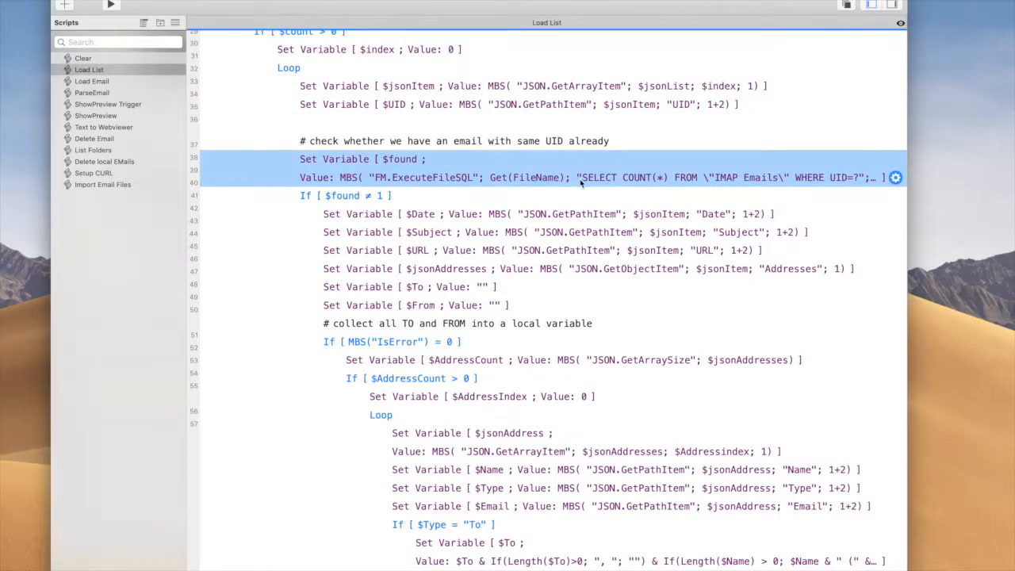
{"action": "mouse_move", "coordinate": [577, 181]}
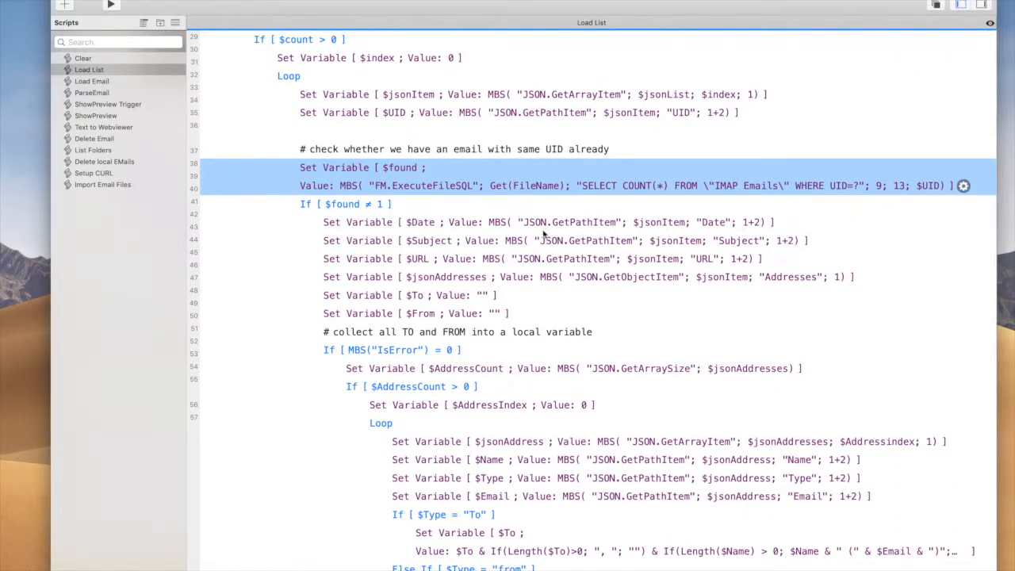
{"action": "scroll", "scroll_direction": "down", "scroll_amount": 3}
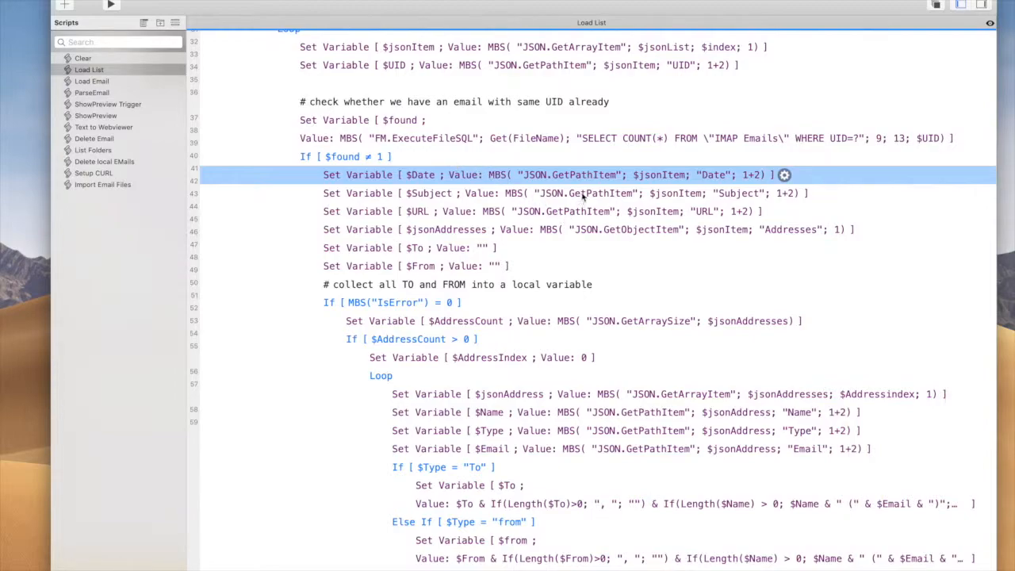
{"action": "mouse_move", "coordinate": [663, 247]}
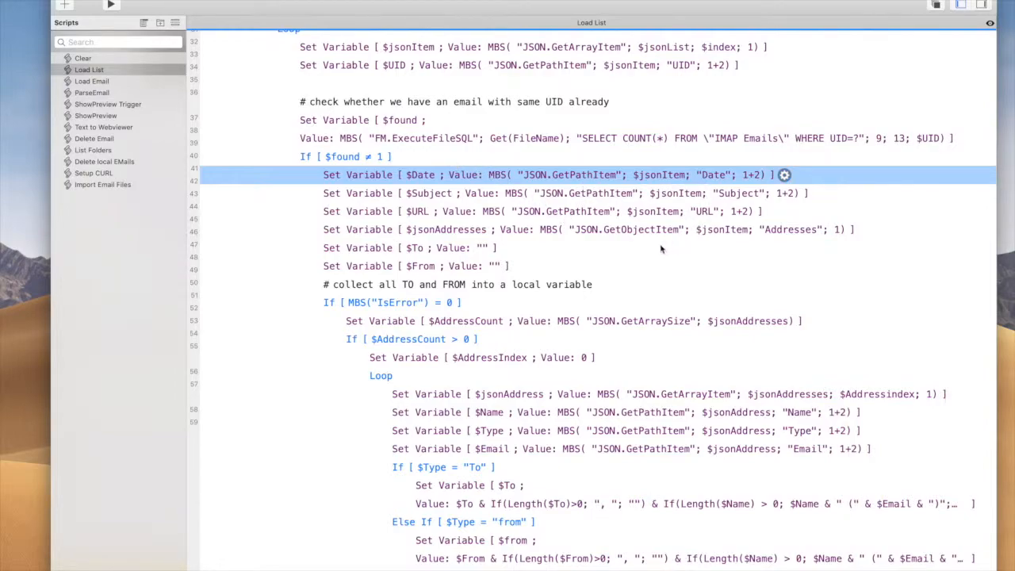
{"action": "scroll", "scroll_direction": "down", "scroll_amount": 3}
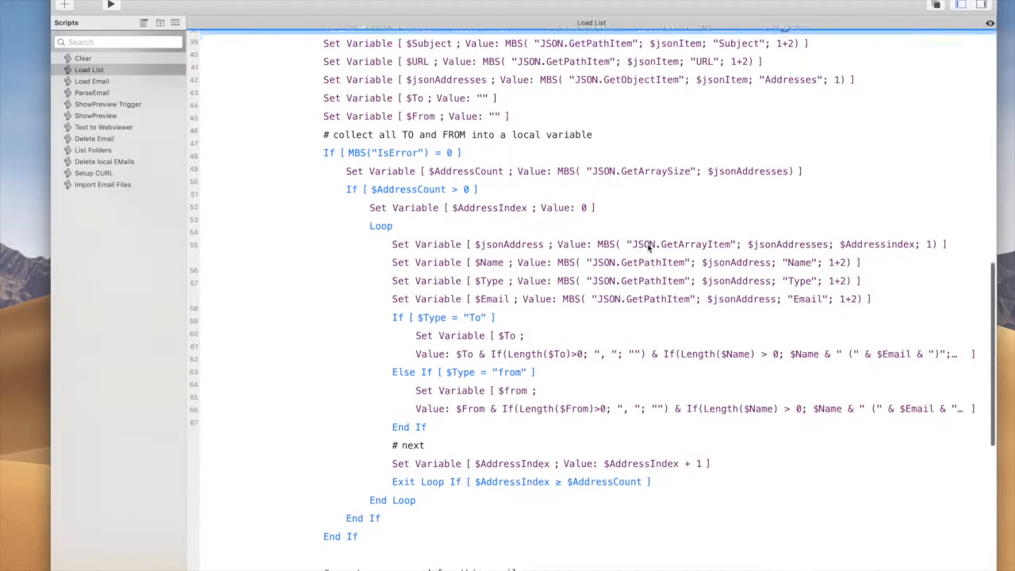
{"action": "scroll", "scroll_direction": "down", "scroll_amount": 3}
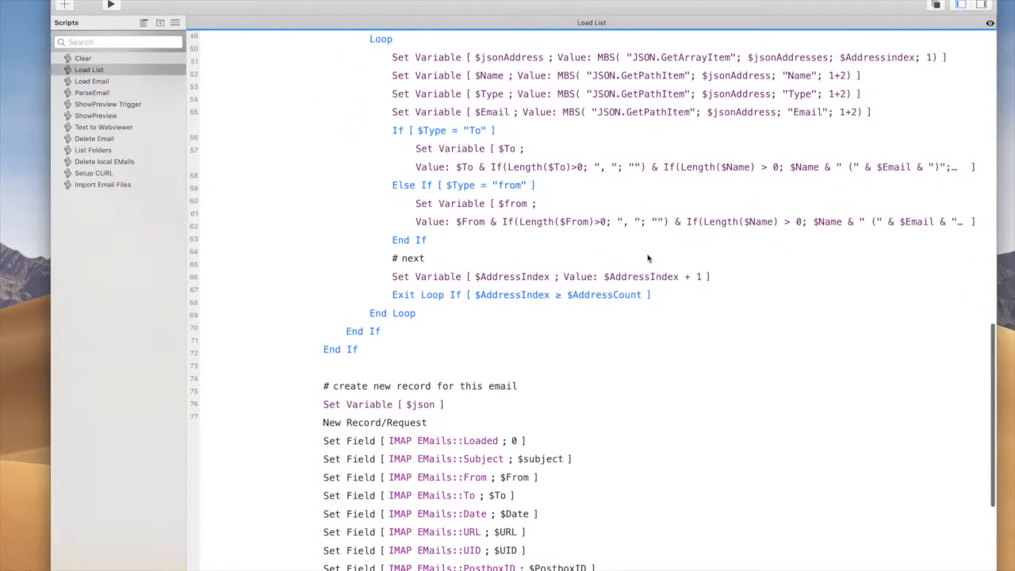
{"action": "scroll", "scroll_direction": "down", "scroll_amount": 3}
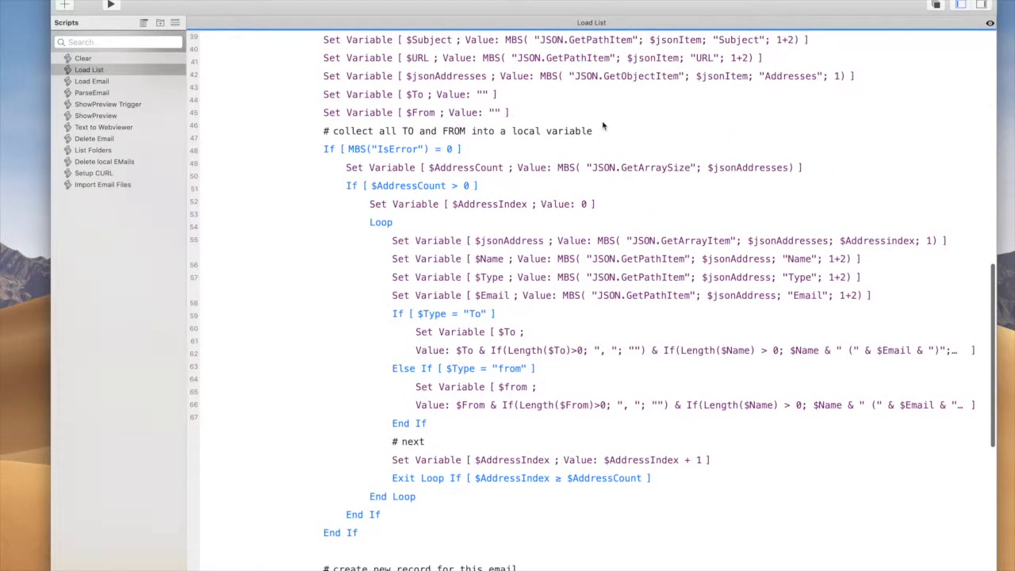
{"action": "scroll", "scroll_direction": "down", "scroll_amount": 3}
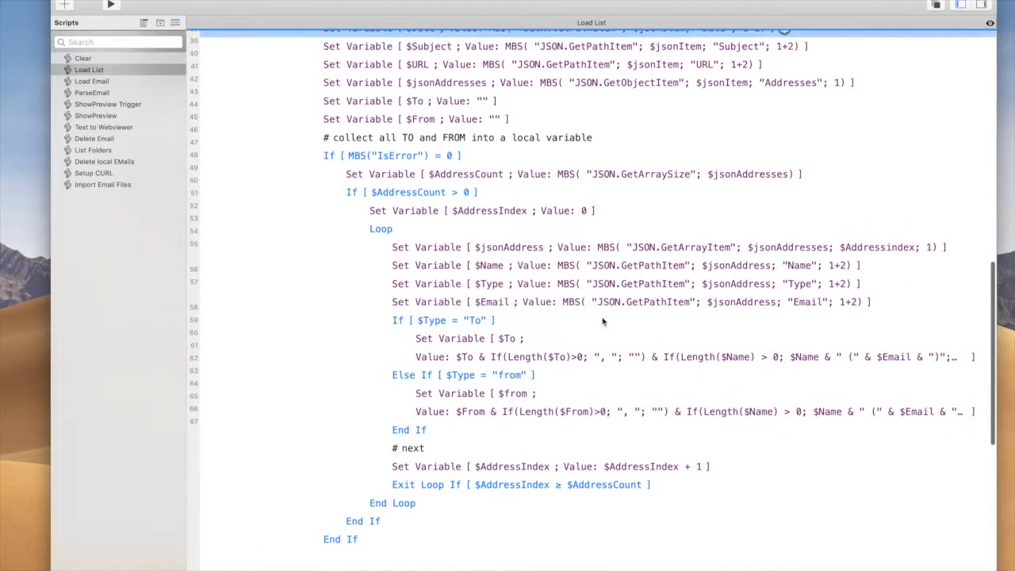
{"action": "mouse_move", "coordinate": [613, 341]}
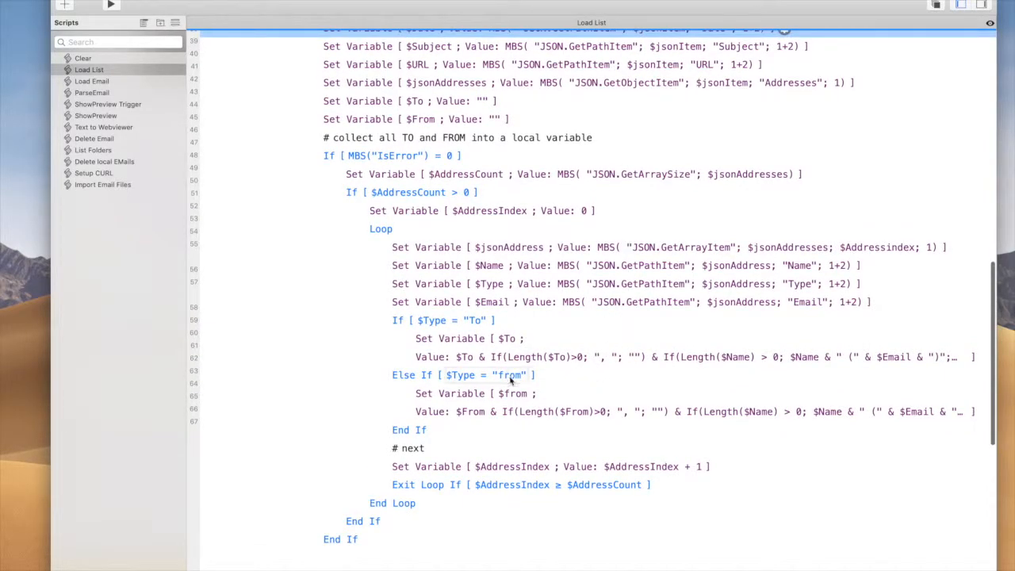
{"action": "scroll", "scroll_direction": "down", "scroll_amount": 3}
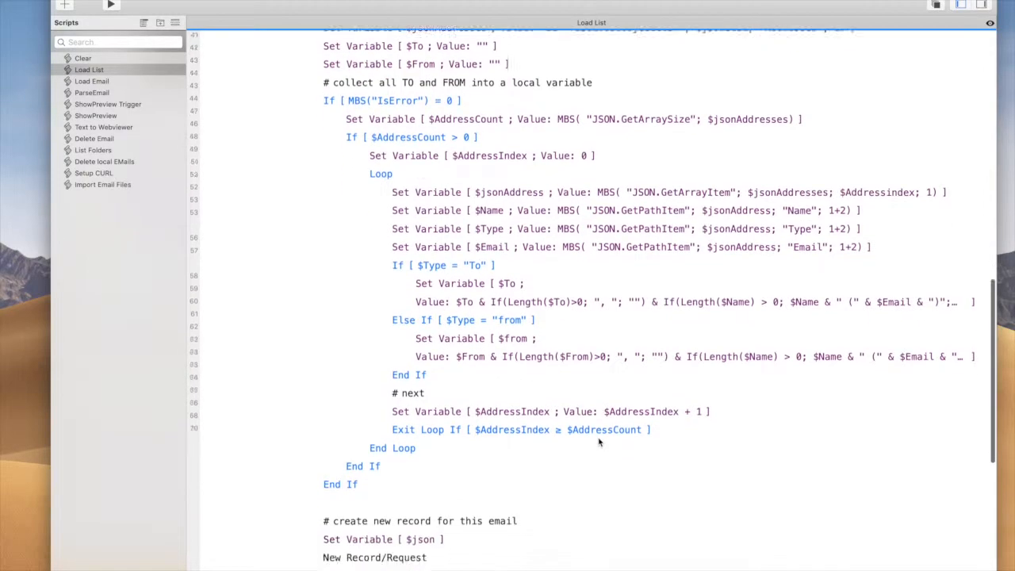
{"action": "scroll", "scroll_direction": "down", "scroll_amount": 3}
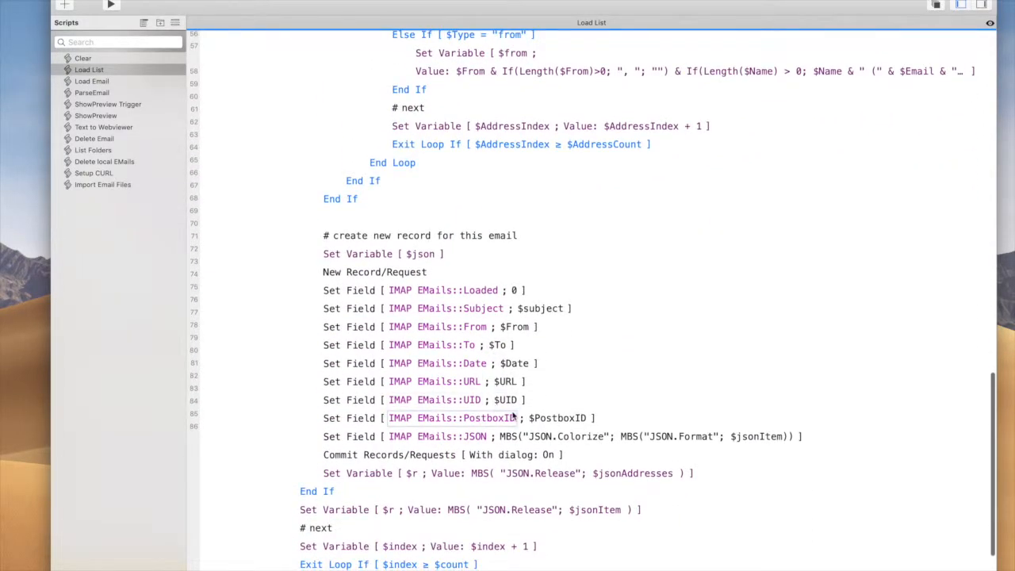
{"action": "scroll", "scroll_direction": "down", "scroll_amount": 3}
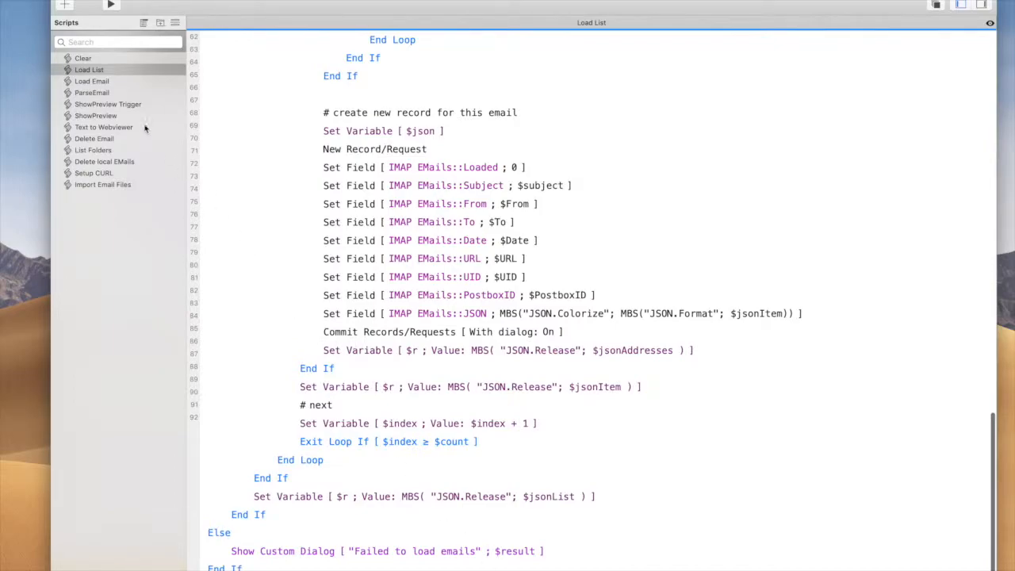
Read through the Load Email script's steps without editing
{"action": "left_click", "coordinate": [90, 81]}
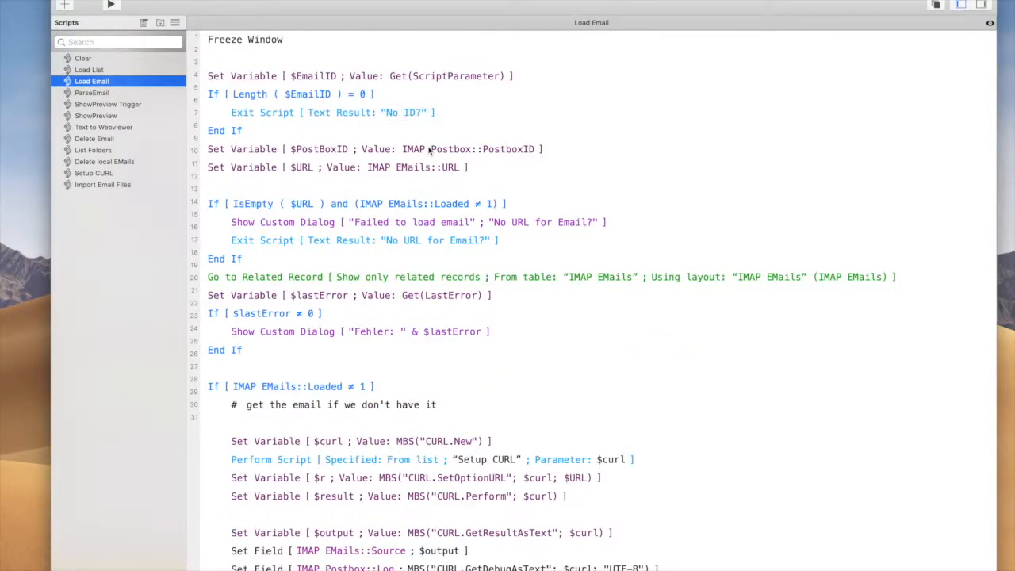
{"action": "scroll", "scroll_direction": "down", "scroll_amount": 3}
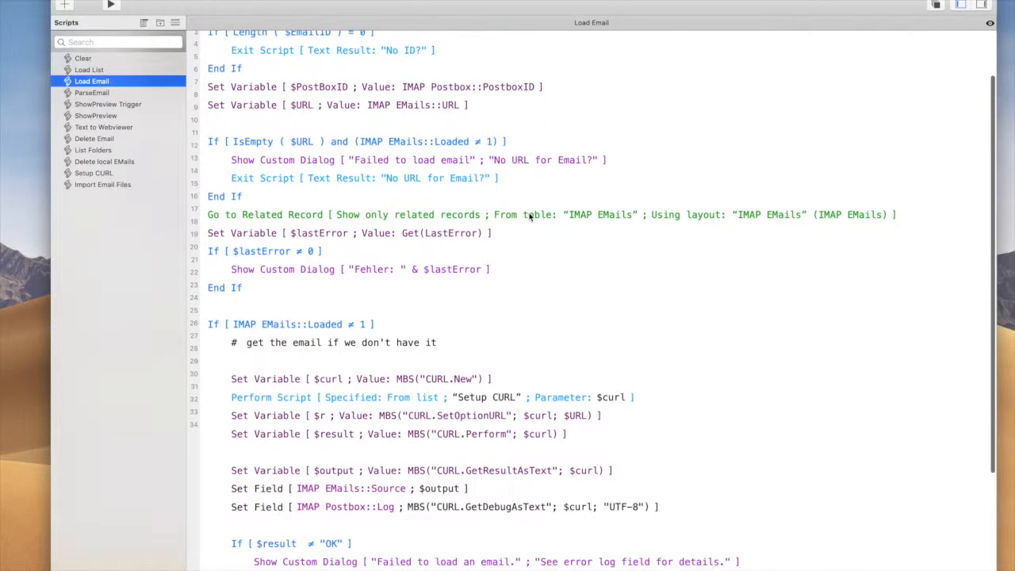
{"action": "scroll", "scroll_direction": "down", "scroll_amount": 3}
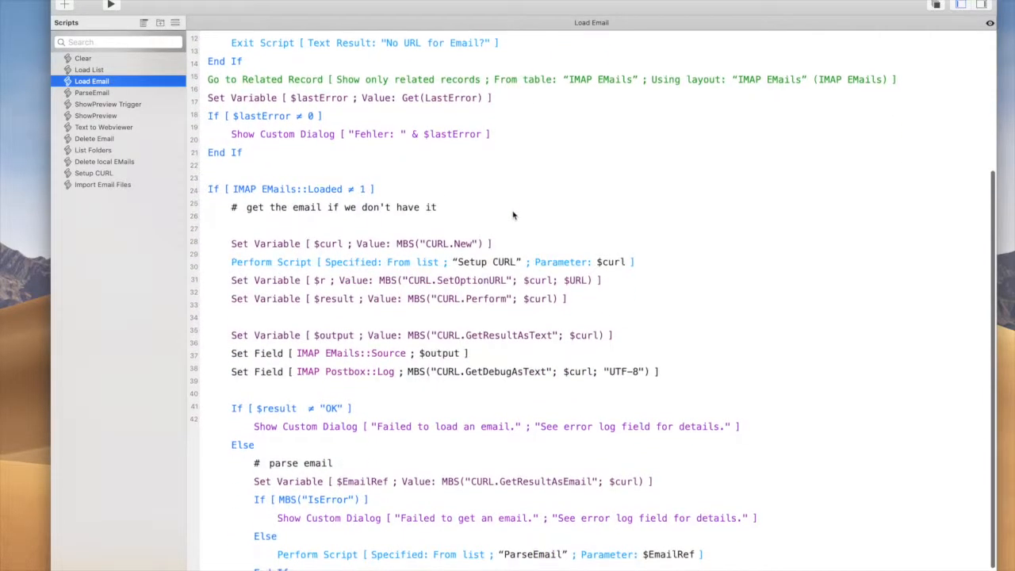
{"action": "scroll", "scroll_direction": "down", "scroll_amount": 3}
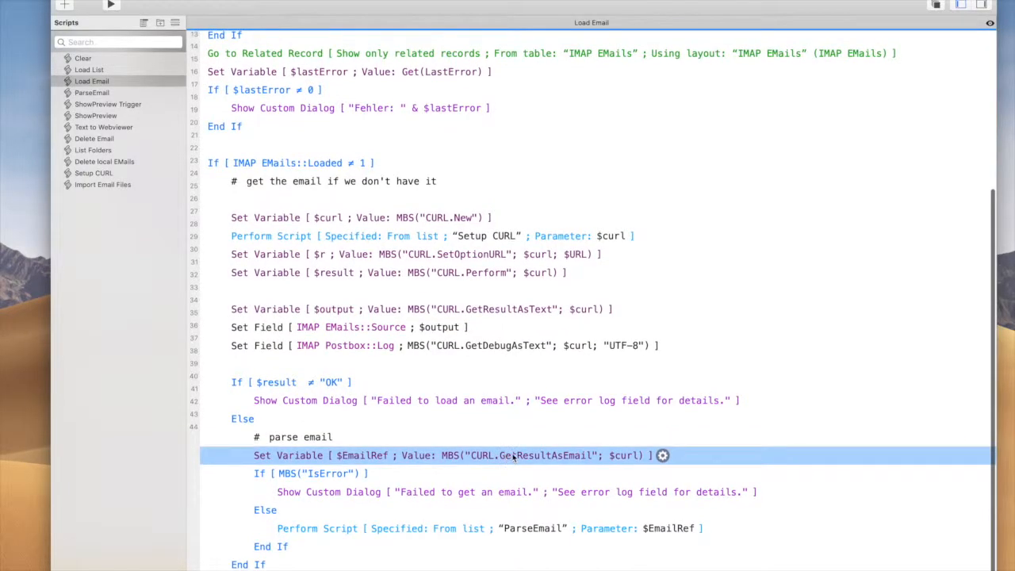
{"action": "mouse_move", "coordinate": [522, 479]}
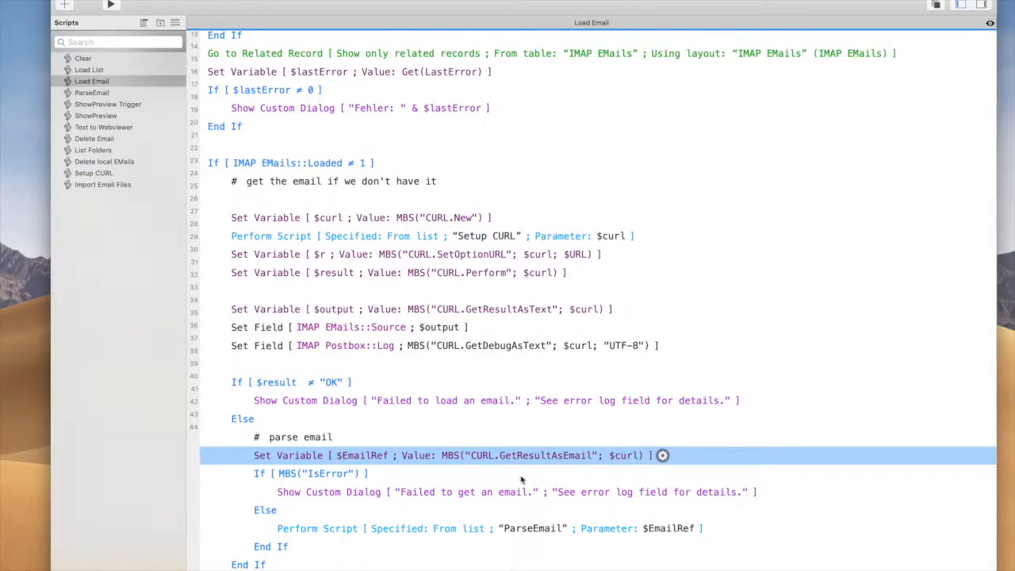
Bring up the ParseEmail script for review
{"action": "left_click", "coordinate": [92, 92]}
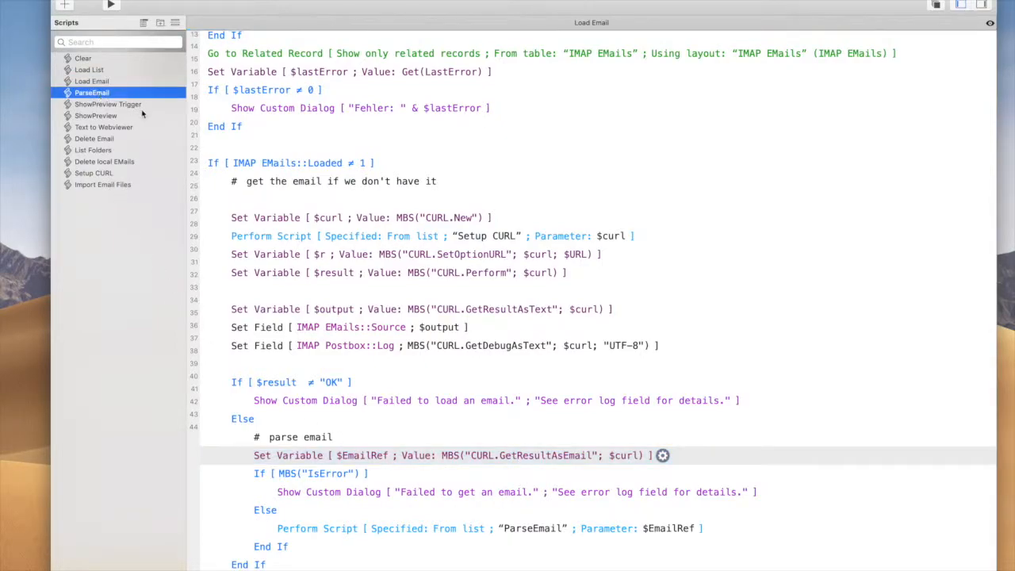
{"action": "left_click", "coordinate": [92, 92]}
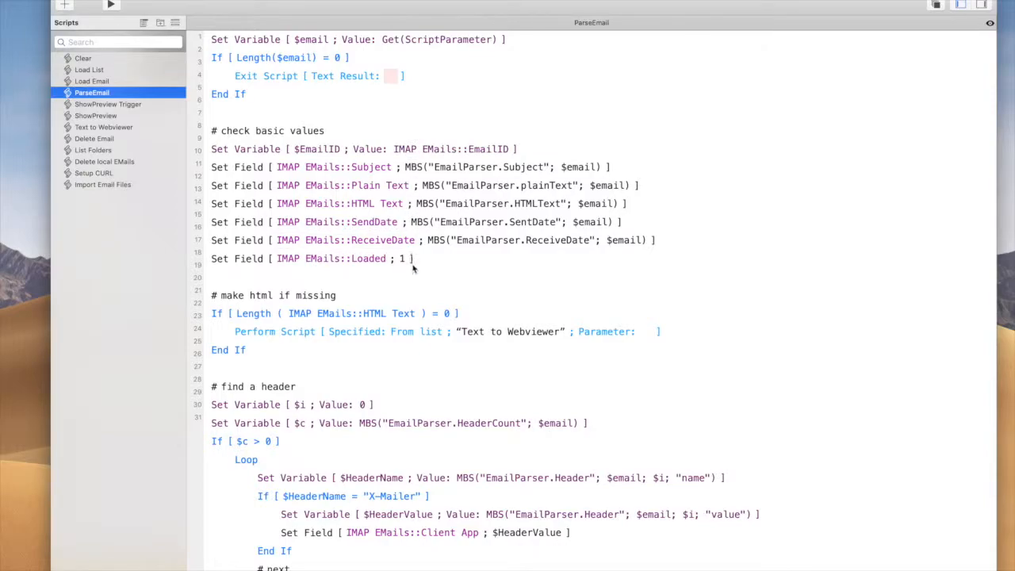
{"action": "scroll", "scroll_direction": "down", "scroll_amount": 3}
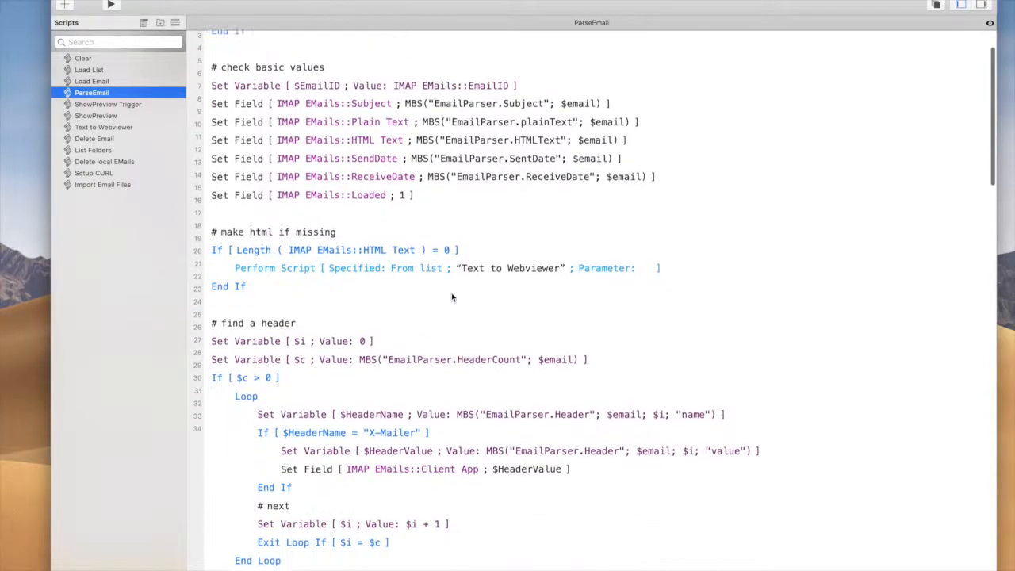
{"action": "scroll", "scroll_direction": "down", "scroll_amount": 3}
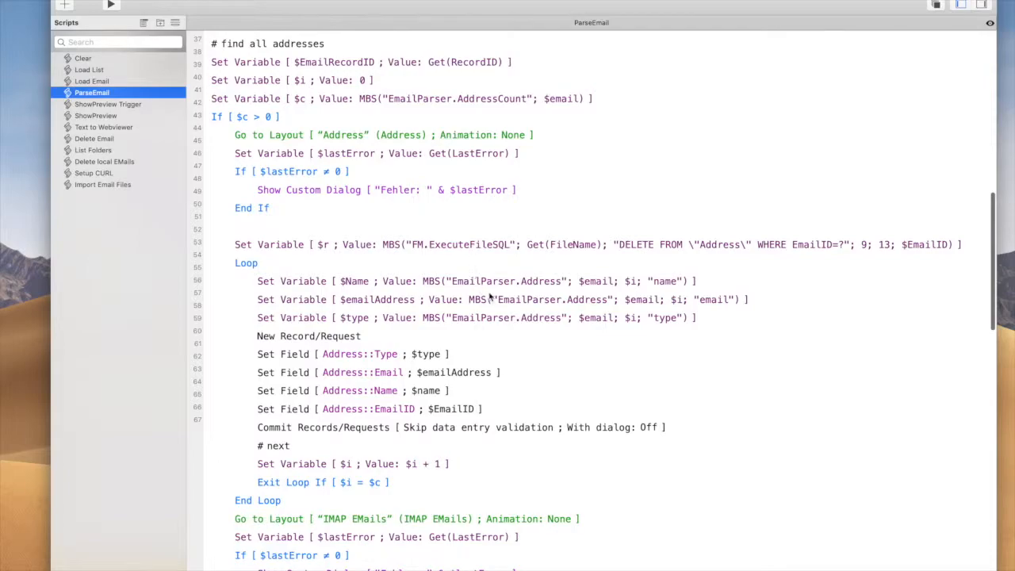
{"action": "mouse_move", "coordinate": [754, 254]}
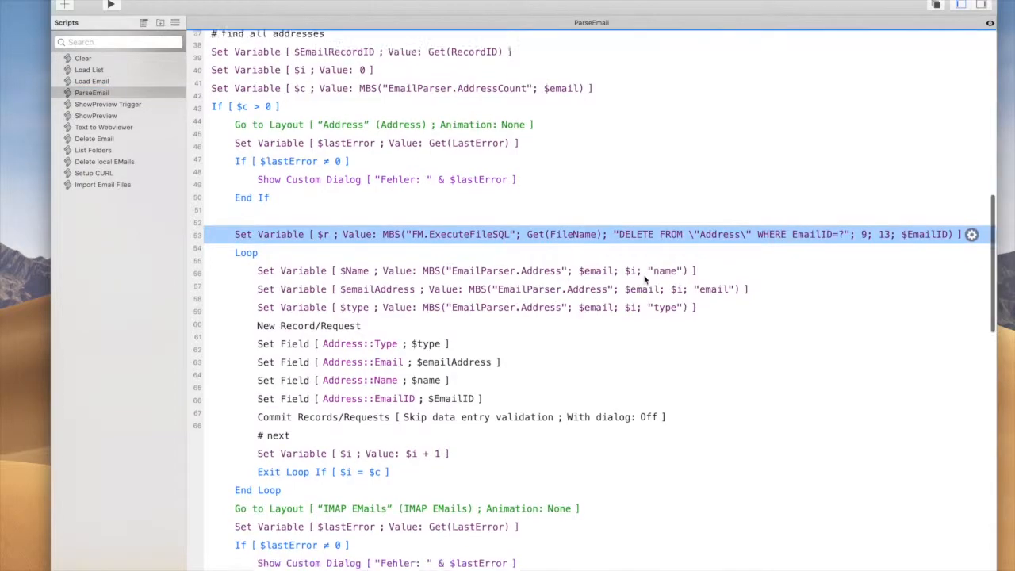
{"action": "scroll", "scroll_direction": "down", "scroll_amount": 3}
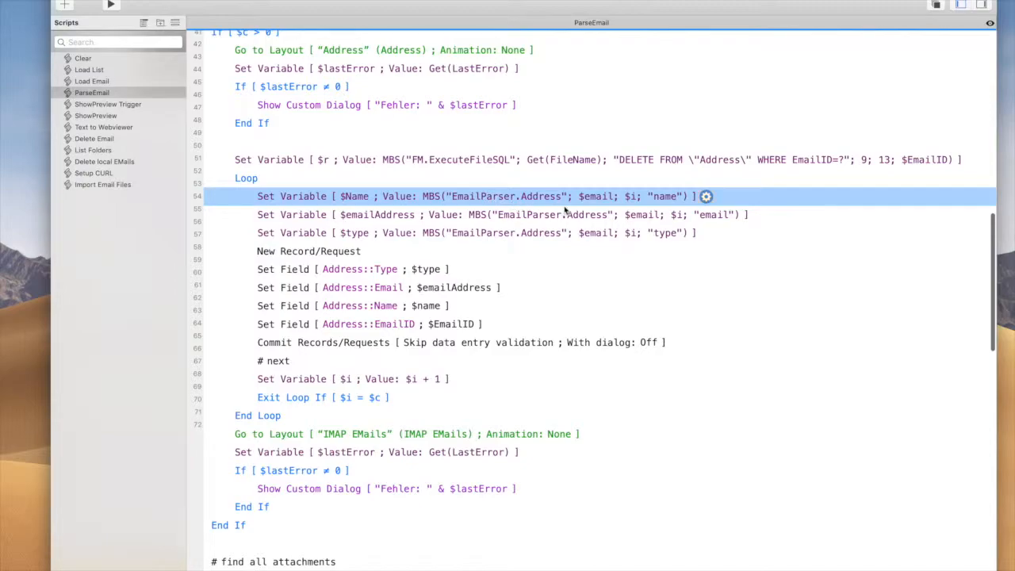
{"action": "scroll", "scroll_direction": "down", "scroll_amount": 3}
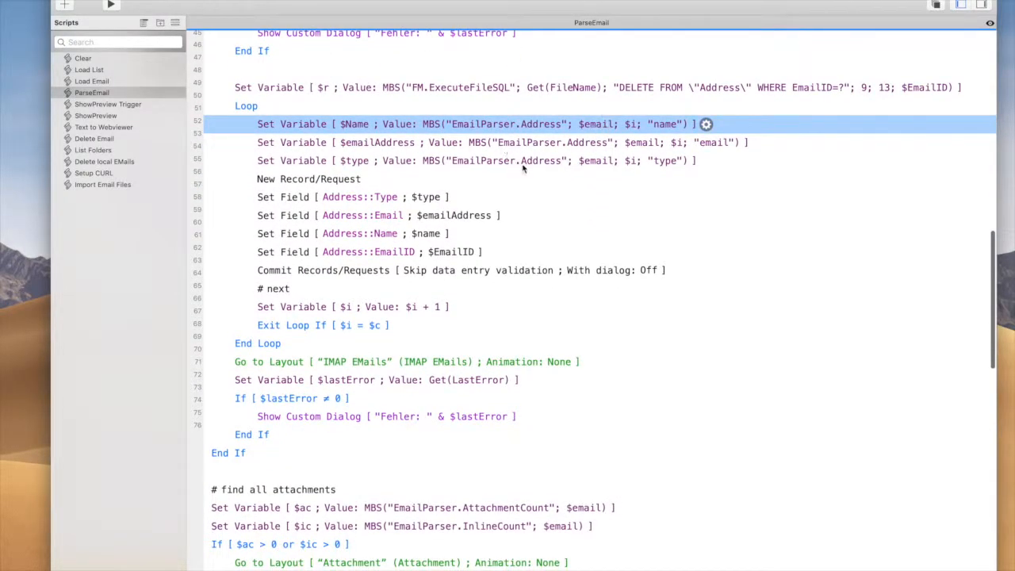
{"action": "scroll", "scroll_direction": "down", "scroll_amount": 3}
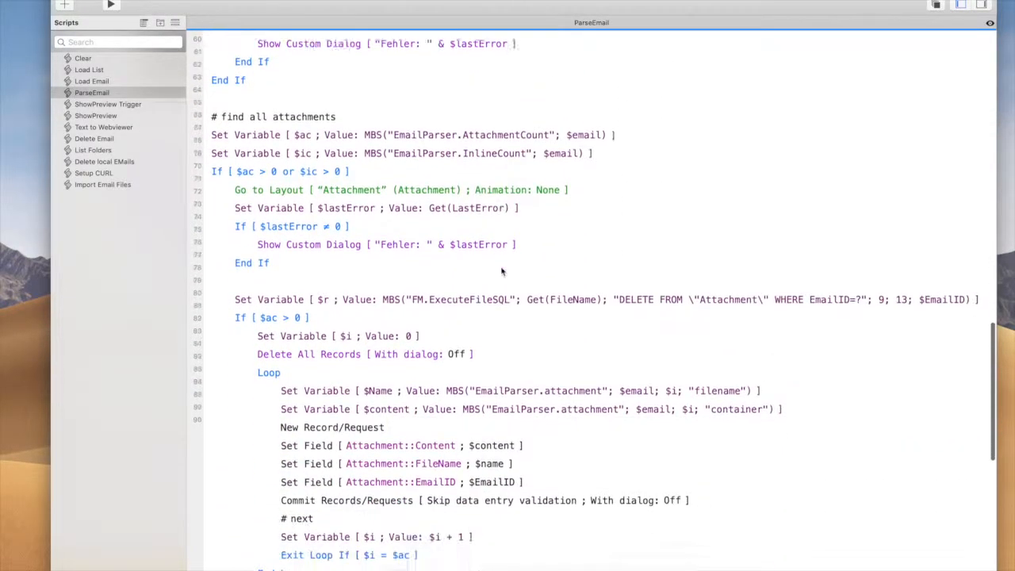
{"action": "scroll", "scroll_direction": "down", "scroll_amount": 3}
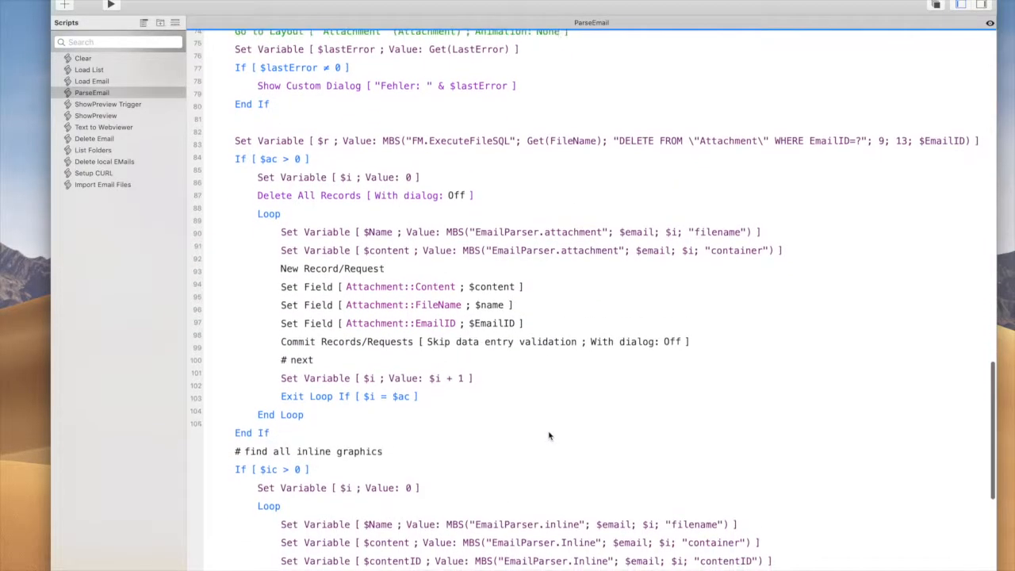
{"action": "scroll", "scroll_direction": "down", "scroll_amount": 3}
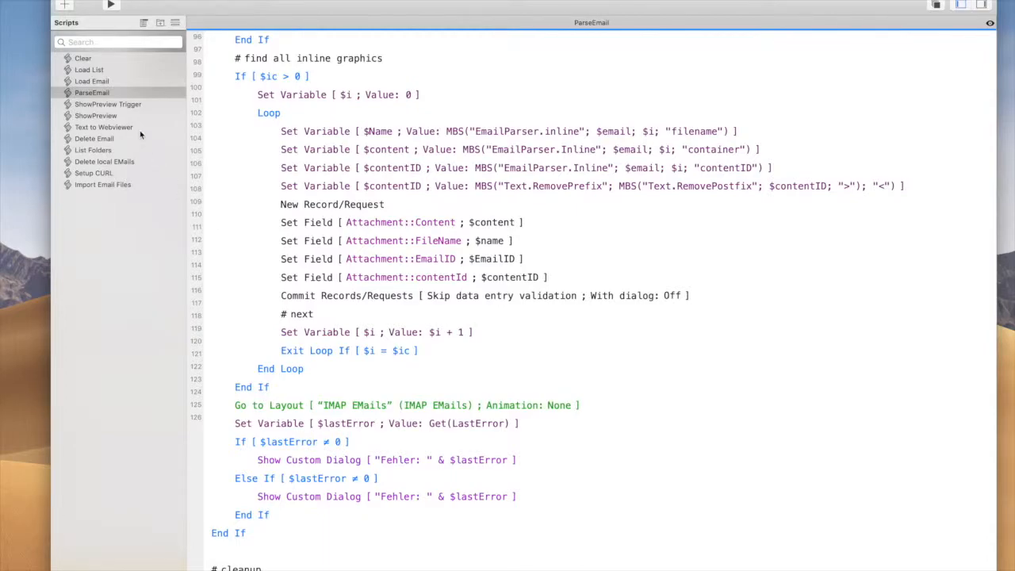
{"action": "left_click", "coordinate": [95, 116]}
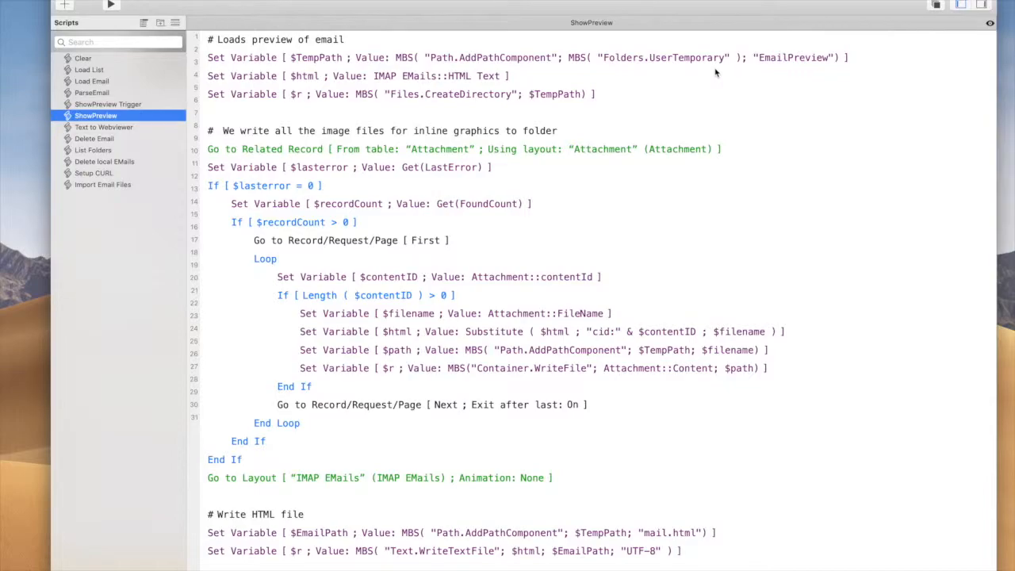
{"action": "mouse_move", "coordinate": [671, 326]}
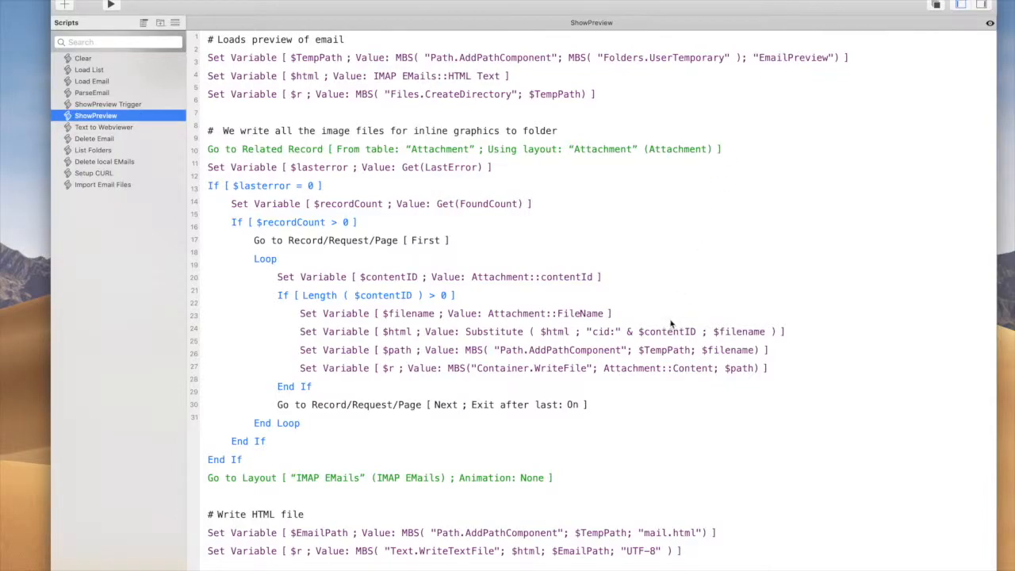
{"action": "mouse_move", "coordinate": [621, 398]}
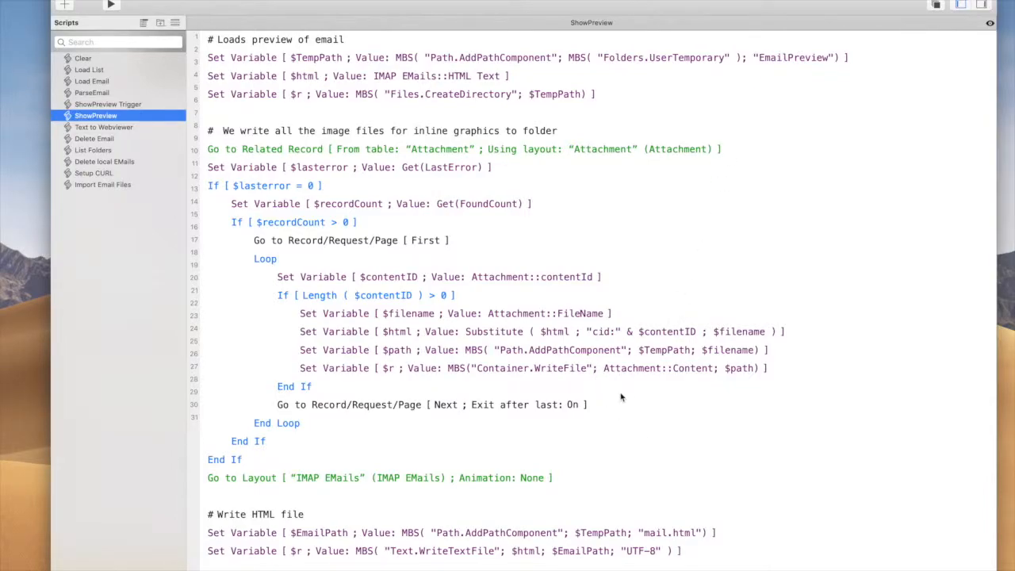
{"action": "mouse_move", "coordinate": [598, 377]}
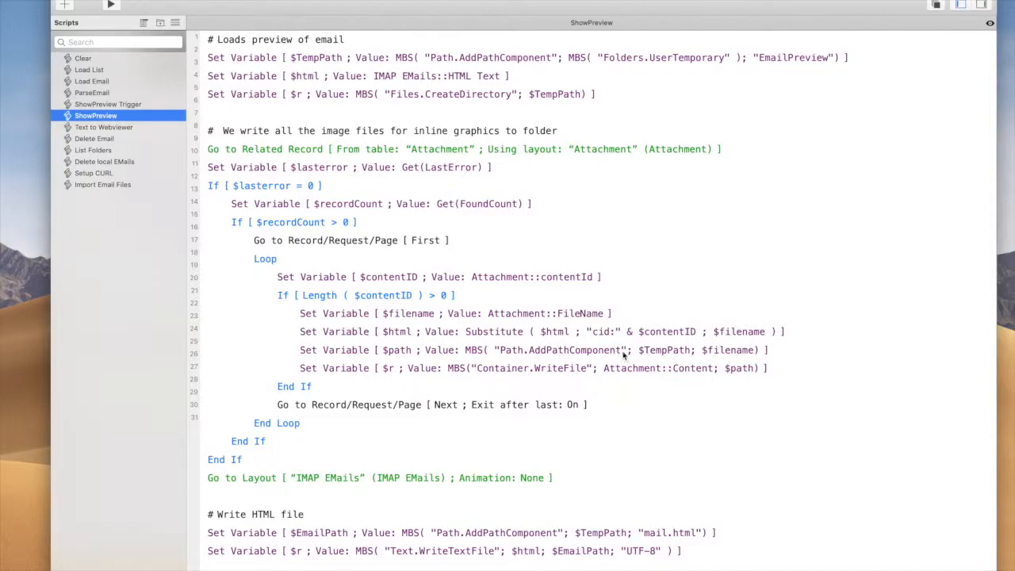
{"action": "mouse_move", "coordinate": [596, 377]}
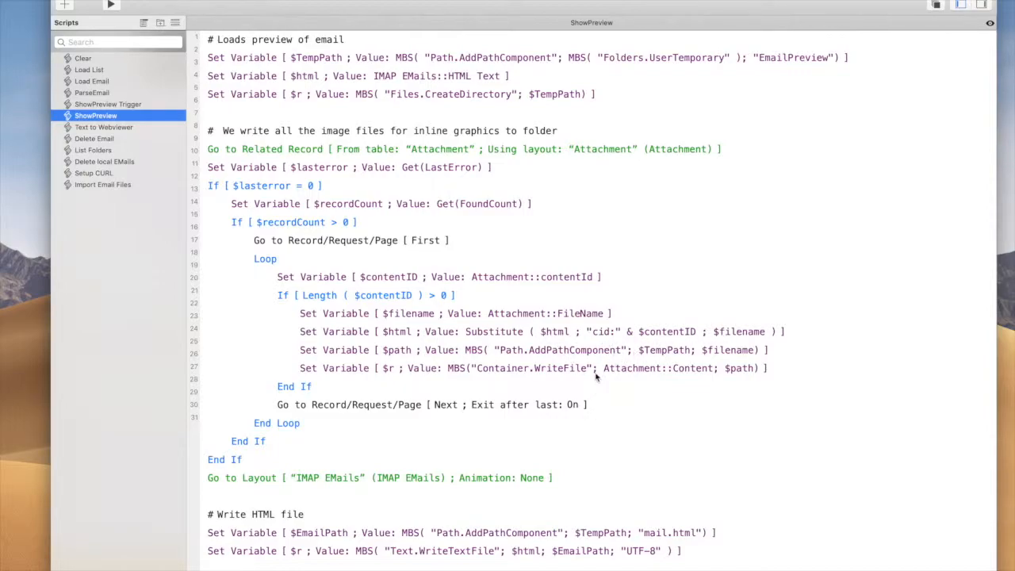
Finish reading ShowPreview's image-writing loop and switch to the Text to Webviewer script
{"action": "scroll", "scroll_direction": "down", "scroll_amount": 3}
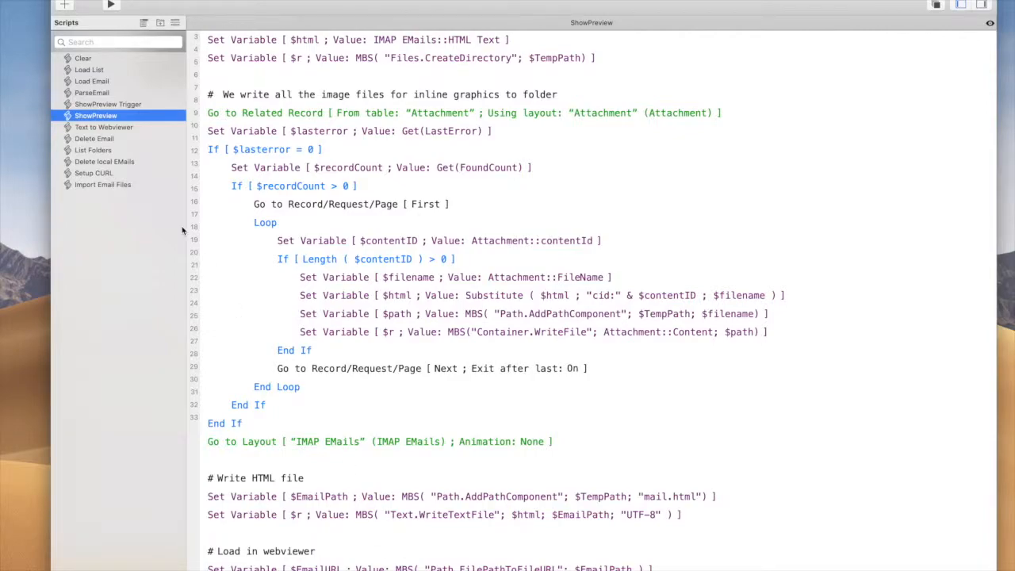
{"action": "mouse_move", "coordinate": [133, 131]}
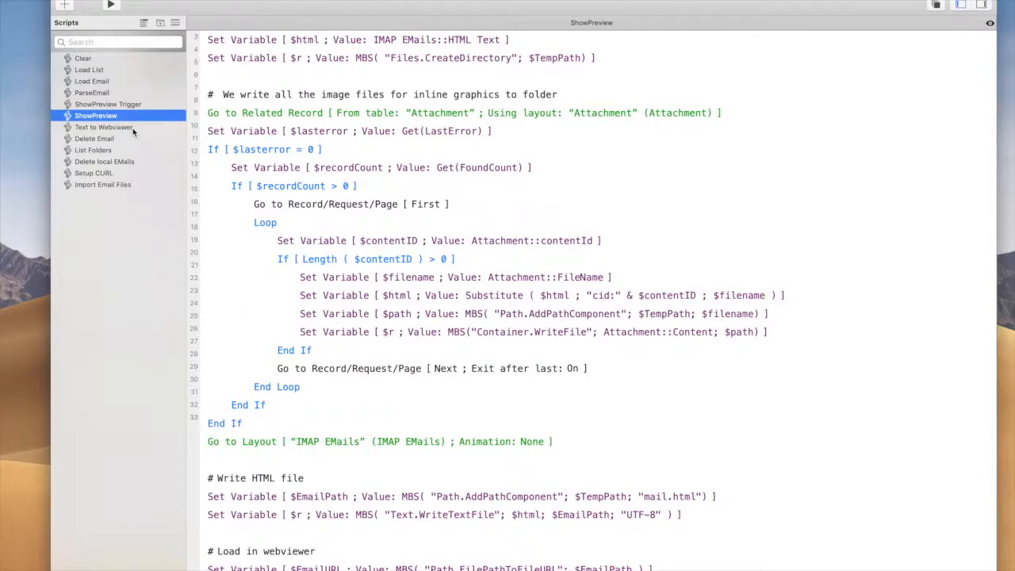
{"action": "left_click", "coordinate": [104, 127]}
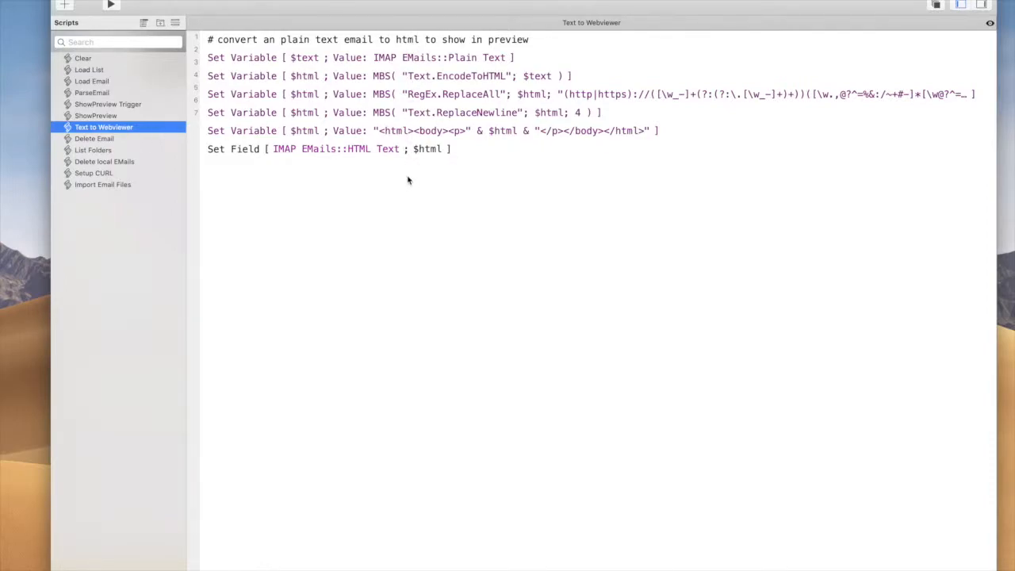
{"action": "mouse_move", "coordinate": [611, 108]}
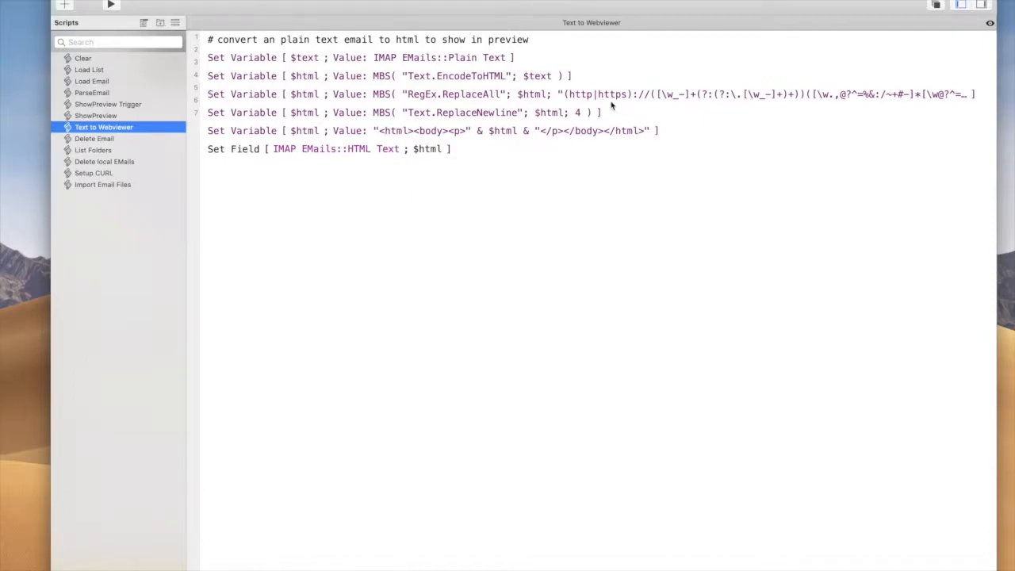
{"action": "mouse_move", "coordinate": [653, 102]}
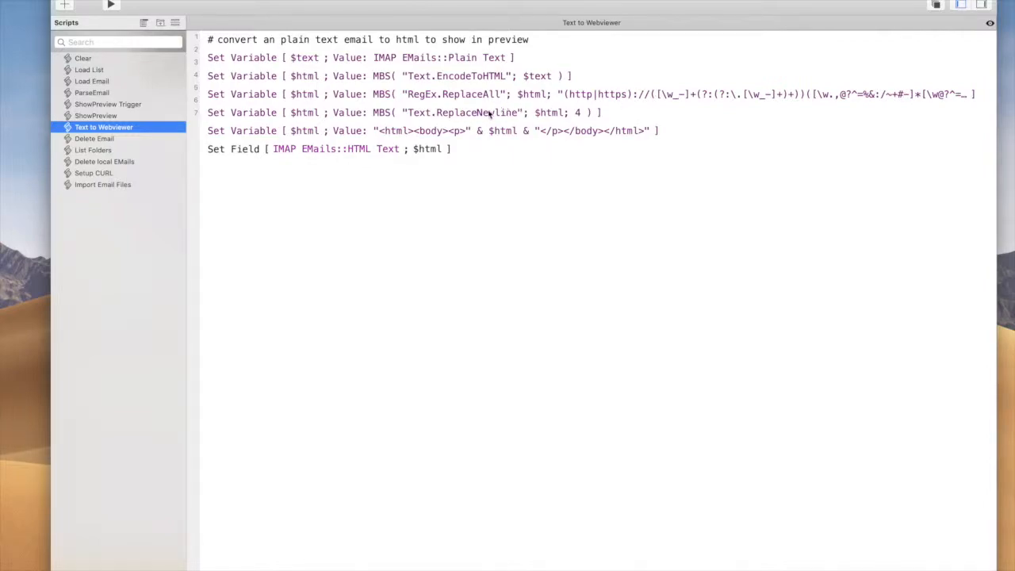
Inspect the ReplaceNewline and body-tag wrapping steps, then switch to the Delete Email script
{"action": "left_click", "coordinate": [396, 111]}
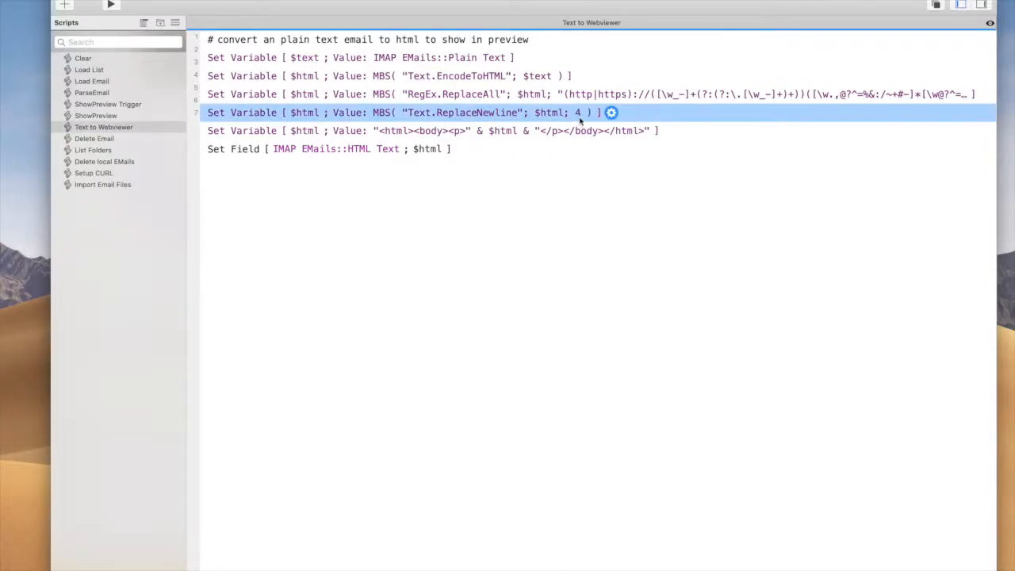
{"action": "left_click", "coordinate": [436, 130]}
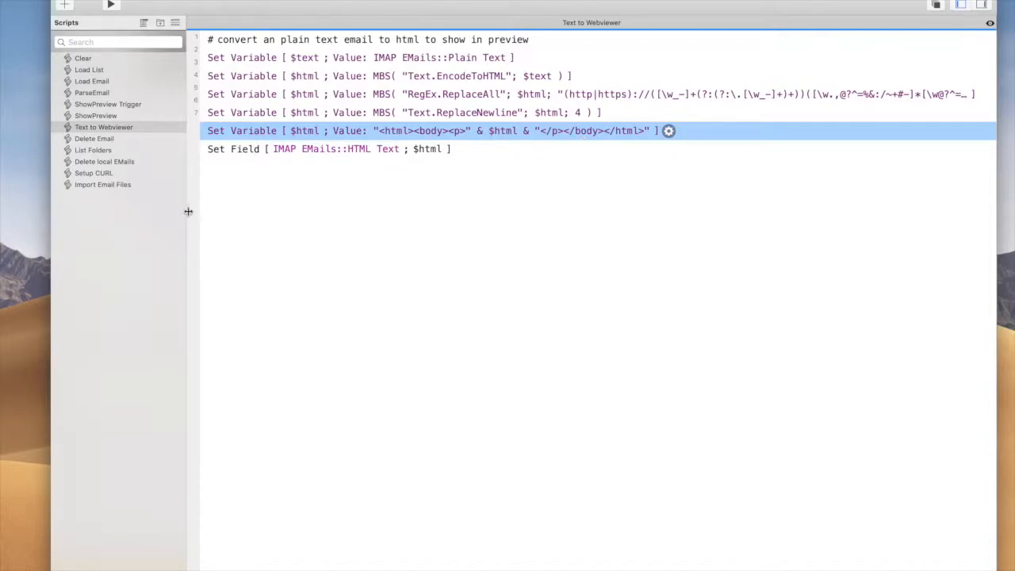
{"action": "left_click", "coordinate": [93, 138]}
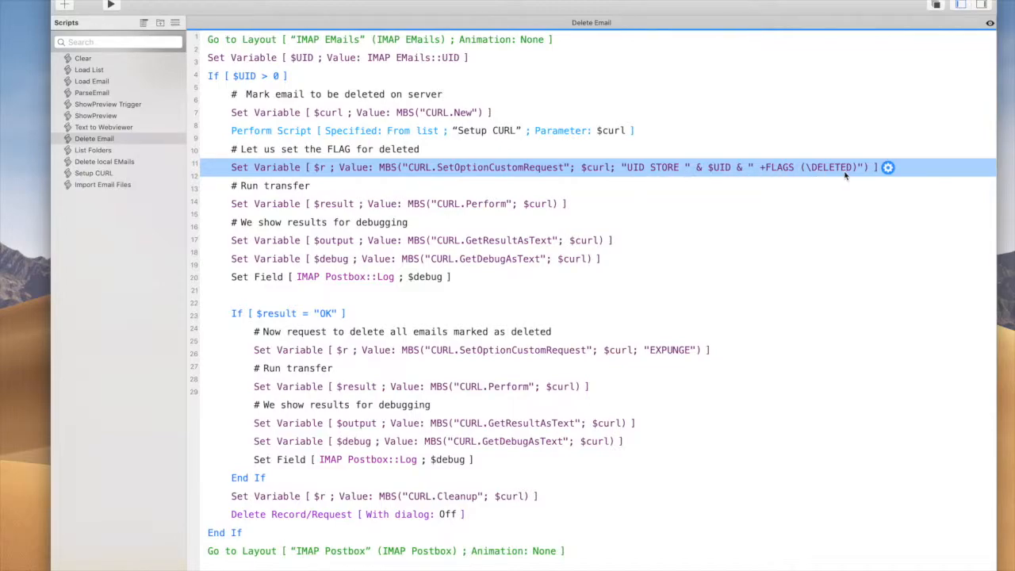
{"action": "mouse_move", "coordinate": [780, 176]}
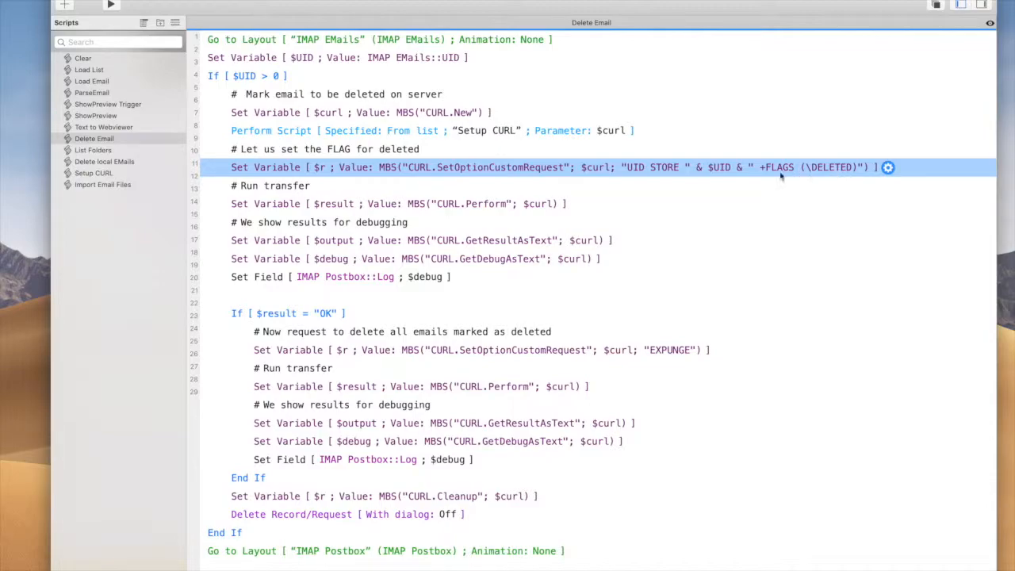
{"action": "mouse_move", "coordinate": [720, 176]}
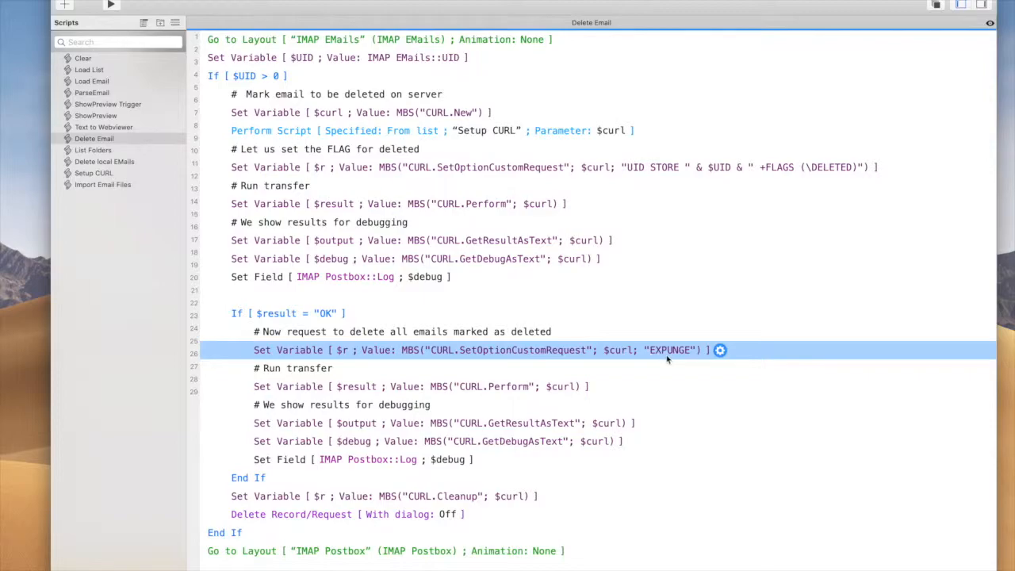
{"action": "mouse_move", "coordinate": [669, 360]}
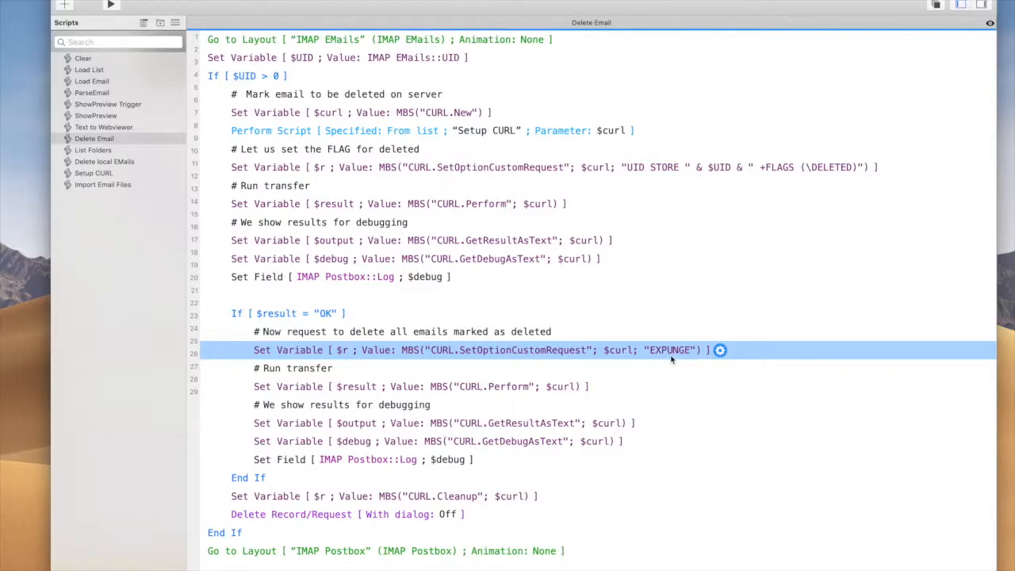
{"action": "mouse_move", "coordinate": [603, 371]}
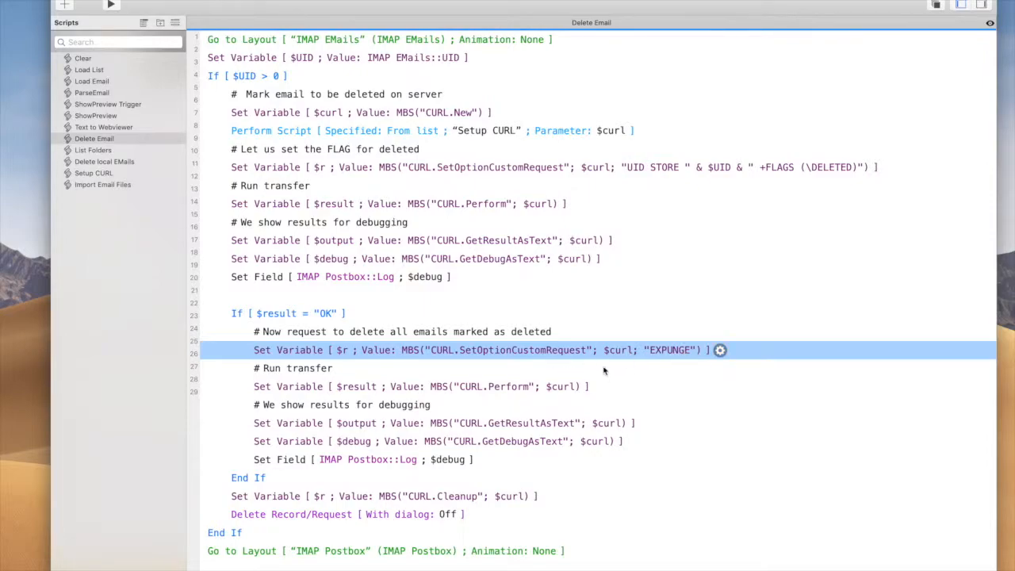
{"action": "mouse_move", "coordinate": [626, 358]}
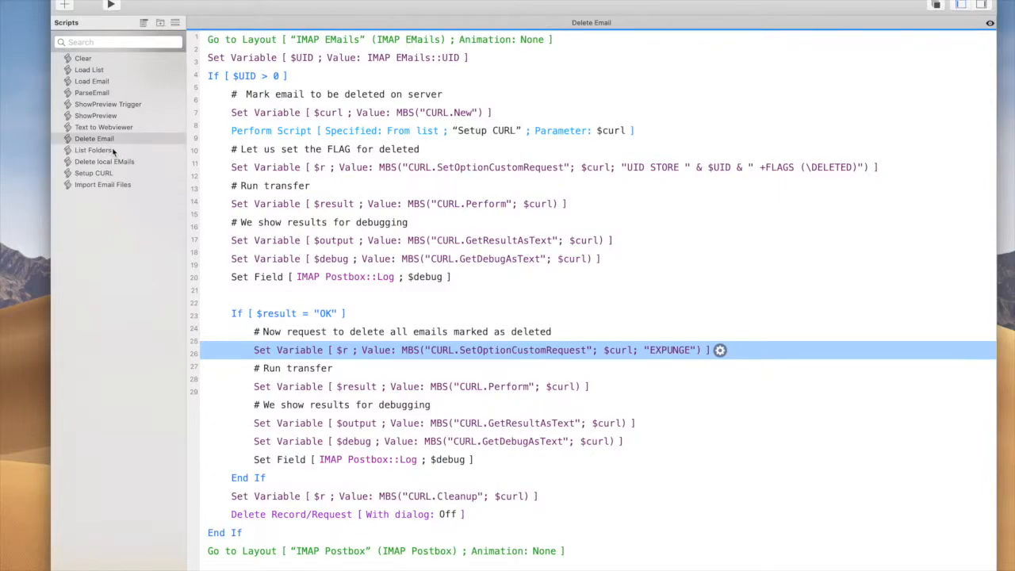
Show the List Folders script with its IMAP URL, transfer and debug-logging steps
{"action": "left_click", "coordinate": [94, 149]}
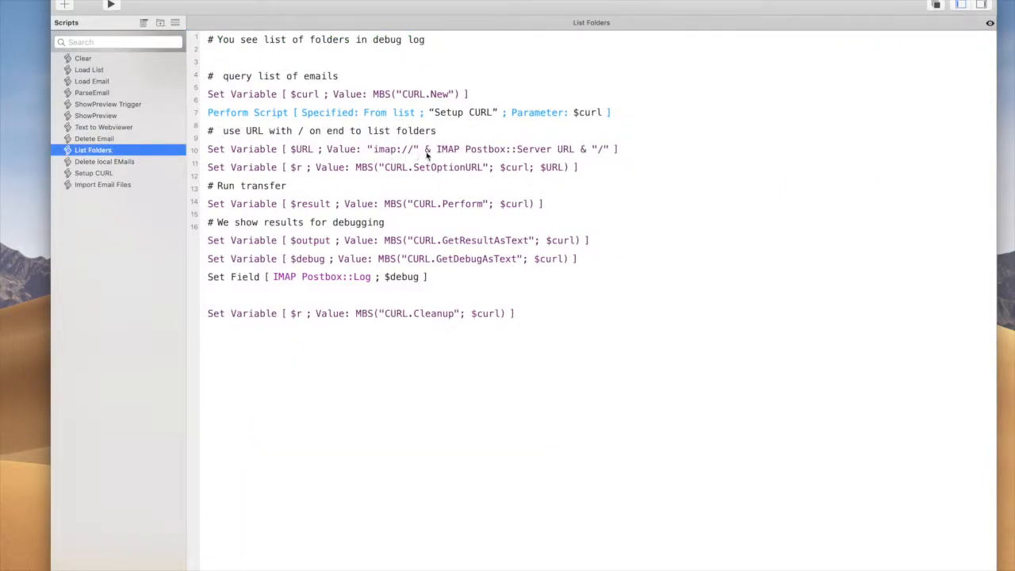
{"action": "mouse_move", "coordinate": [605, 156]}
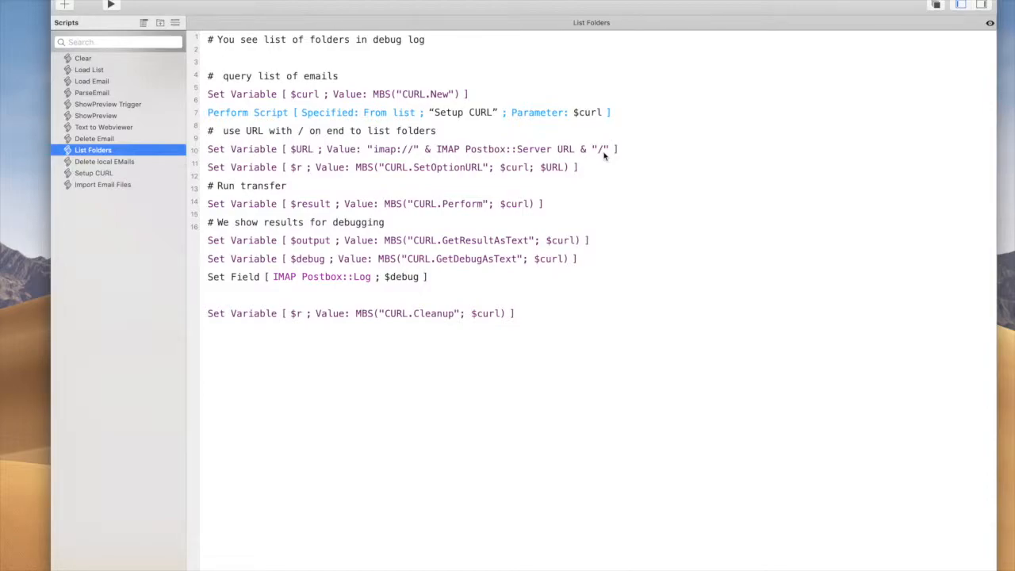
{"action": "mouse_move", "coordinate": [121, 164]}
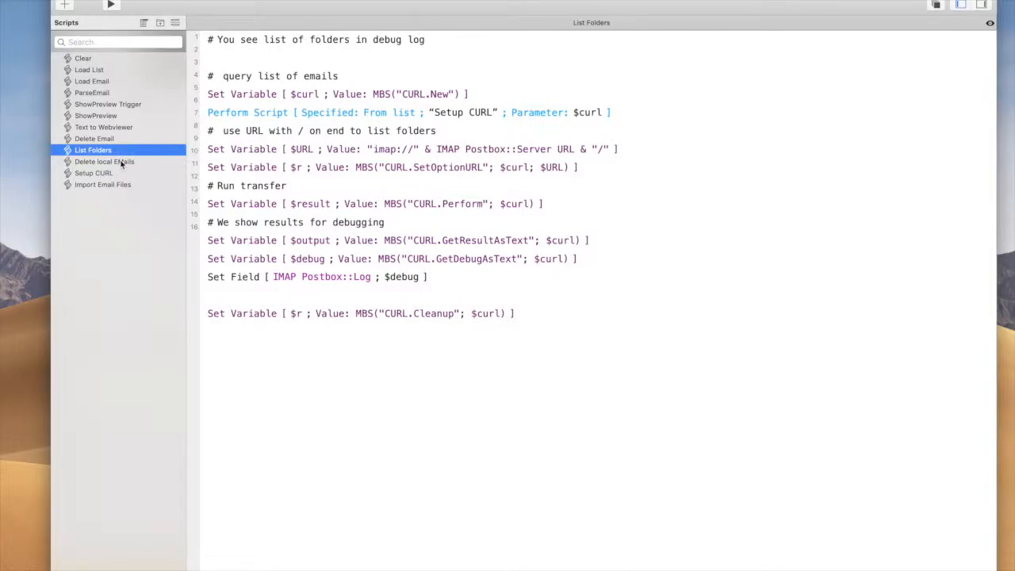
Review the Setup CURL script's port, SSL requirement and TLS version variables
{"action": "left_click", "coordinate": [94, 173]}
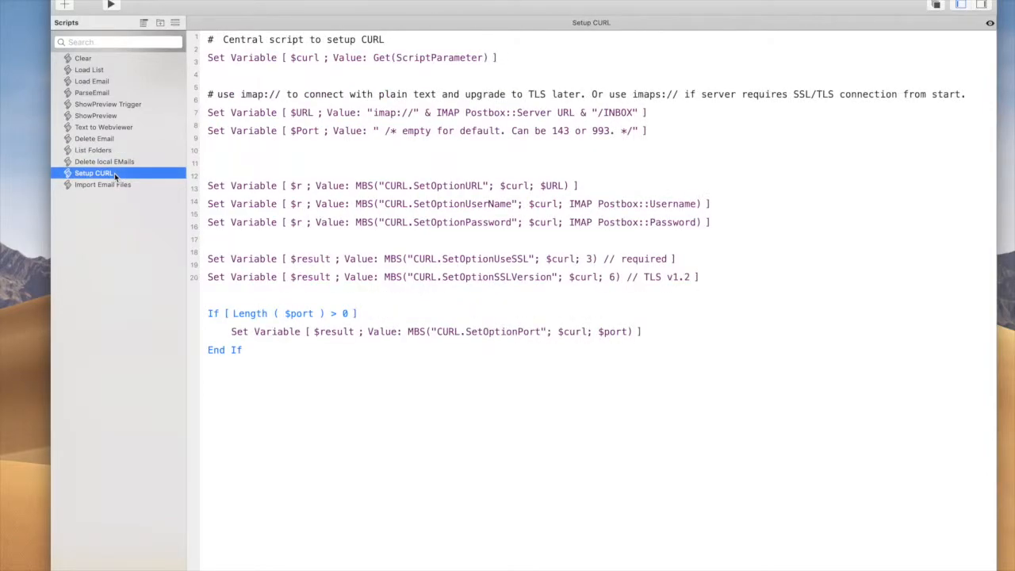
{"action": "mouse_move", "coordinate": [368, 130]}
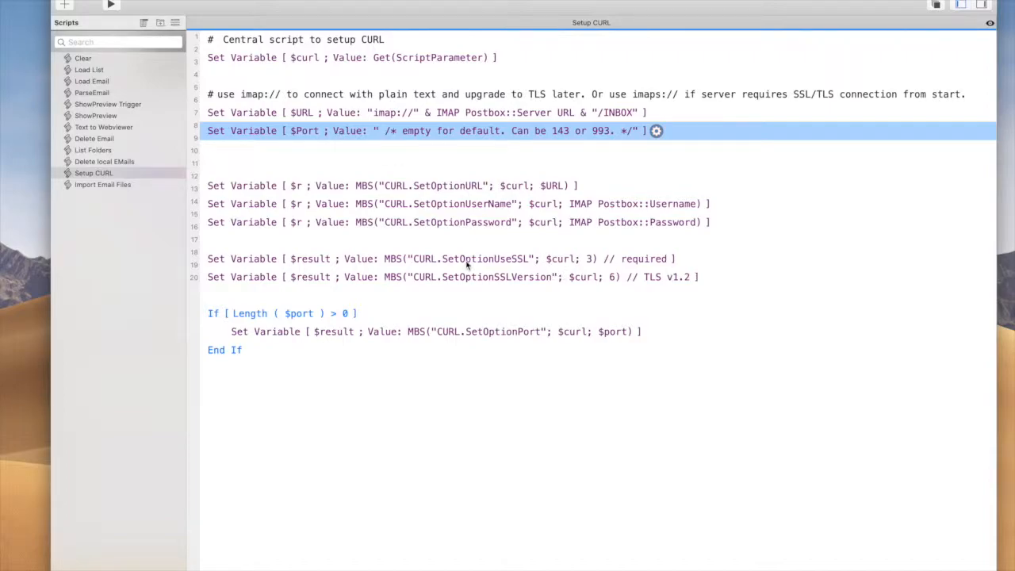
{"action": "left_click", "coordinate": [468, 259]}
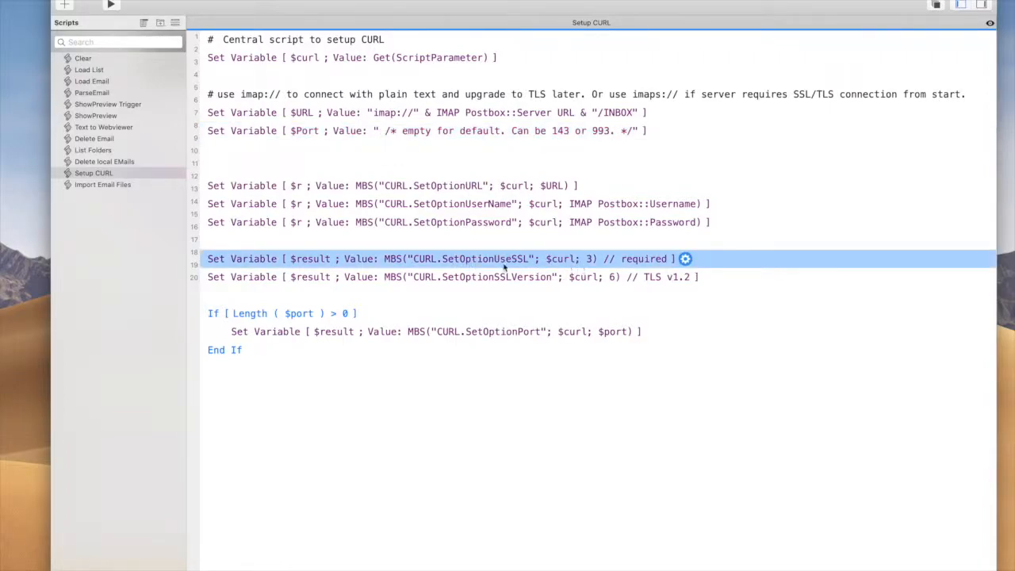
{"action": "mouse_move", "coordinate": [522, 277]}
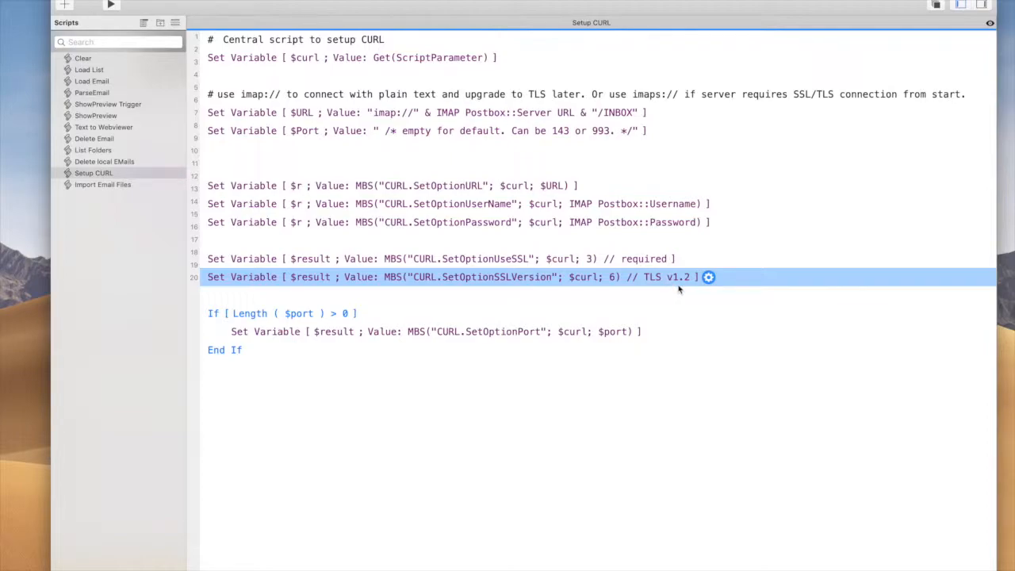
{"action": "mouse_move", "coordinate": [154, 213]}
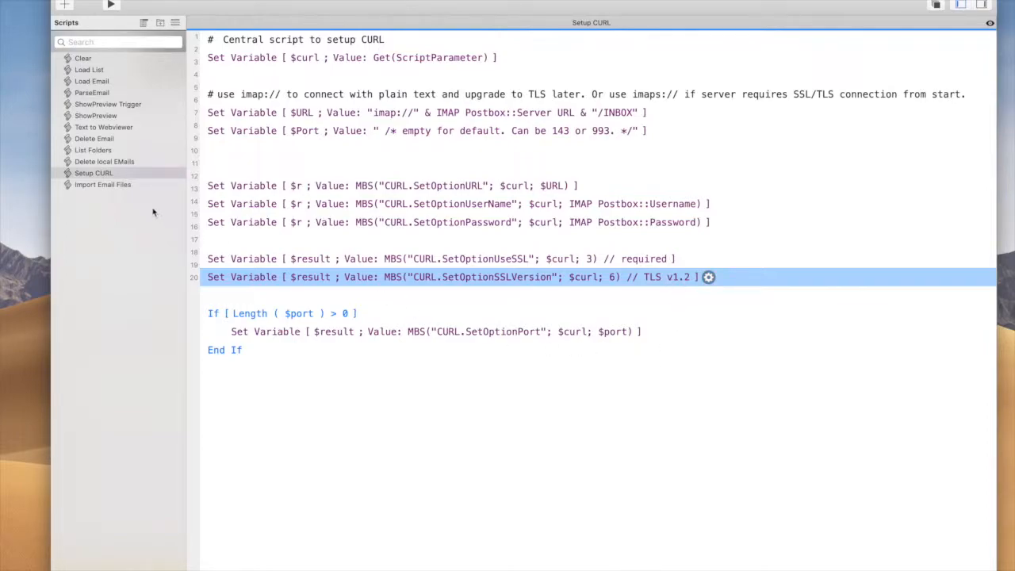
{"action": "mouse_move", "coordinate": [146, 203]}
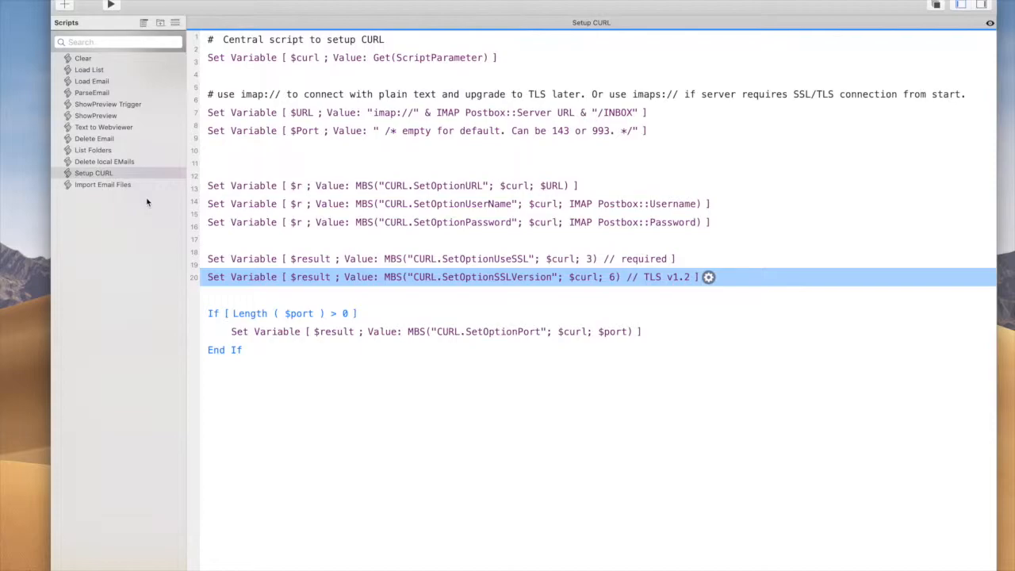
Read through the Import Email Files script, then close Script Workspace back to the Testing email's debug details
{"action": "left_click", "coordinate": [101, 184]}
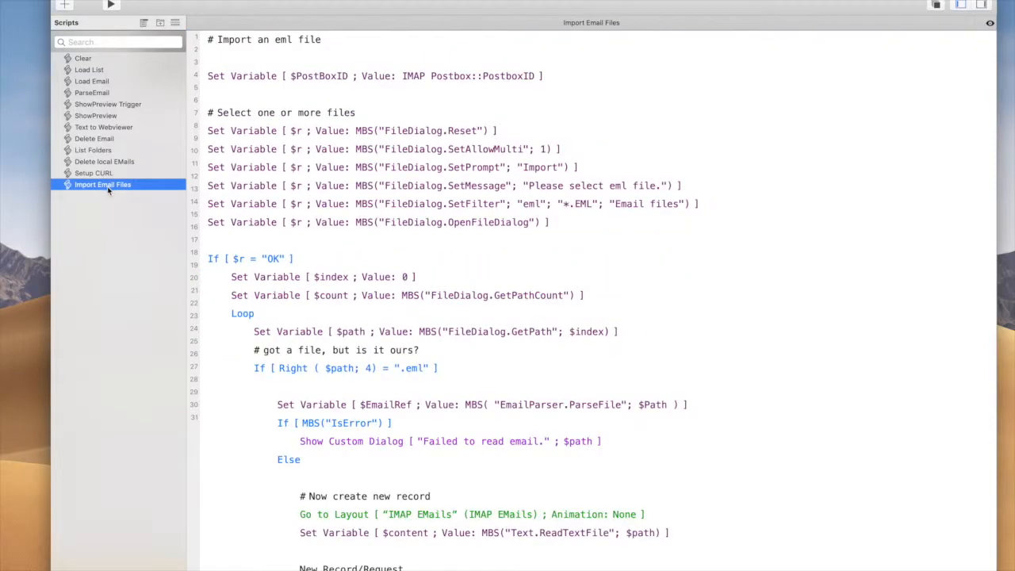
{"action": "mouse_move", "coordinate": [539, 111]}
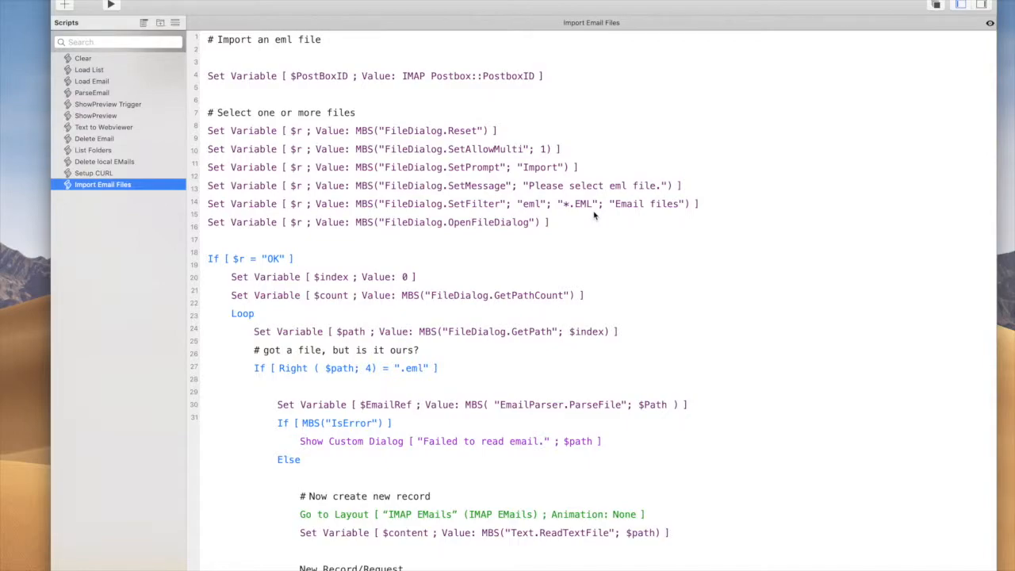
{"action": "scroll", "scroll_direction": "down", "scroll_amount": 3}
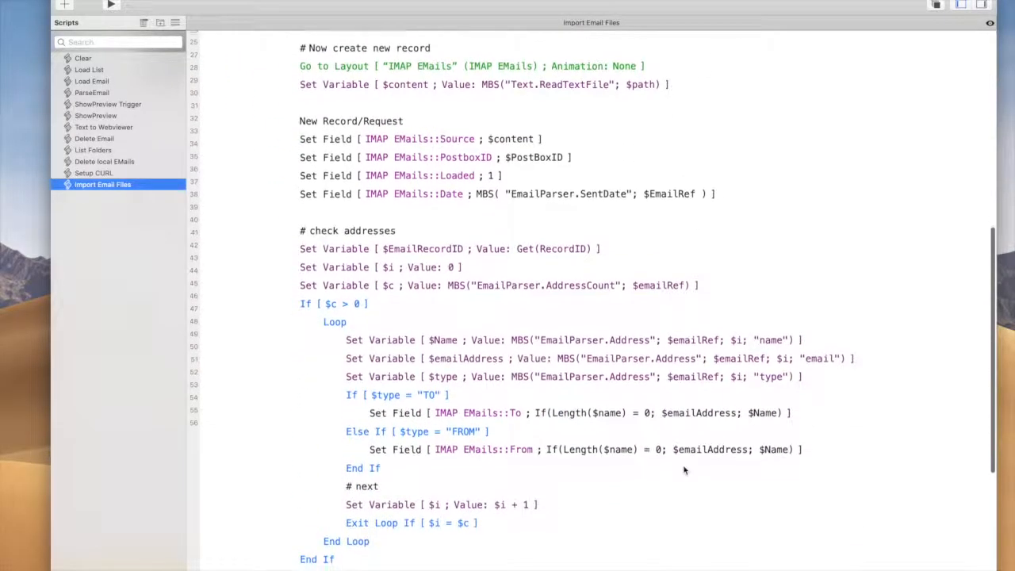
{"action": "scroll", "scroll_direction": "down", "scroll_amount": 3}
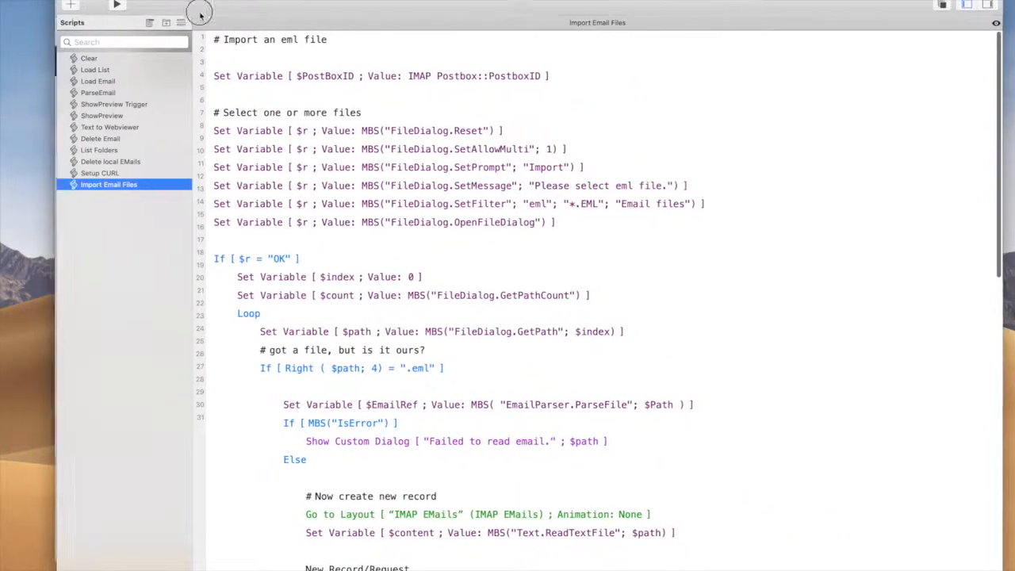
{"action": "left_click", "coordinate": [117, 6]}
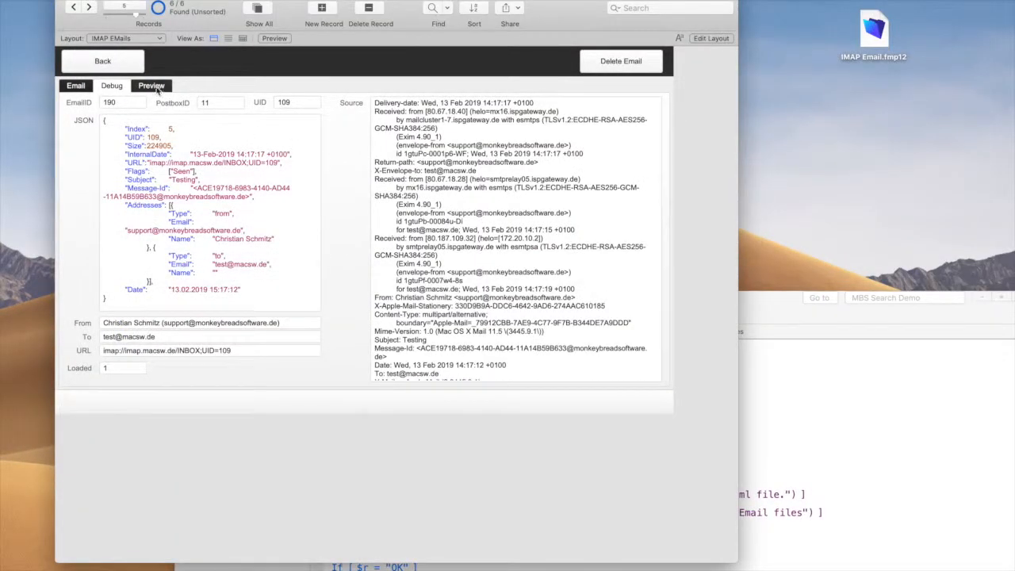
View the Testing email's rendered birthday preview, then return to its parsed fields and three image attachments
{"action": "left_click", "coordinate": [151, 85]}
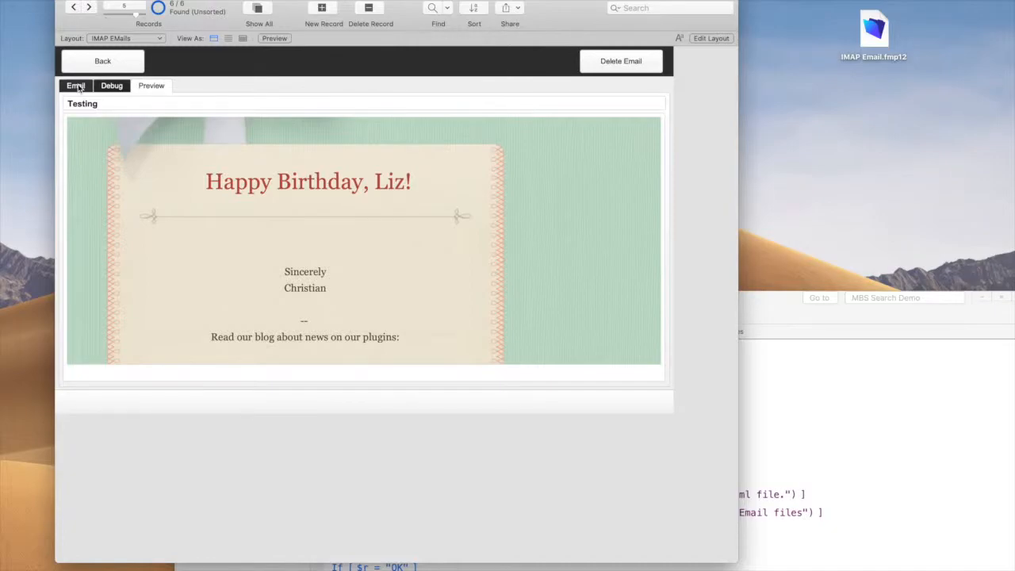
{"action": "left_click", "coordinate": [76, 86]}
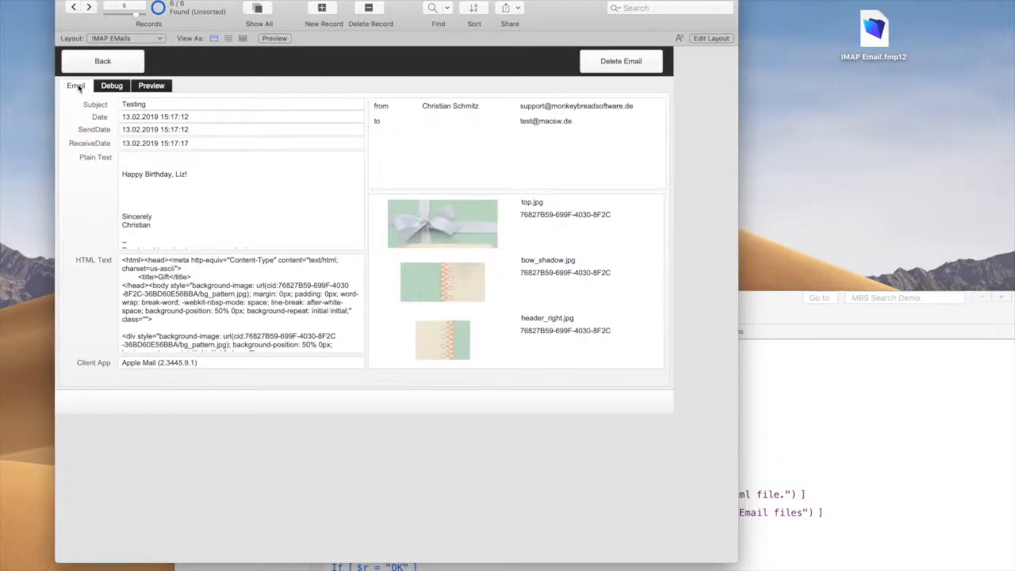